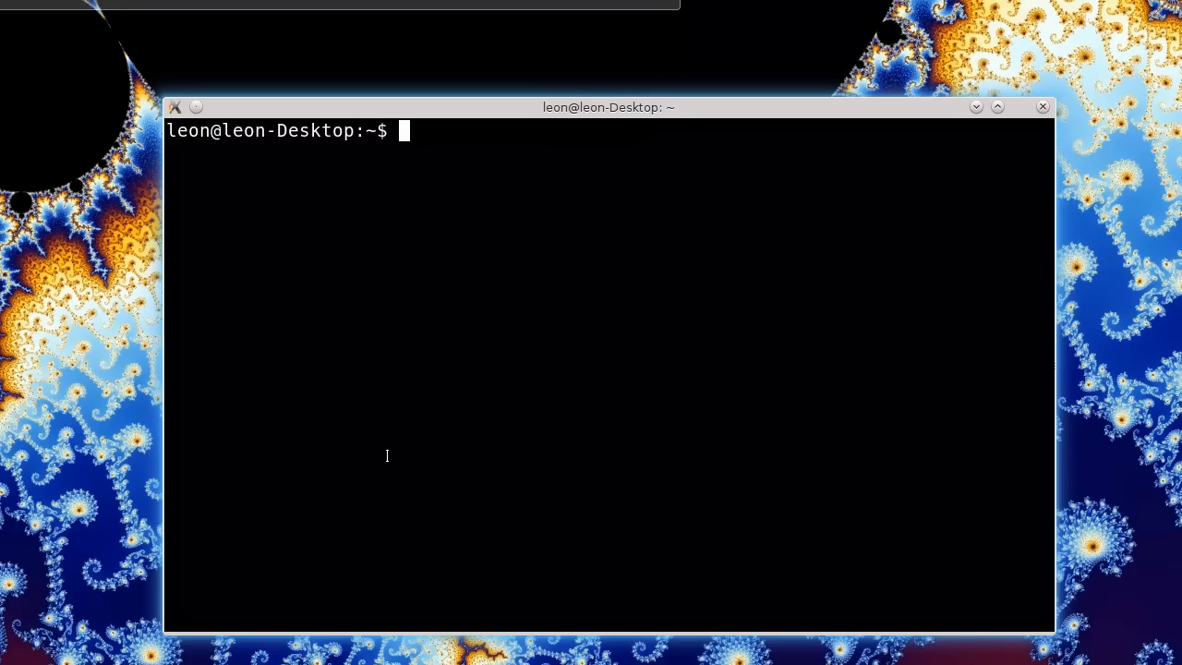
{"action": "mouse_move", "coordinate": [155, 453]}
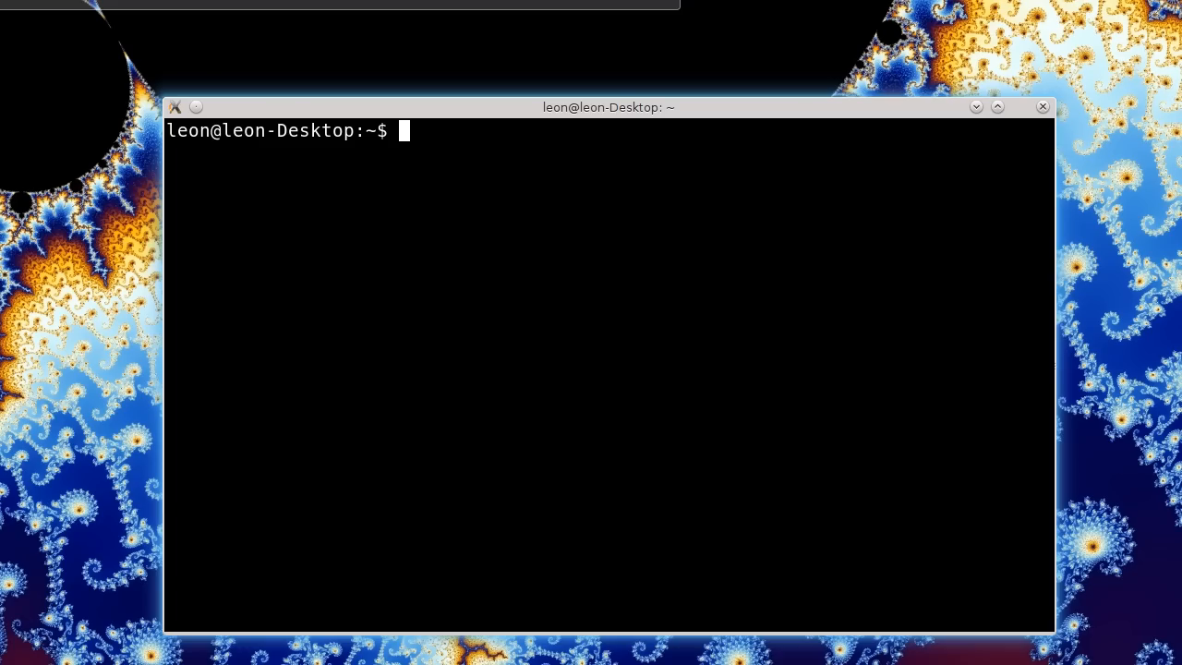
Launch minicom amforth from the shell to open the serial session to the board
{"action": "type", "text": "am"}
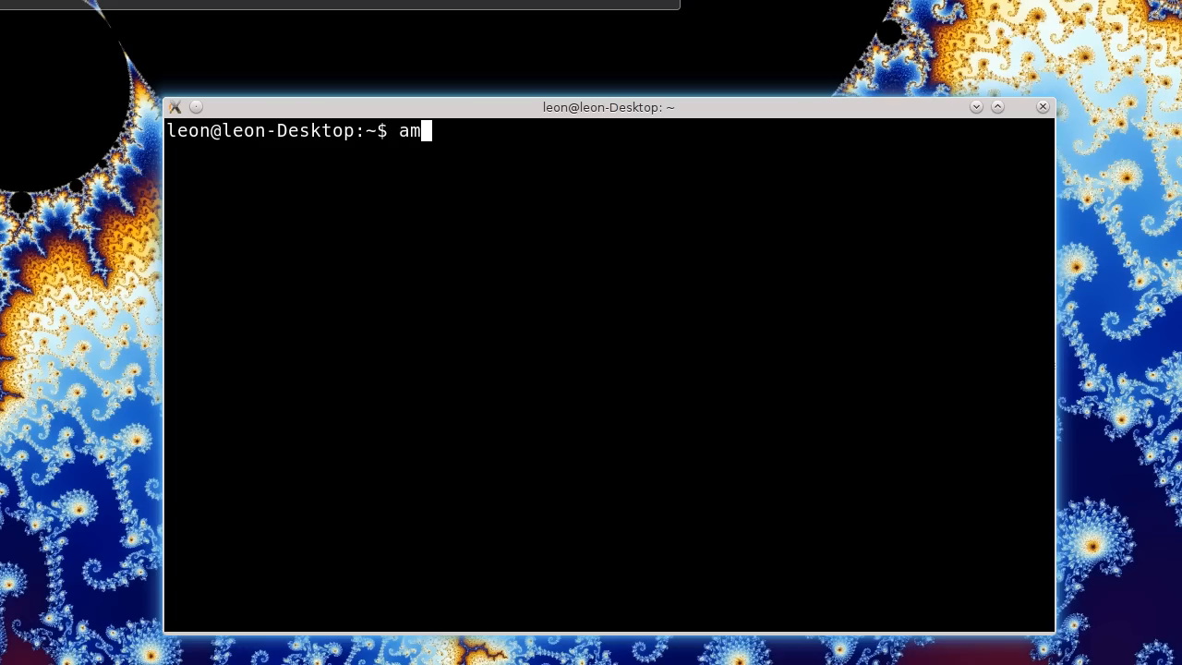
{"action": "type", "text": "mini"}
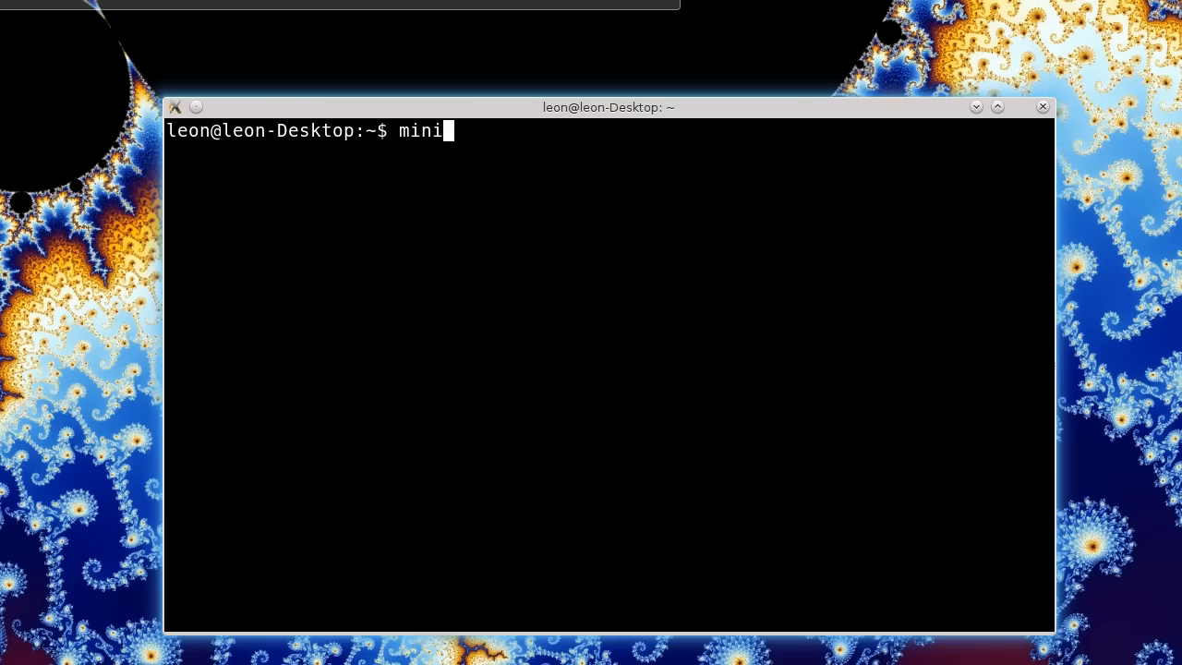
{"action": "type", "text": "com"}
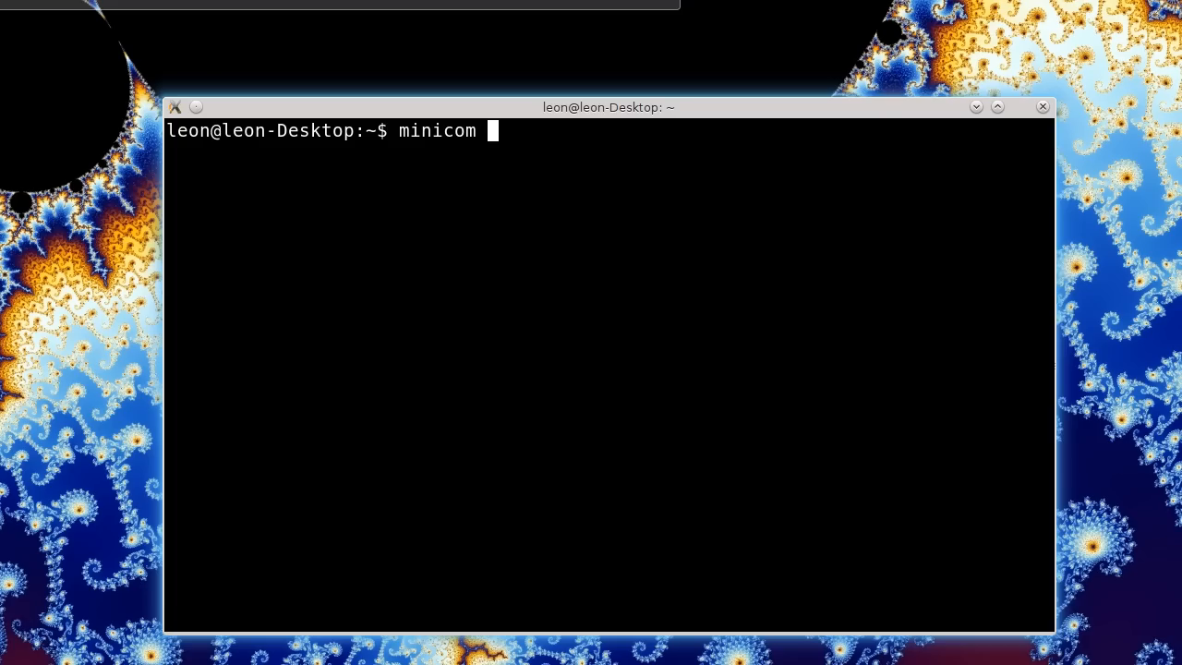
{"action": "type", "text": "amfor"}
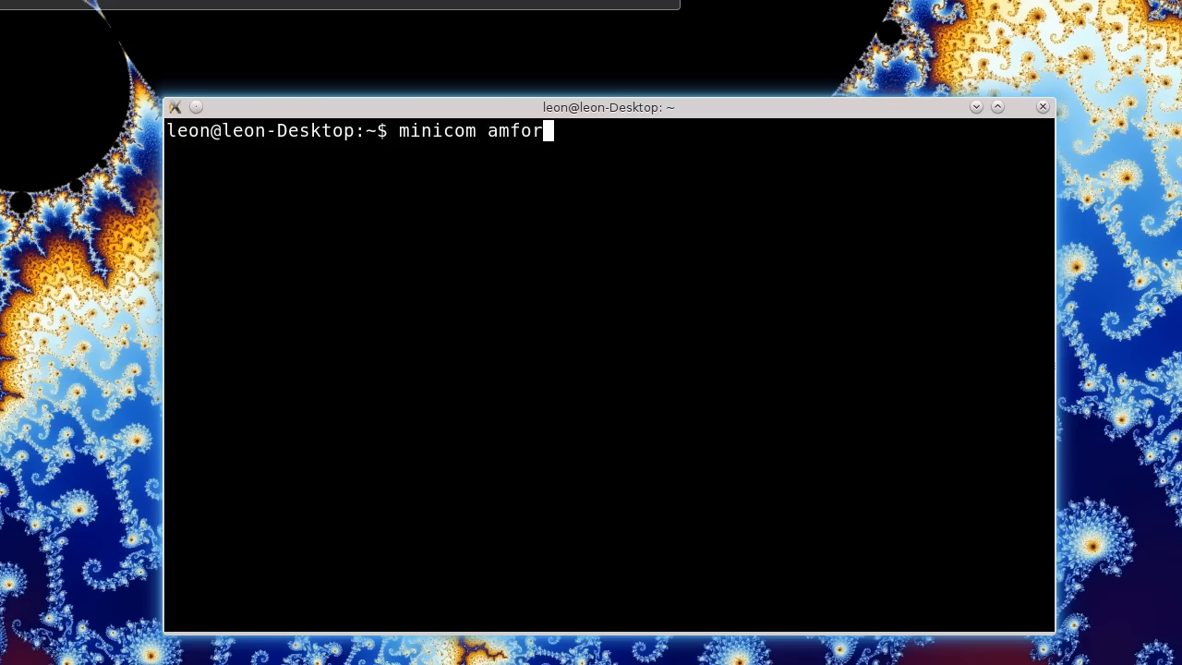
{"action": "key", "text": "Return"}
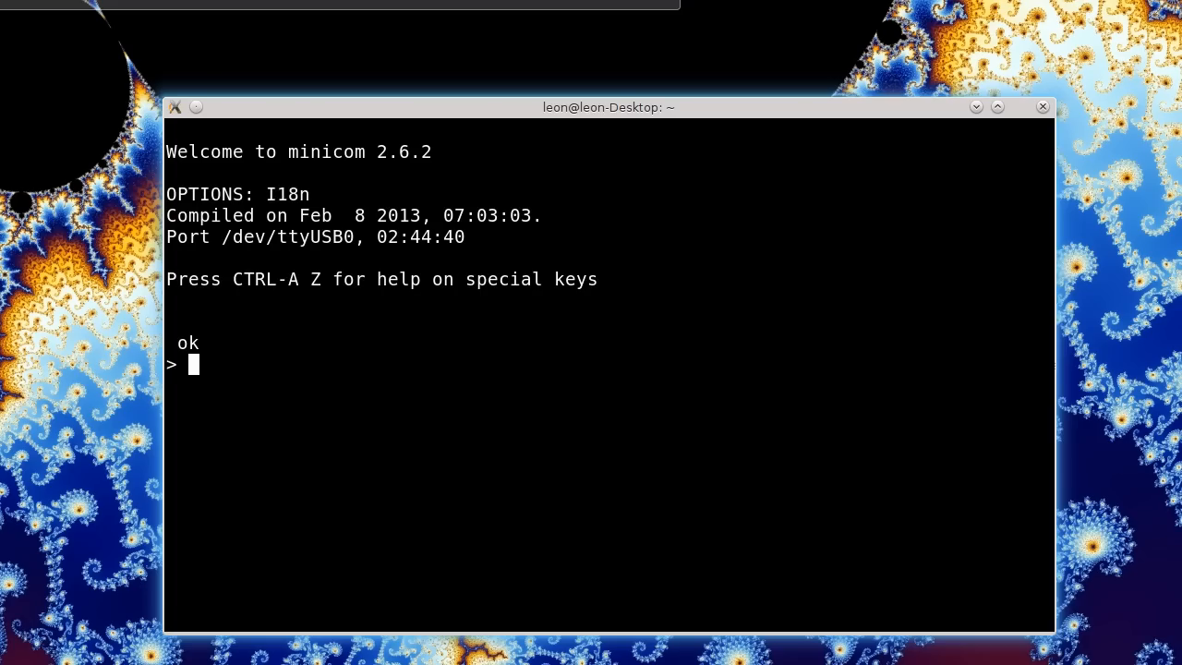
Evaluate 3 4 + . on the board, which prints 7 ok
{"action": "type", "text": "3 4 + ."}
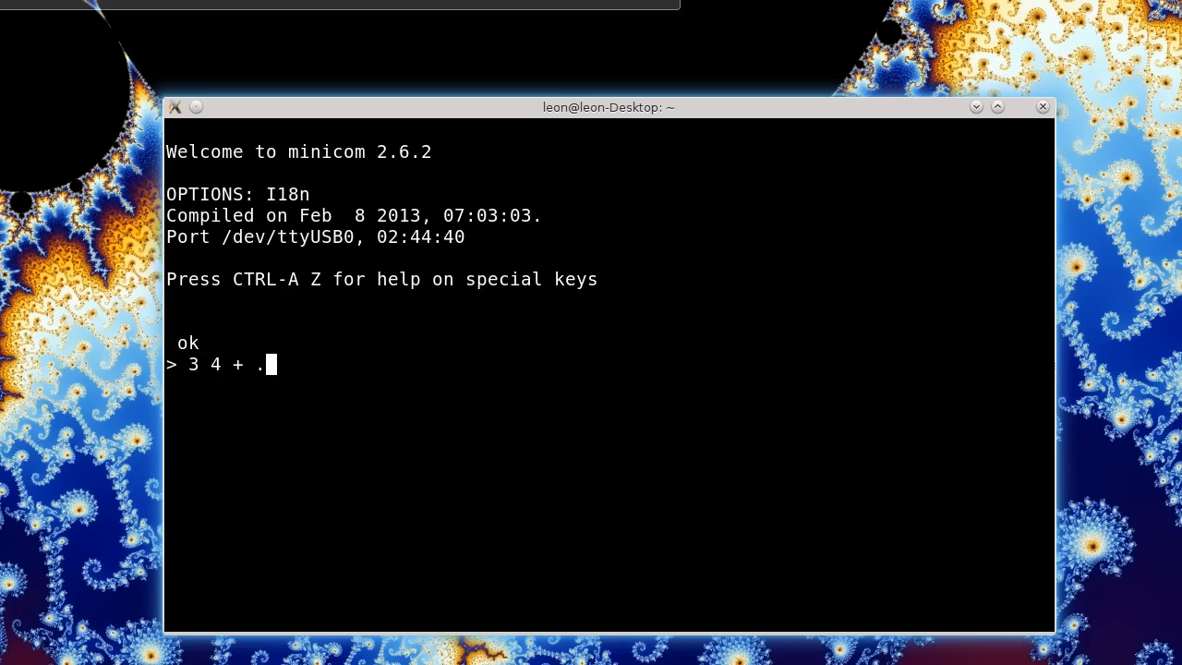
{"action": "key", "text": "Return"}
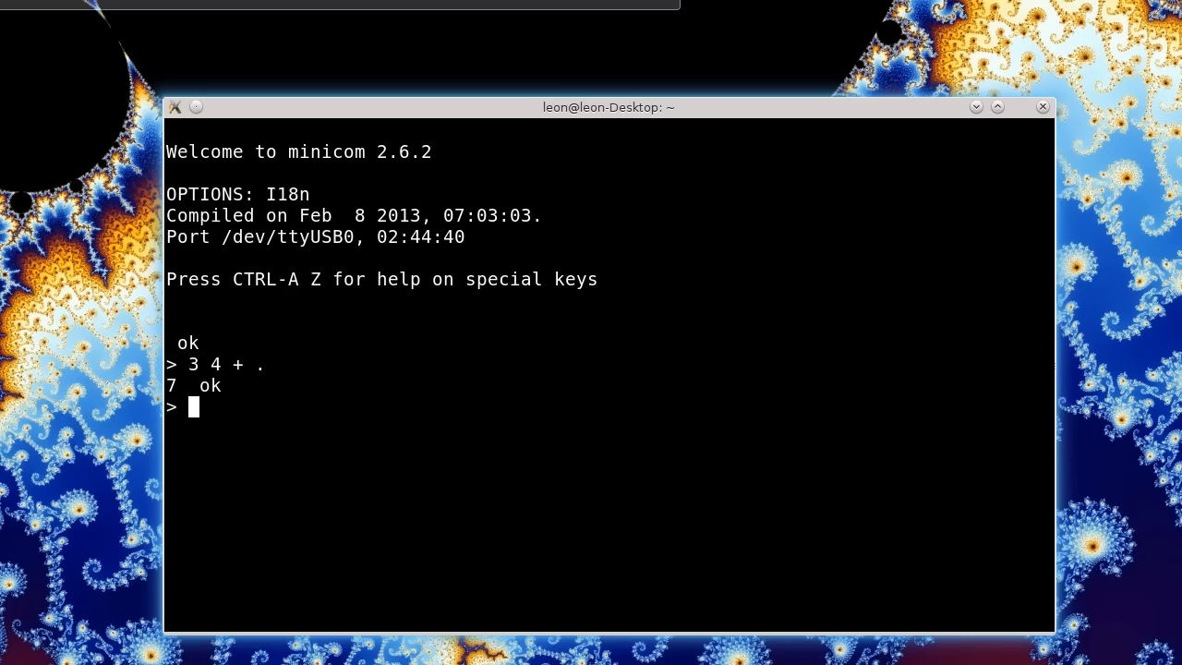
{"action": "mouse_move", "coordinate": [39, 582]}
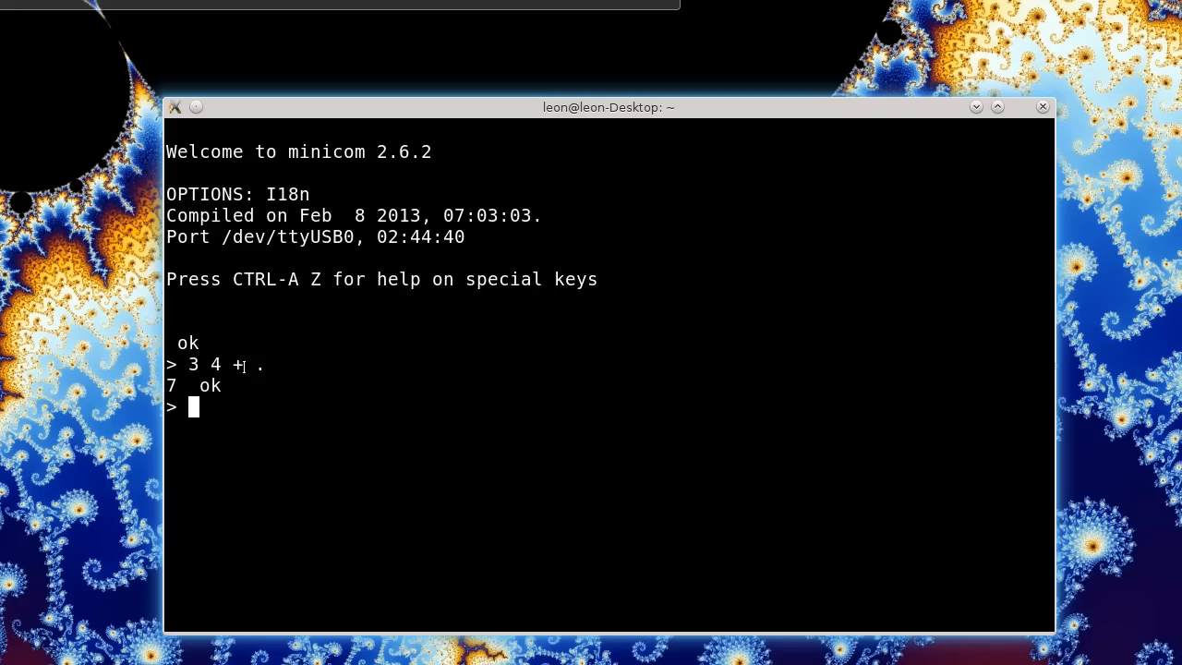
{"action": "mouse_move", "coordinate": [240, 408]}
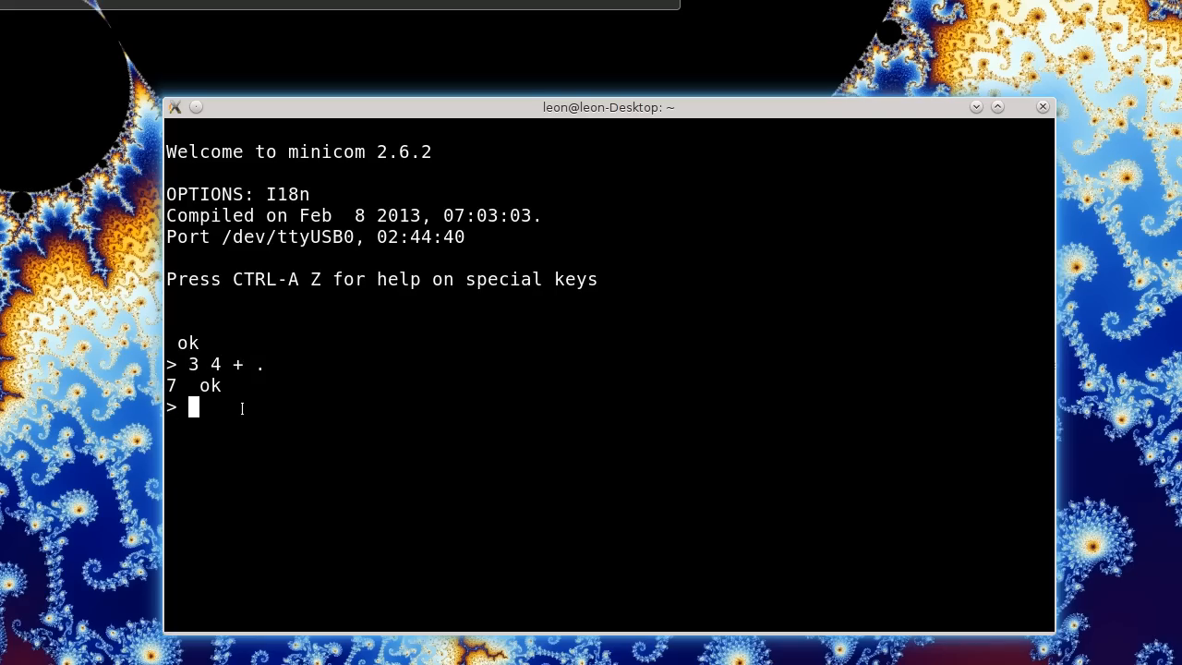
{"action": "mouse_move", "coordinate": [307, 429]}
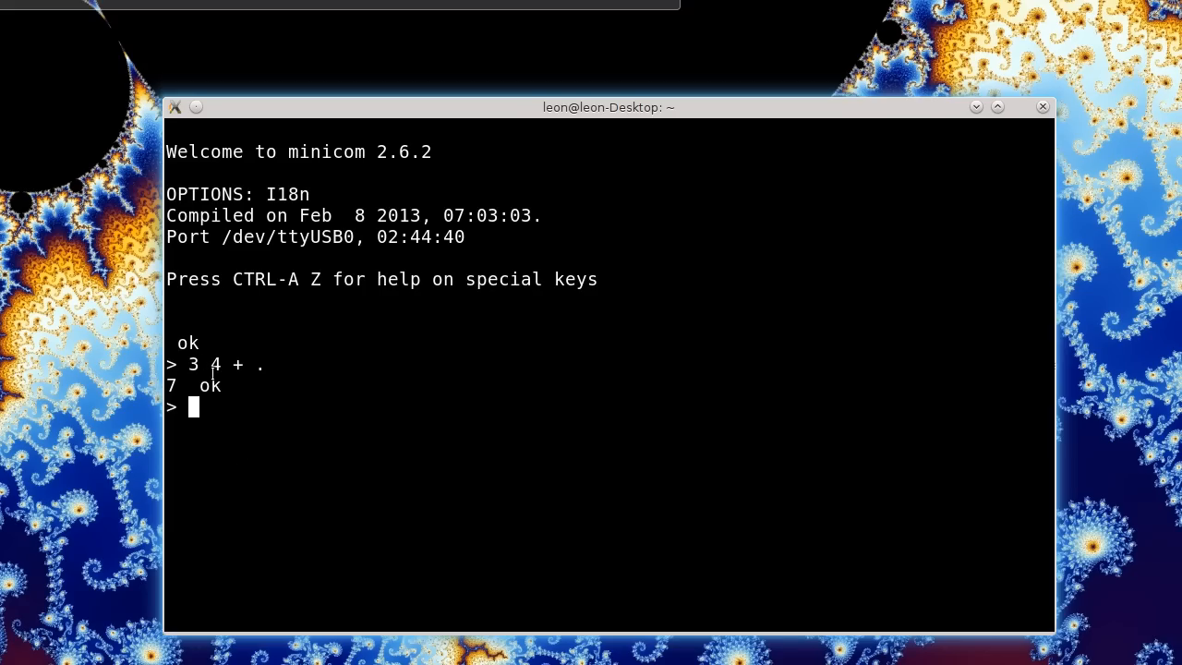
{"action": "mouse_move", "coordinate": [15, 434]}
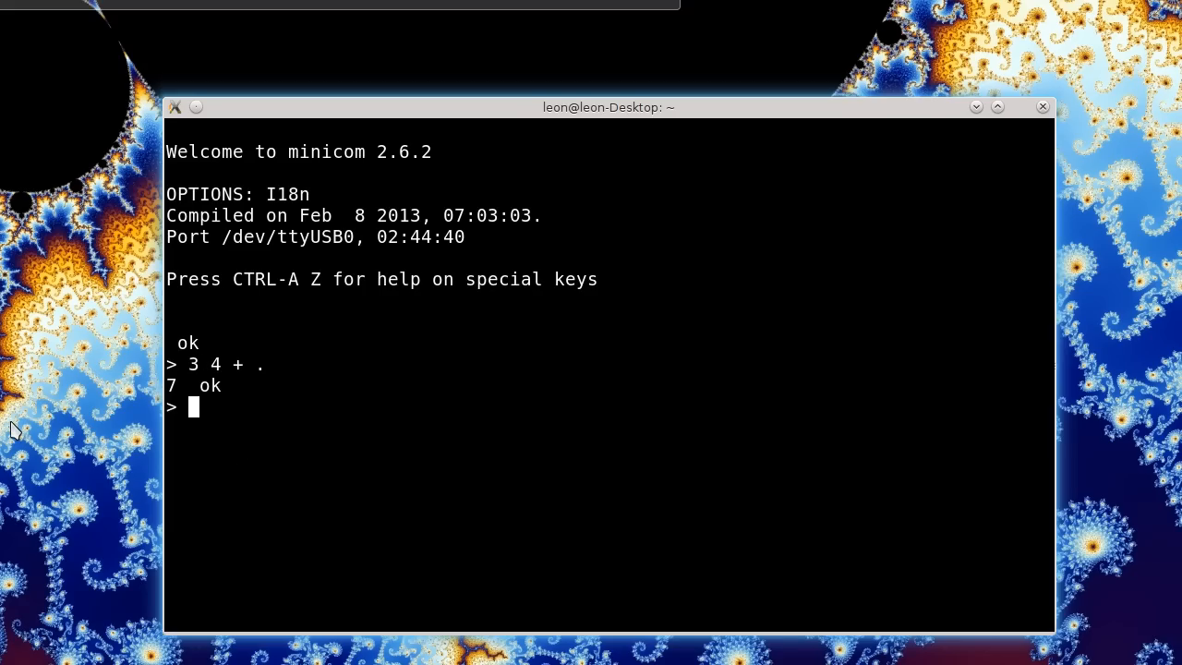
{"action": "mouse_move", "coordinate": [244, 377]}
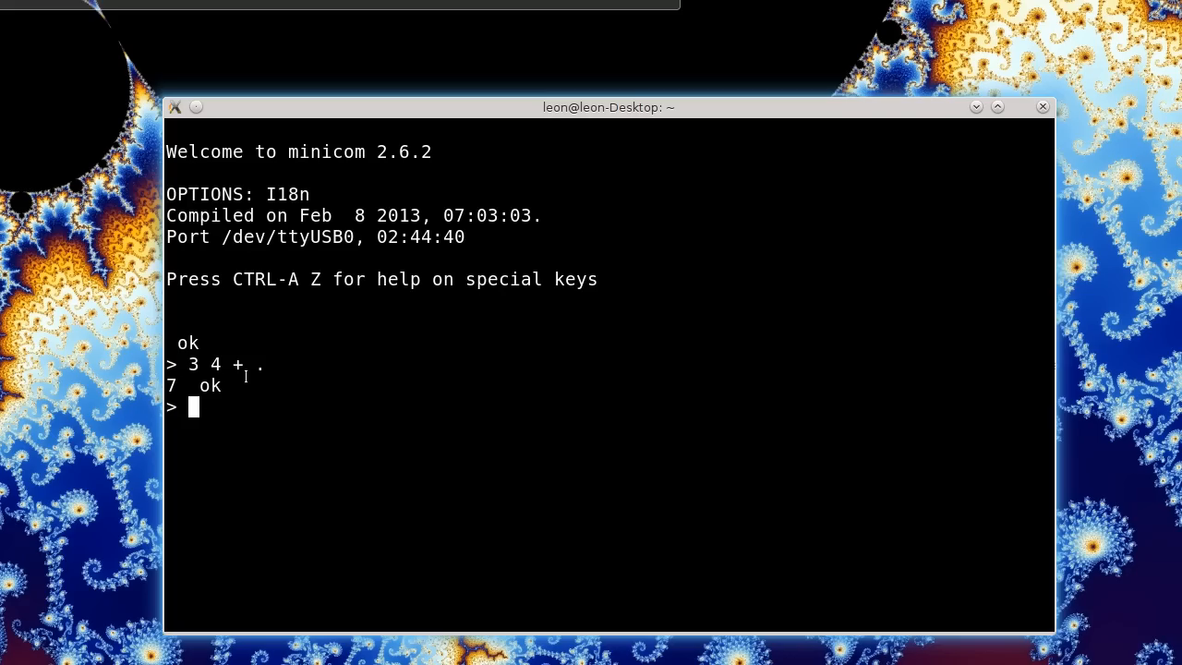
{"action": "mouse_move", "coordinate": [250, 373]}
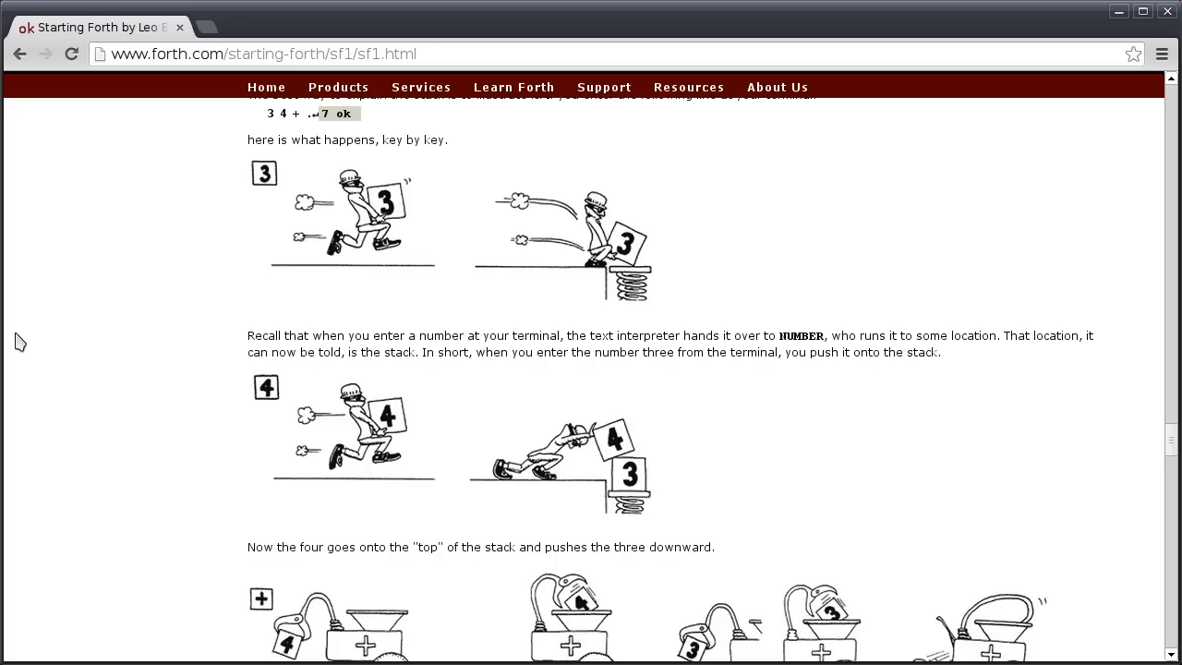
{"action": "mouse_move", "coordinate": [295, 229]}
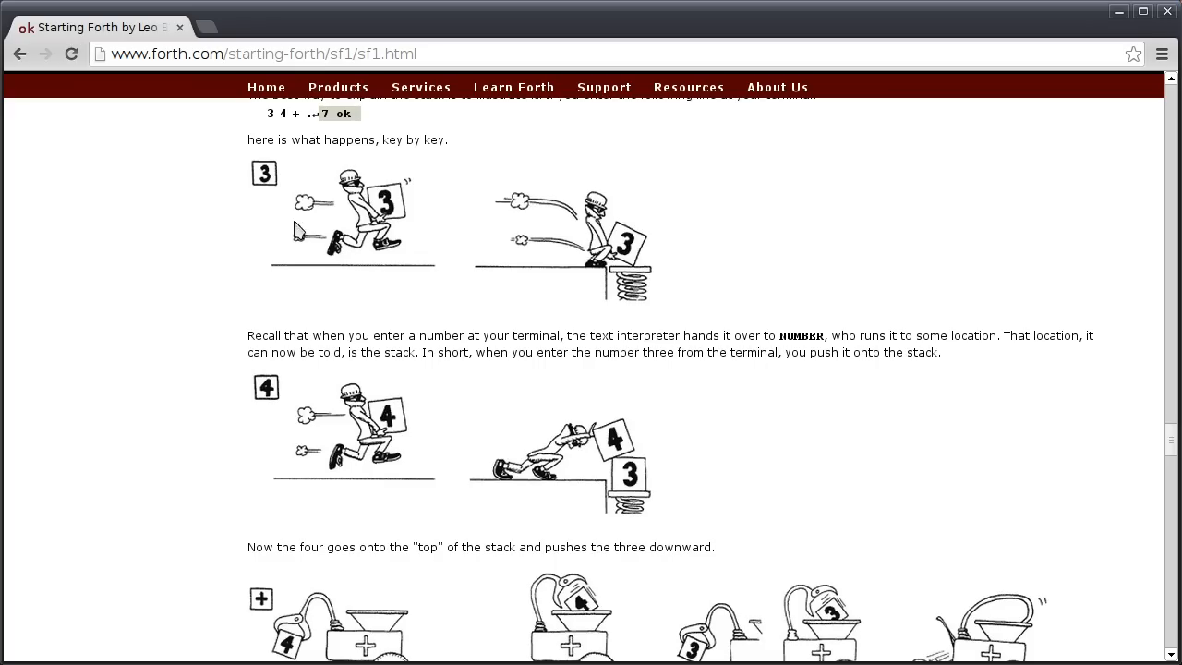
{"action": "mouse_move", "coordinate": [162, 205]}
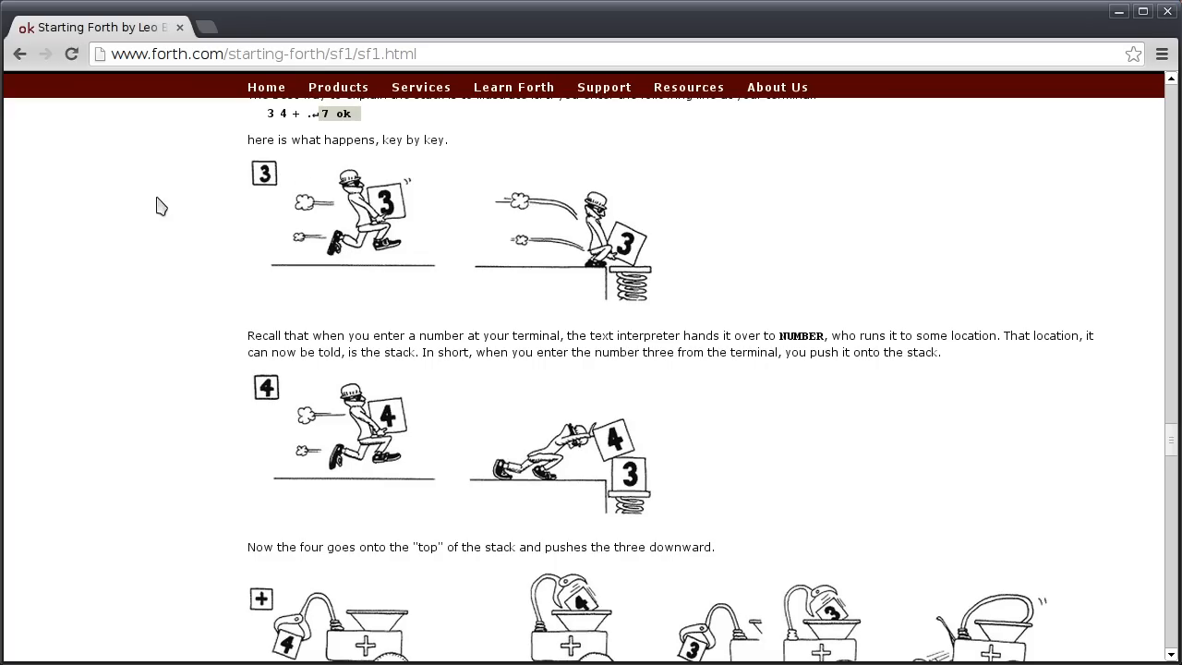
{"action": "mouse_move", "coordinate": [279, 131]}
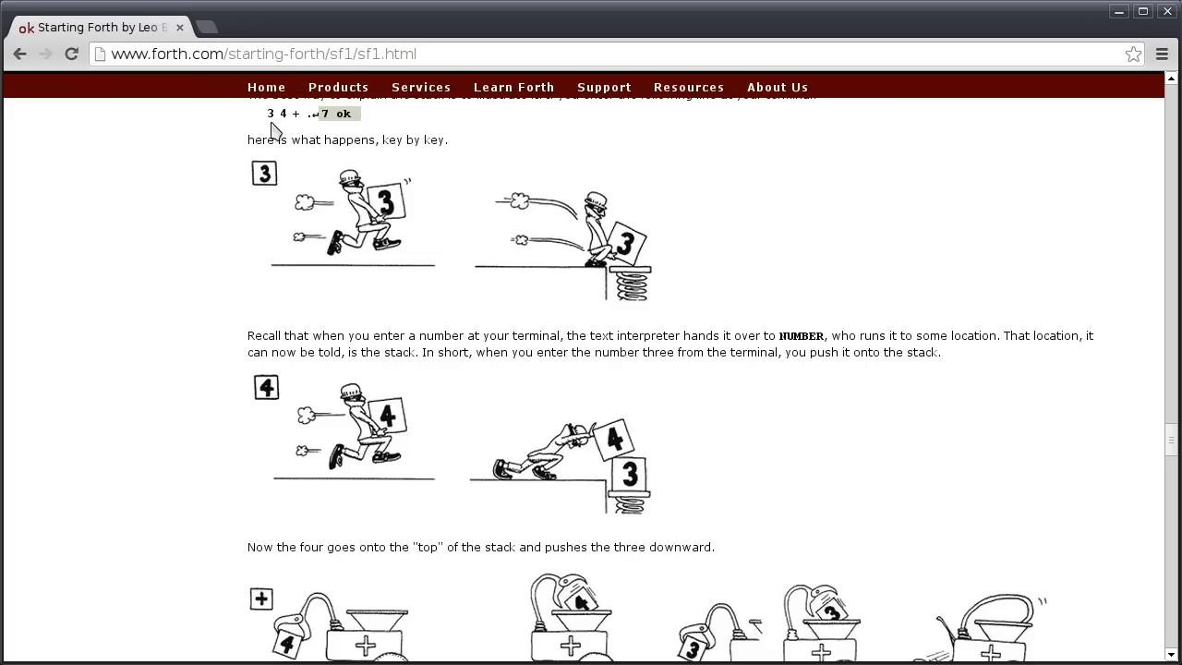
{"action": "mouse_move", "coordinate": [296, 236]}
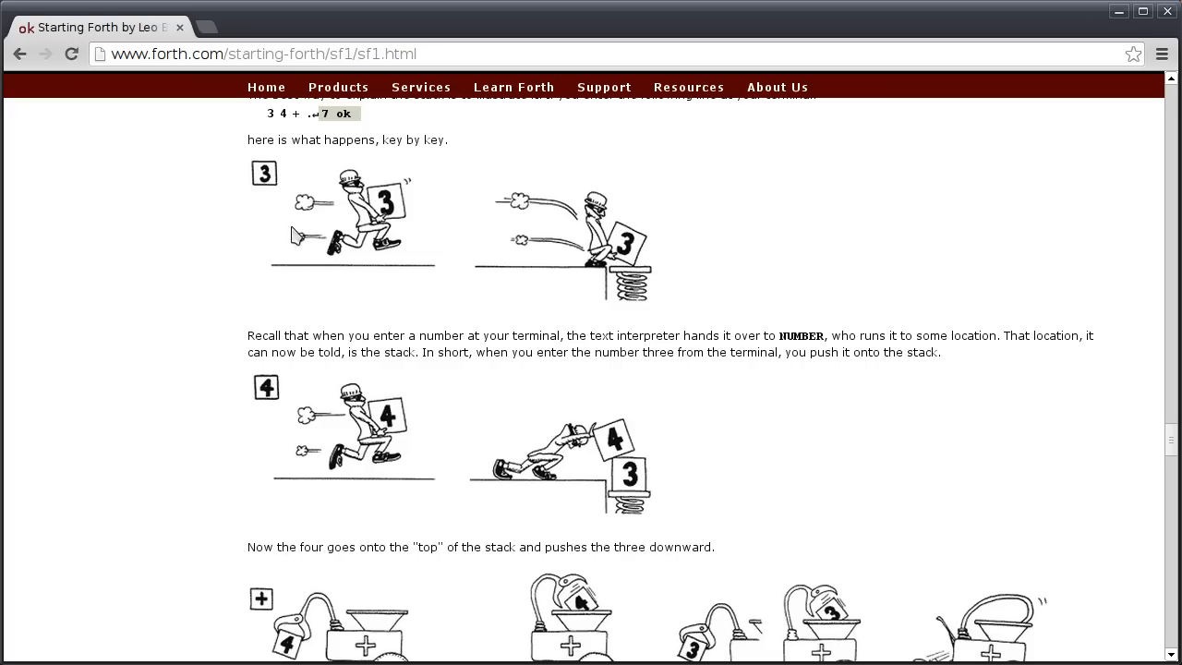
{"action": "mouse_move", "coordinate": [251, 158]}
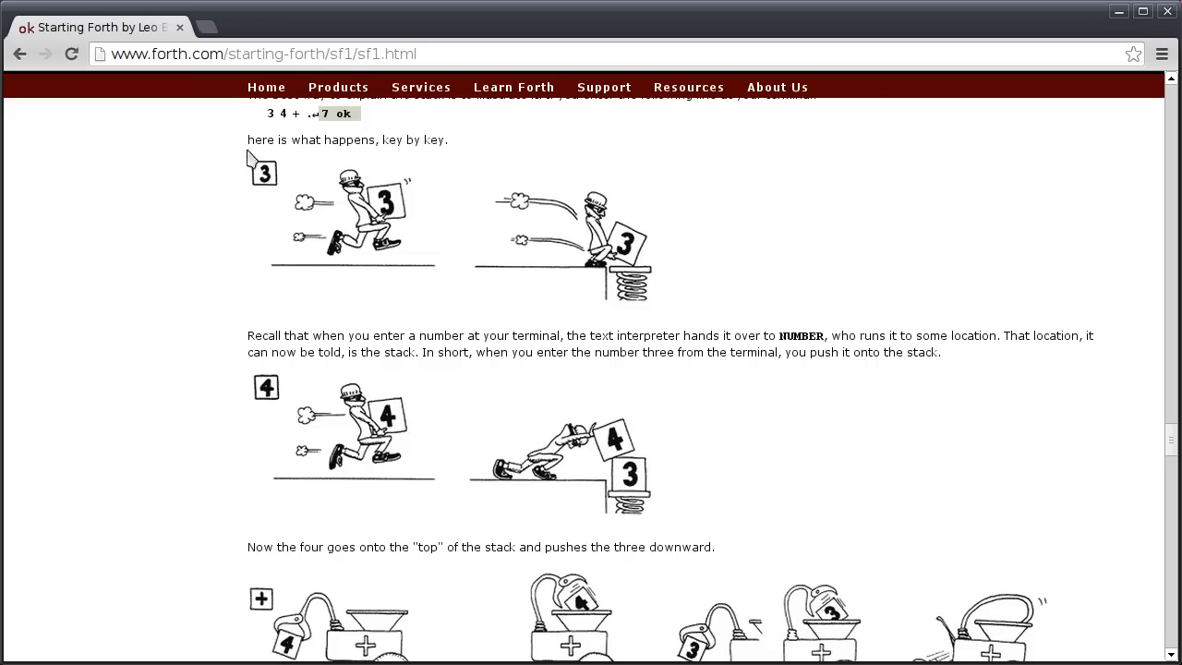
{"action": "mouse_move", "coordinate": [63, 292]}
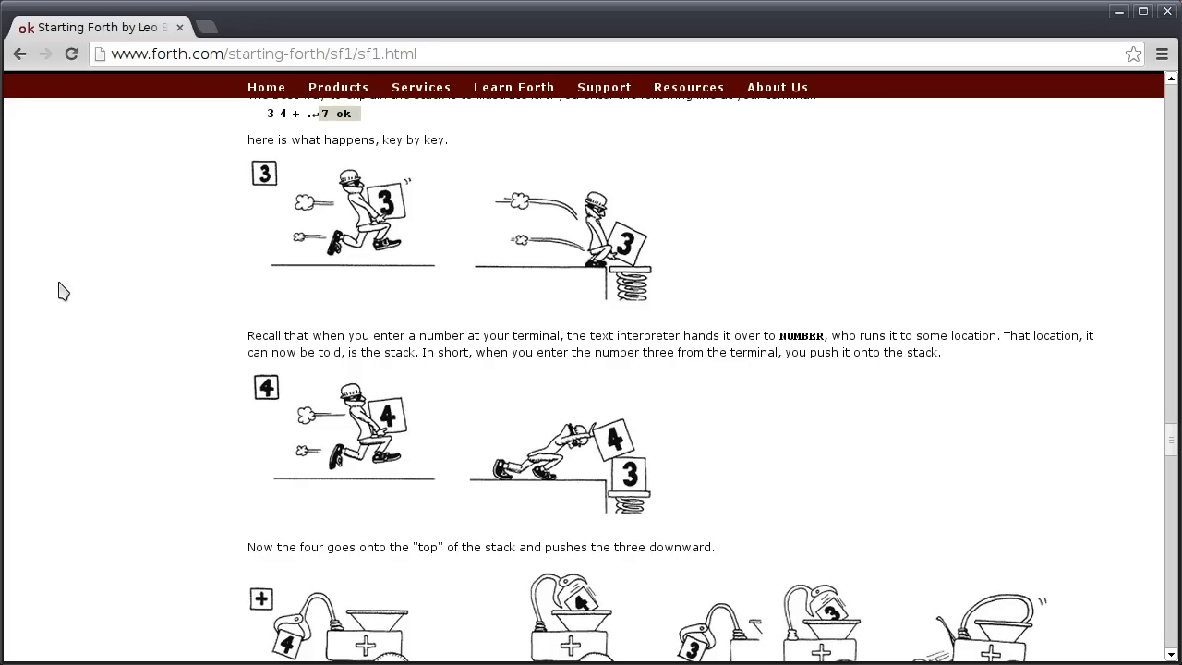
{"action": "mouse_move", "coordinate": [70, 296]}
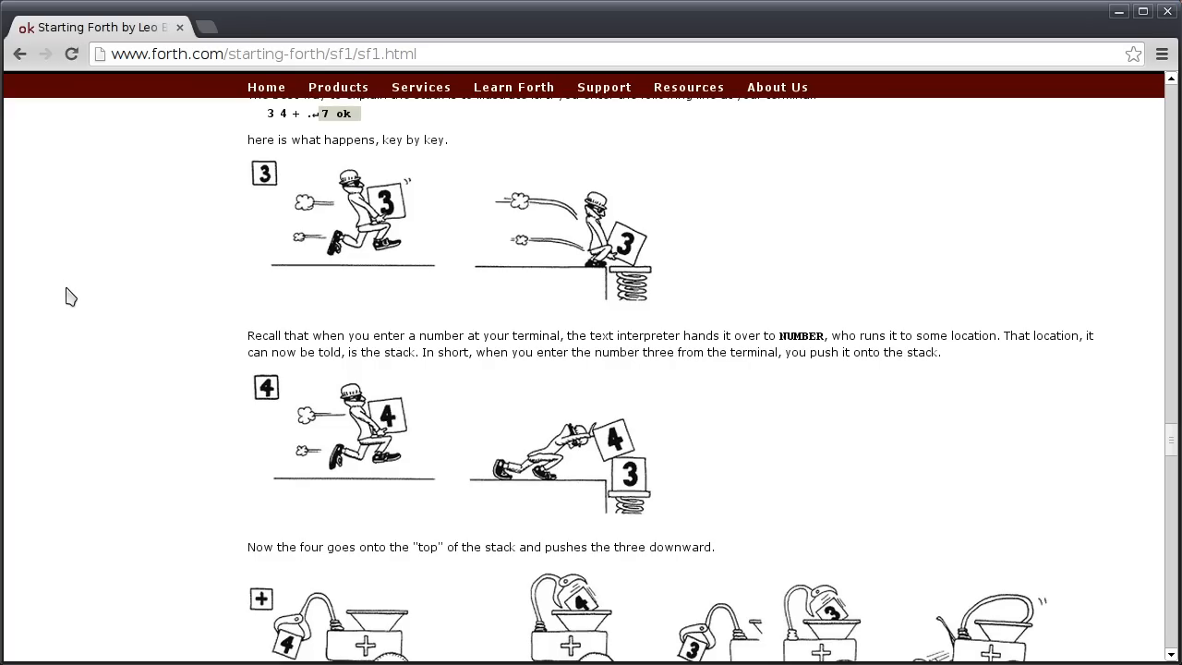
{"action": "mouse_move", "coordinate": [336, 269]}
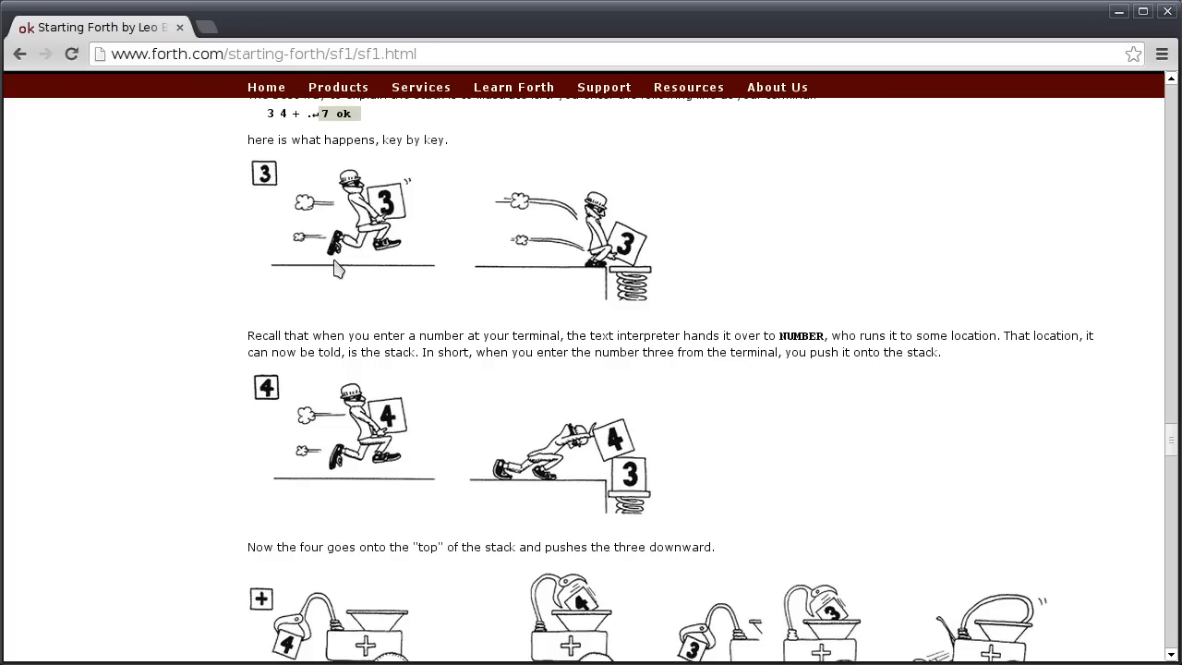
{"action": "mouse_move", "coordinate": [349, 325]}
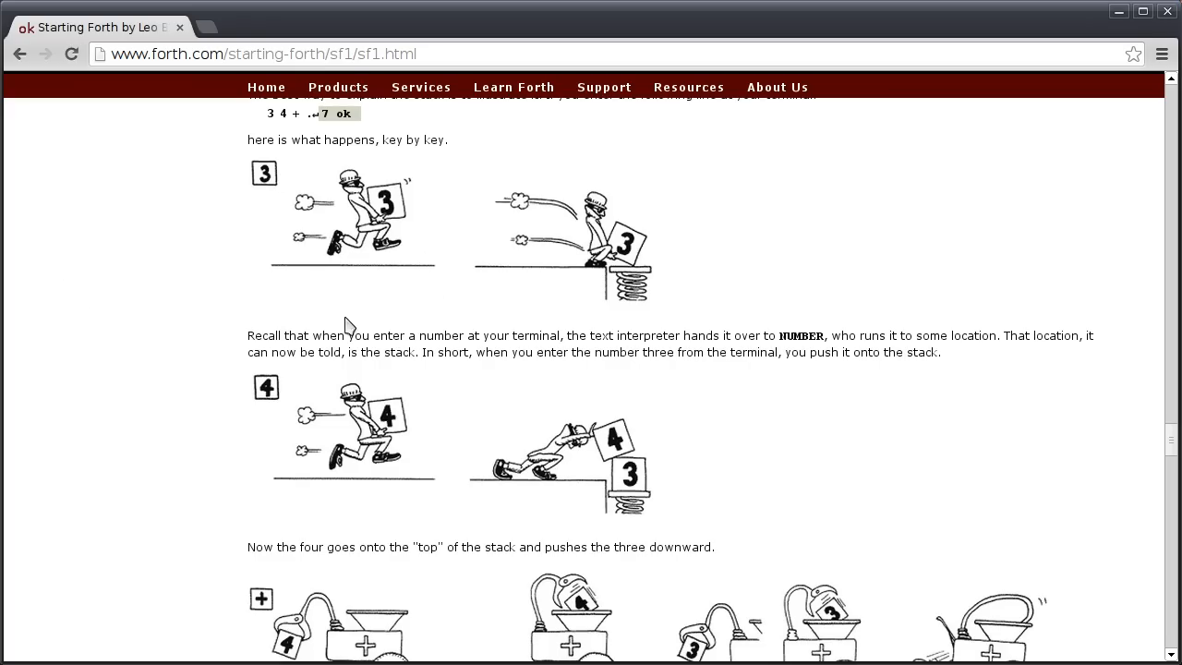
{"action": "mouse_move", "coordinate": [628, 281]}
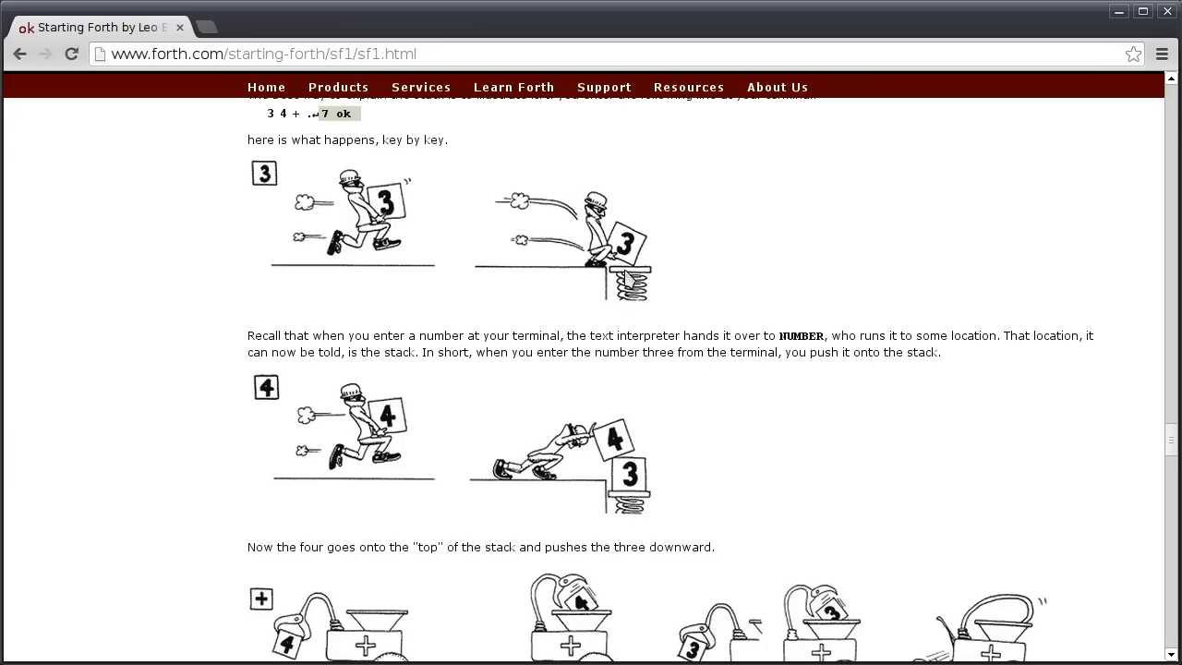
{"action": "mouse_move", "coordinate": [679, 310]}
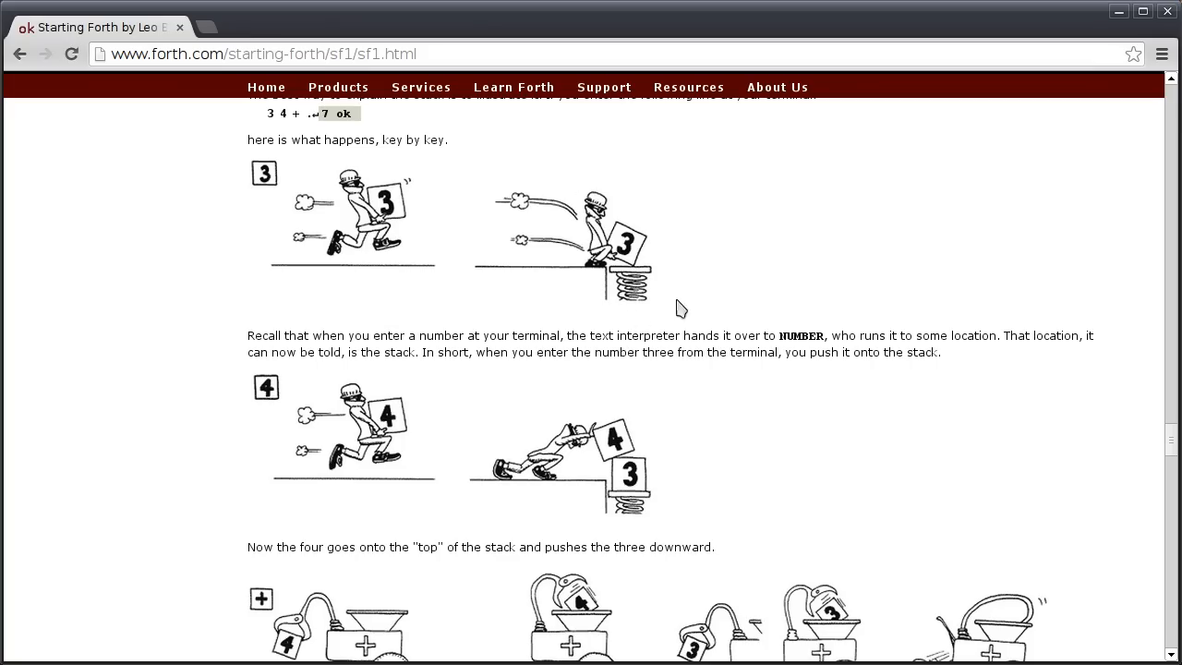
{"action": "mouse_move", "coordinate": [823, 292]}
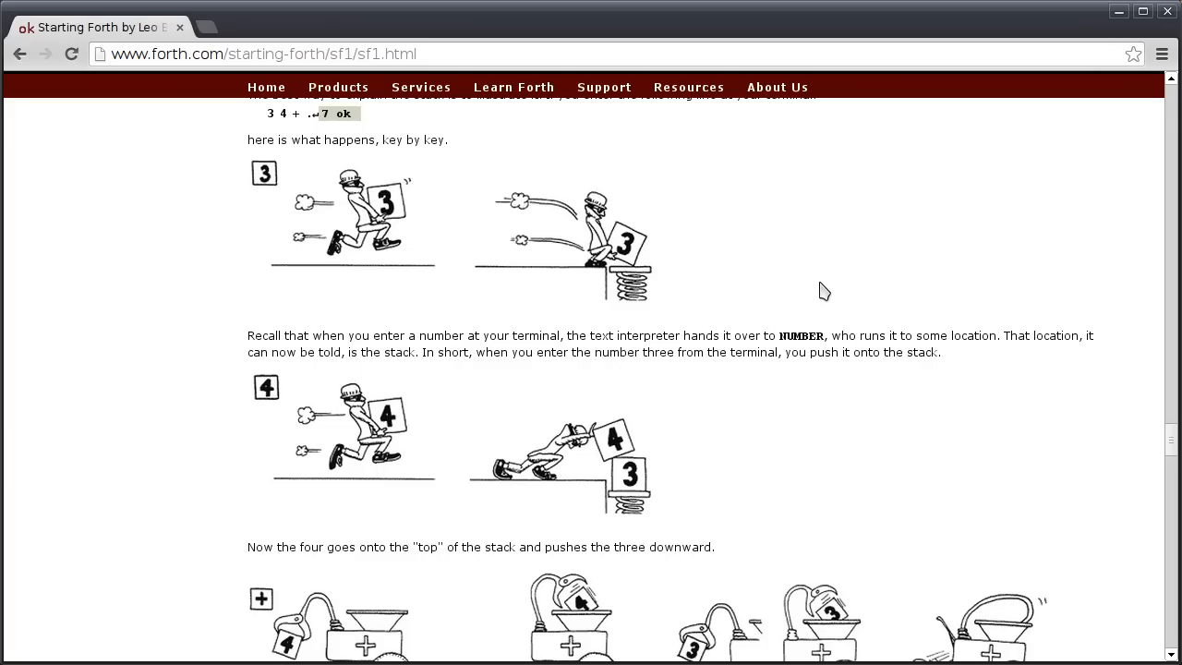
{"action": "mouse_move", "coordinate": [818, 288]}
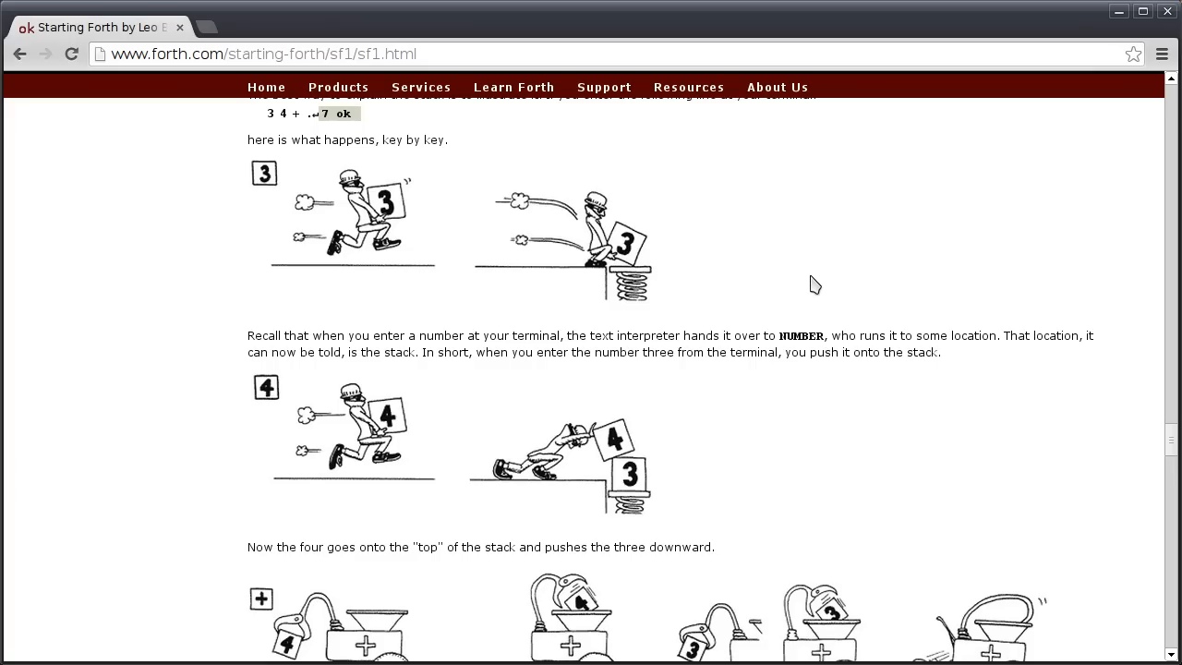
{"action": "mouse_move", "coordinate": [581, 334]}
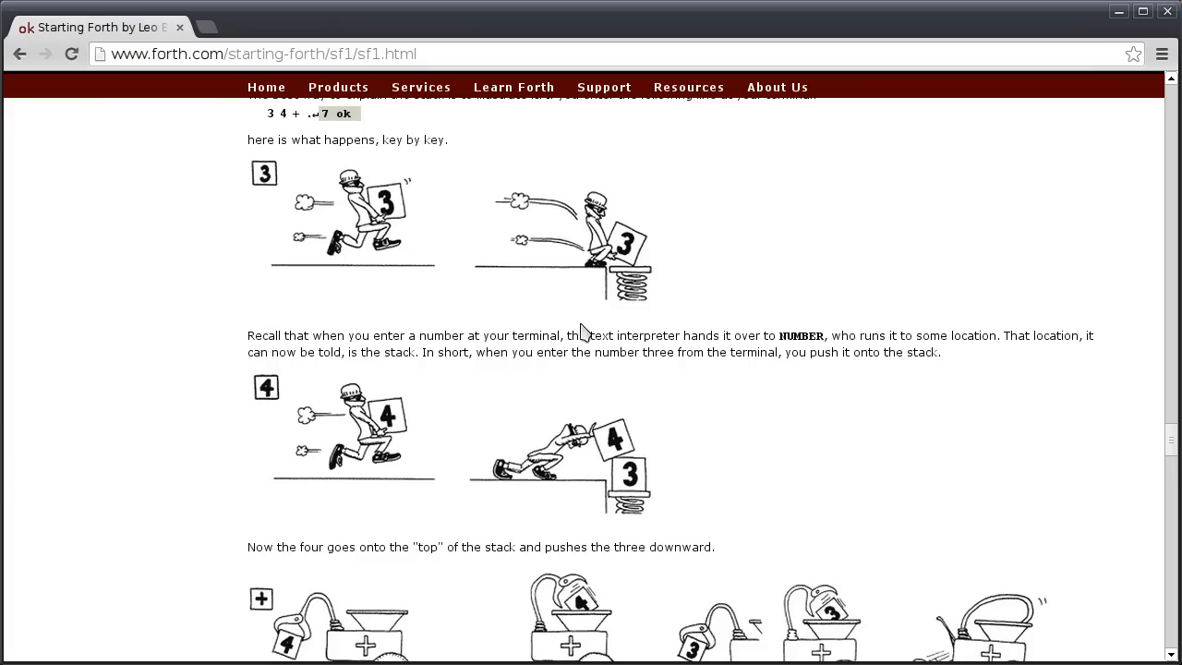
{"action": "mouse_move", "coordinate": [294, 421]}
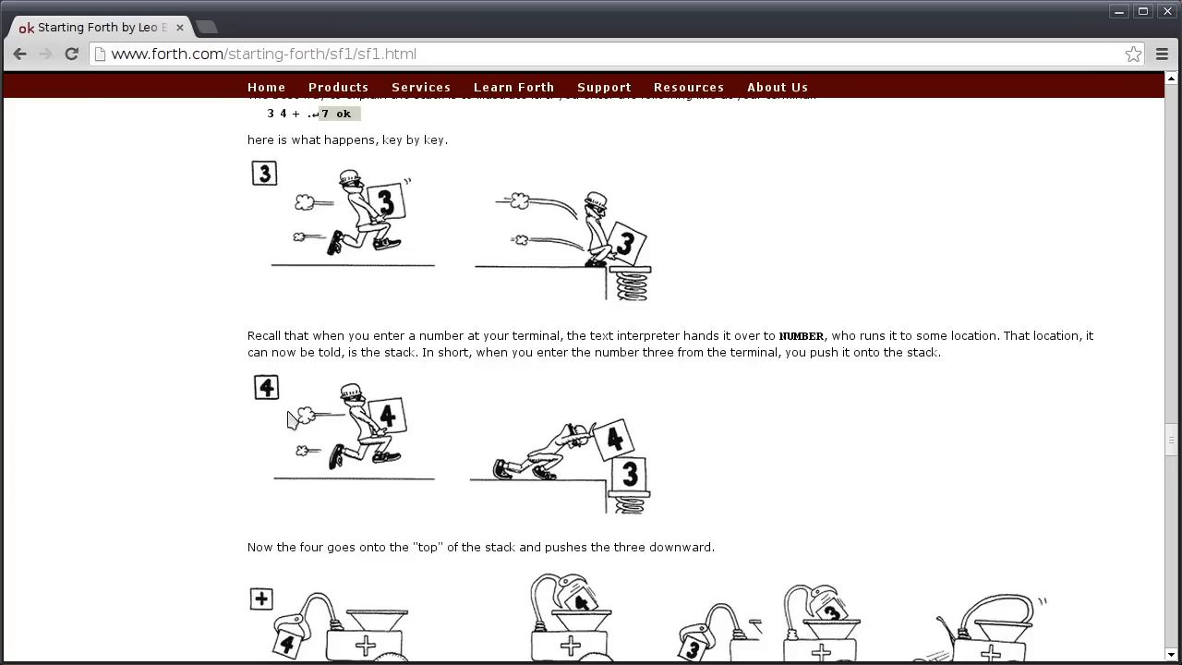
{"action": "mouse_move", "coordinate": [433, 440]}
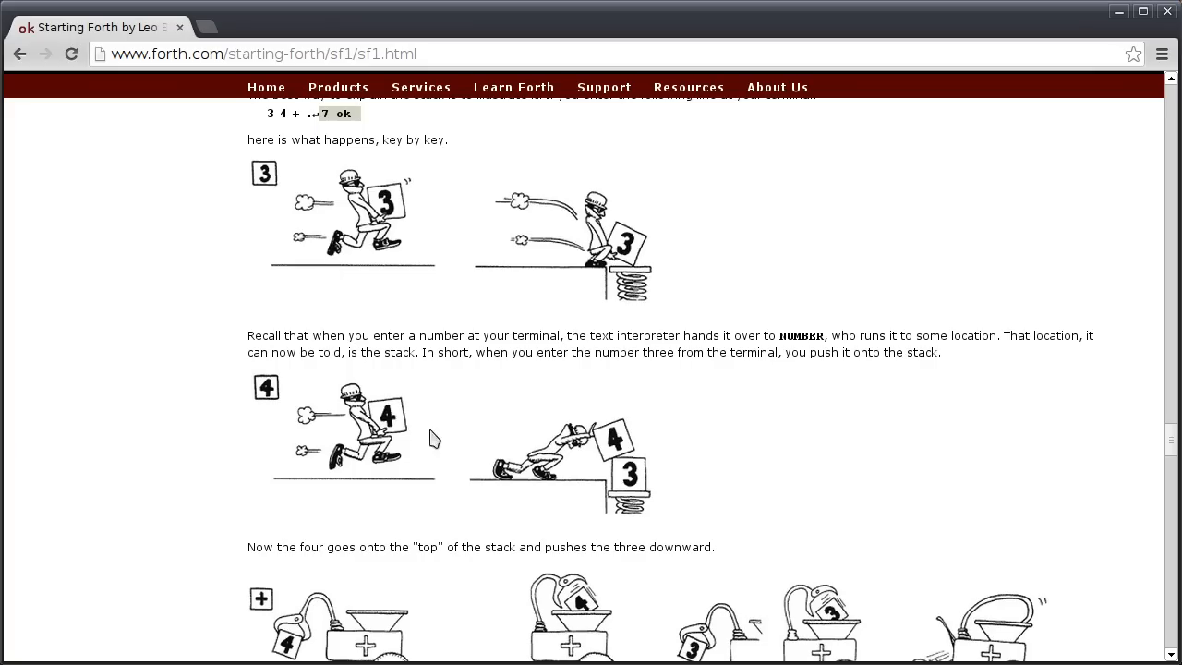
{"action": "mouse_move", "coordinate": [624, 568]}
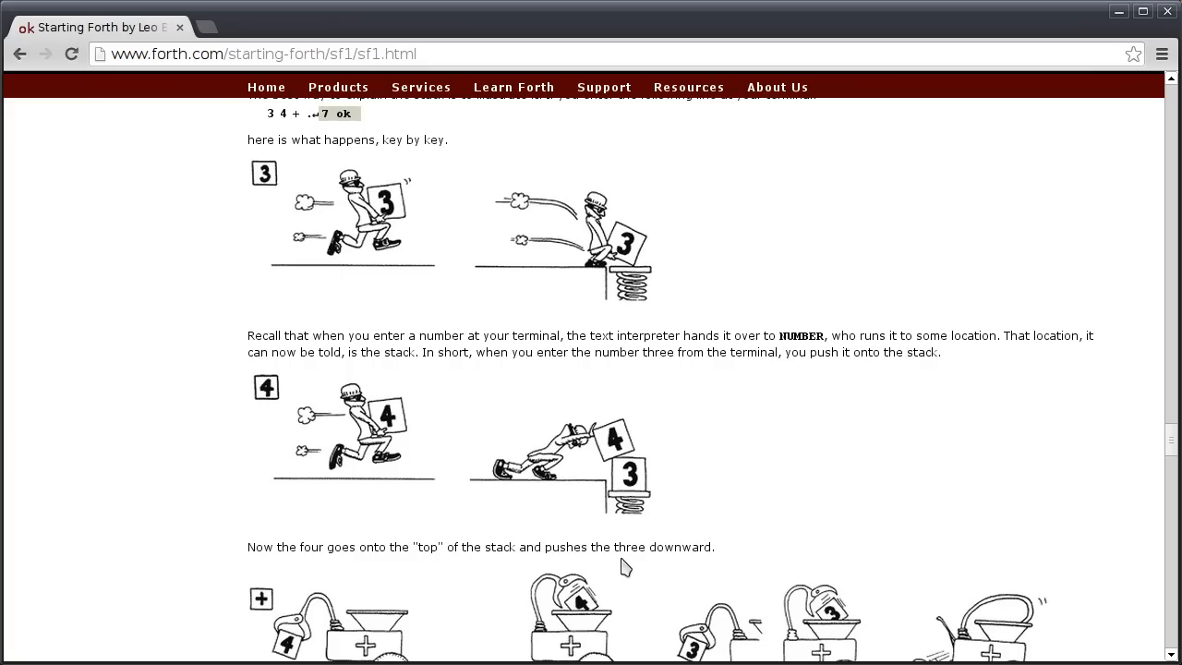
{"action": "mouse_move", "coordinate": [632, 487]}
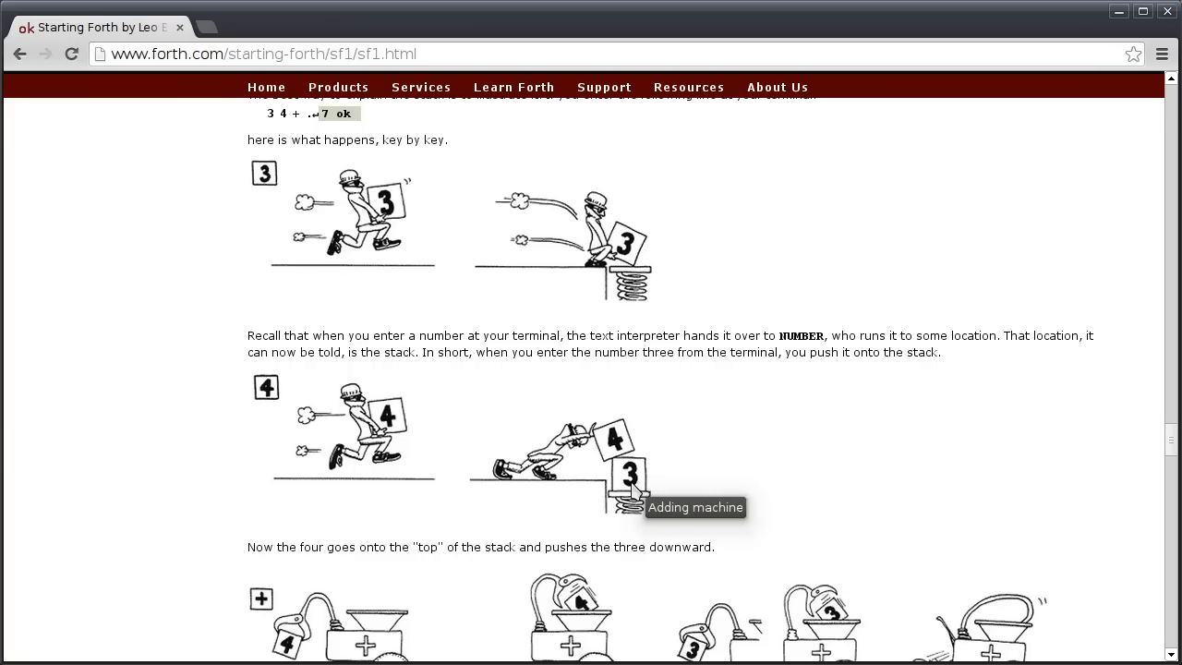
{"action": "scroll", "scroll_direction": "down", "scroll_amount": 3}
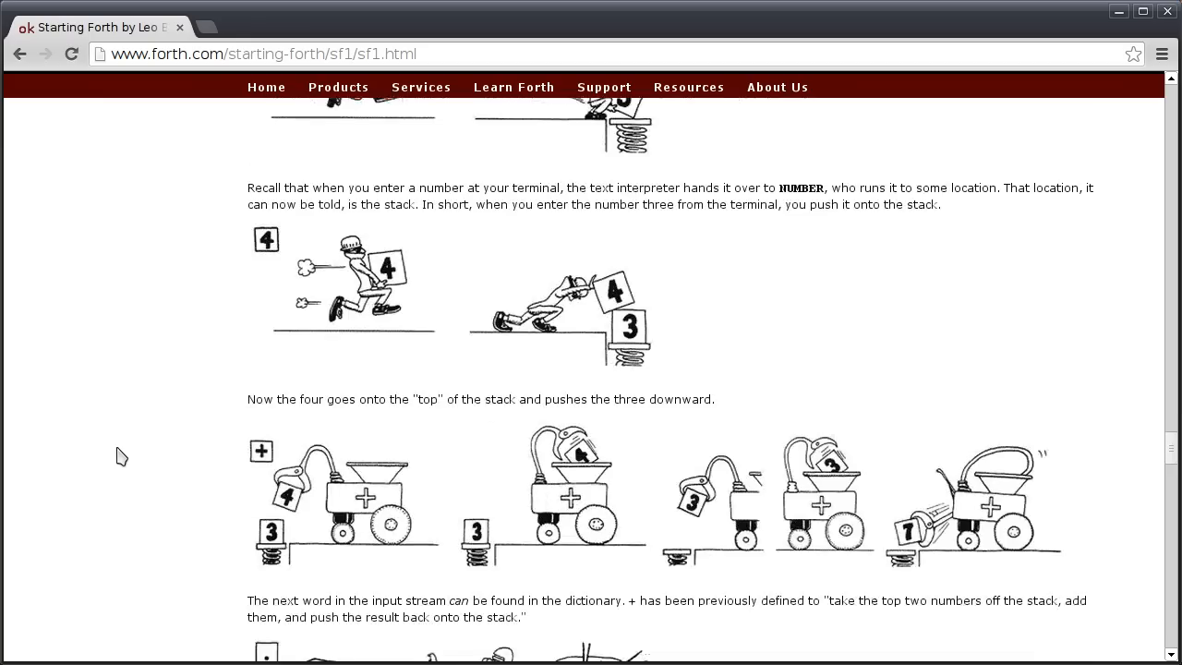
{"action": "scroll", "scroll_direction": "down", "scroll_amount": 3}
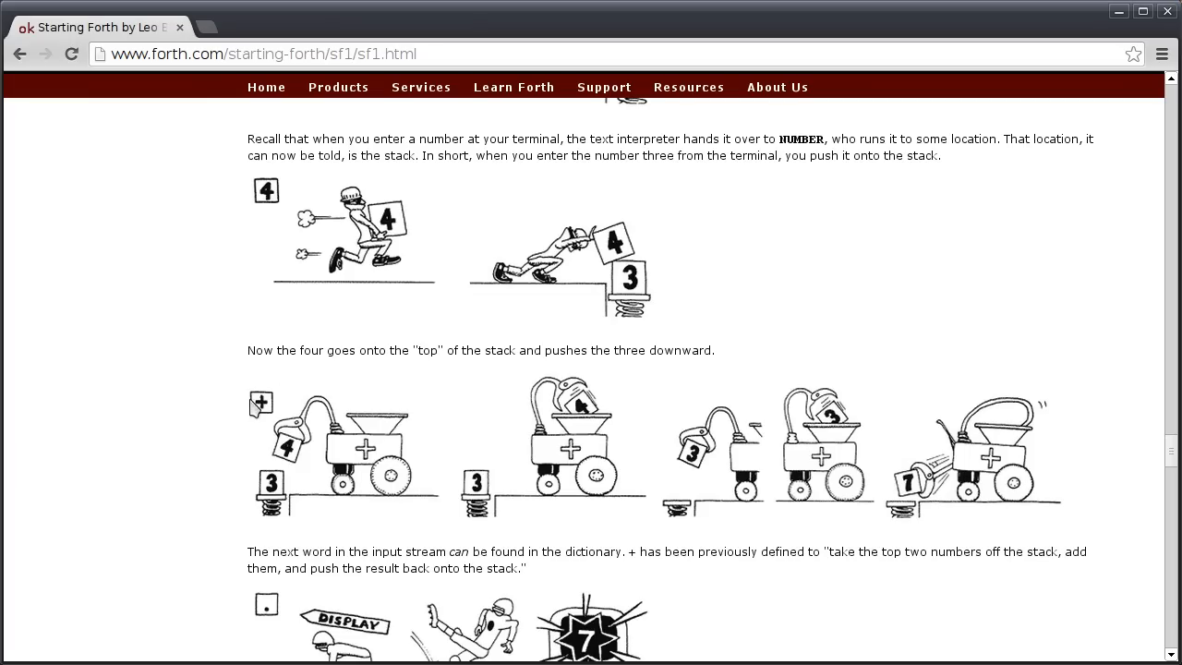
{"action": "mouse_move", "coordinate": [286, 478]}
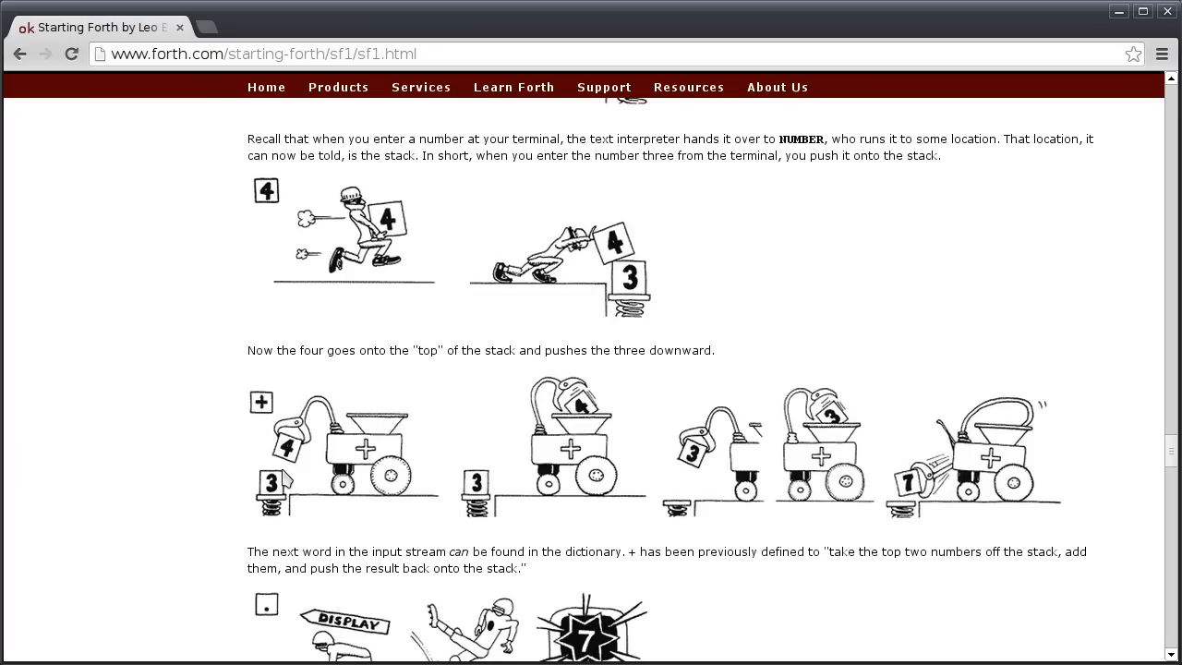
{"action": "mouse_move", "coordinate": [613, 513]}
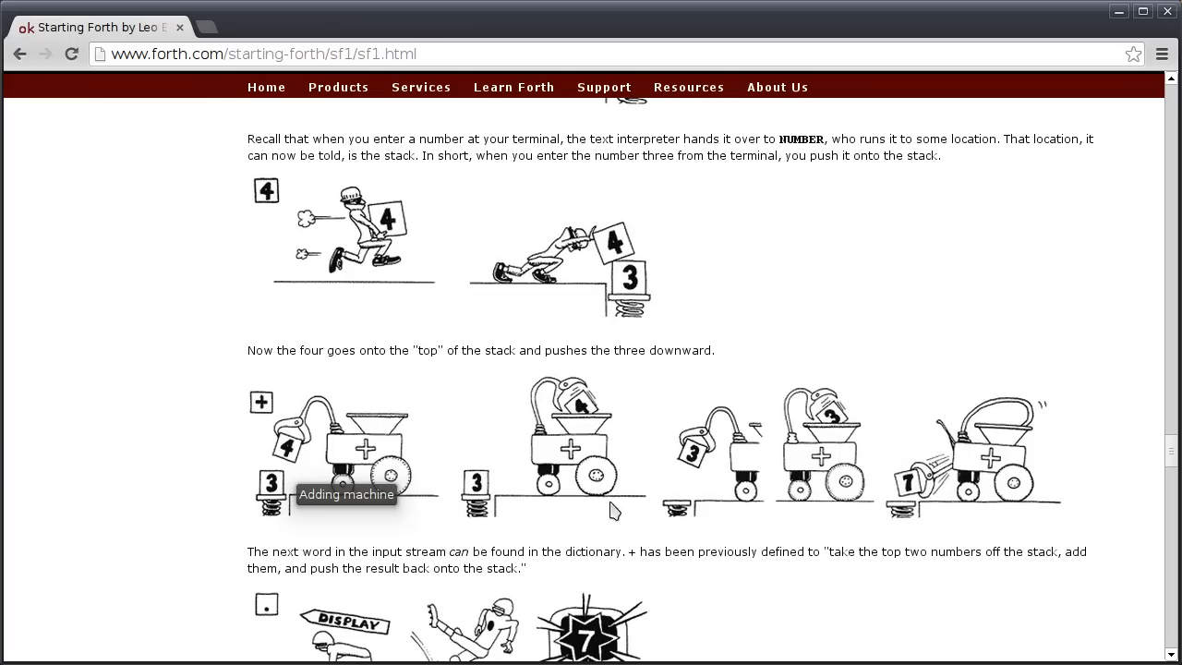
{"action": "mouse_move", "coordinate": [977, 528]}
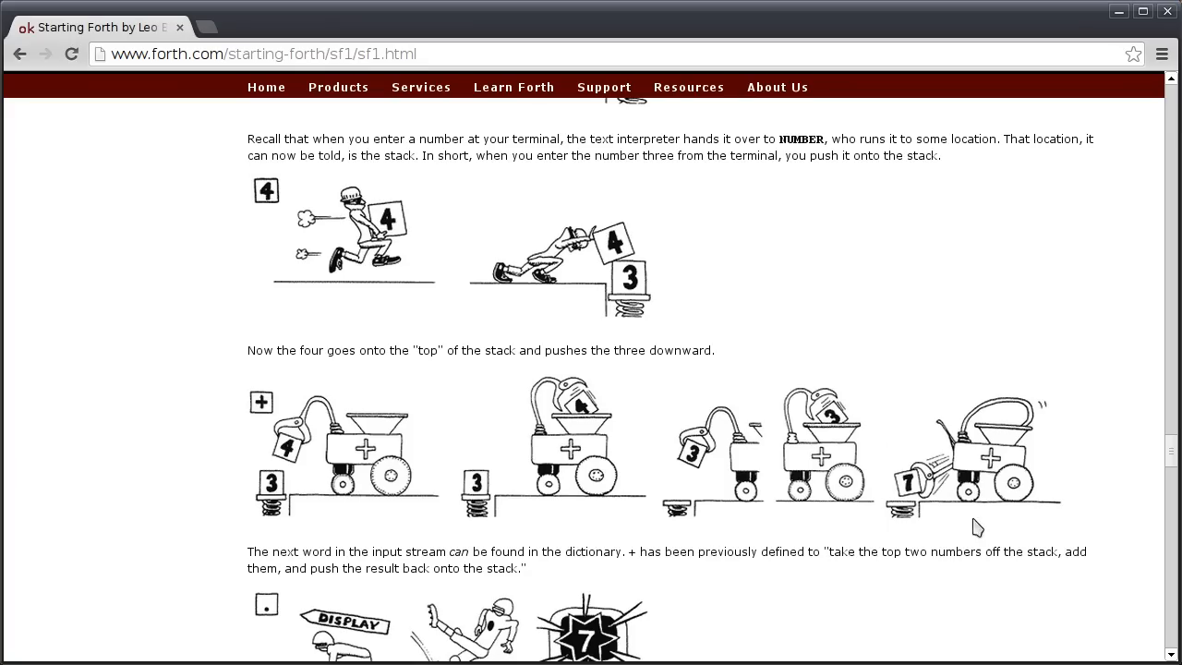
{"action": "mouse_move", "coordinate": [903, 502]}
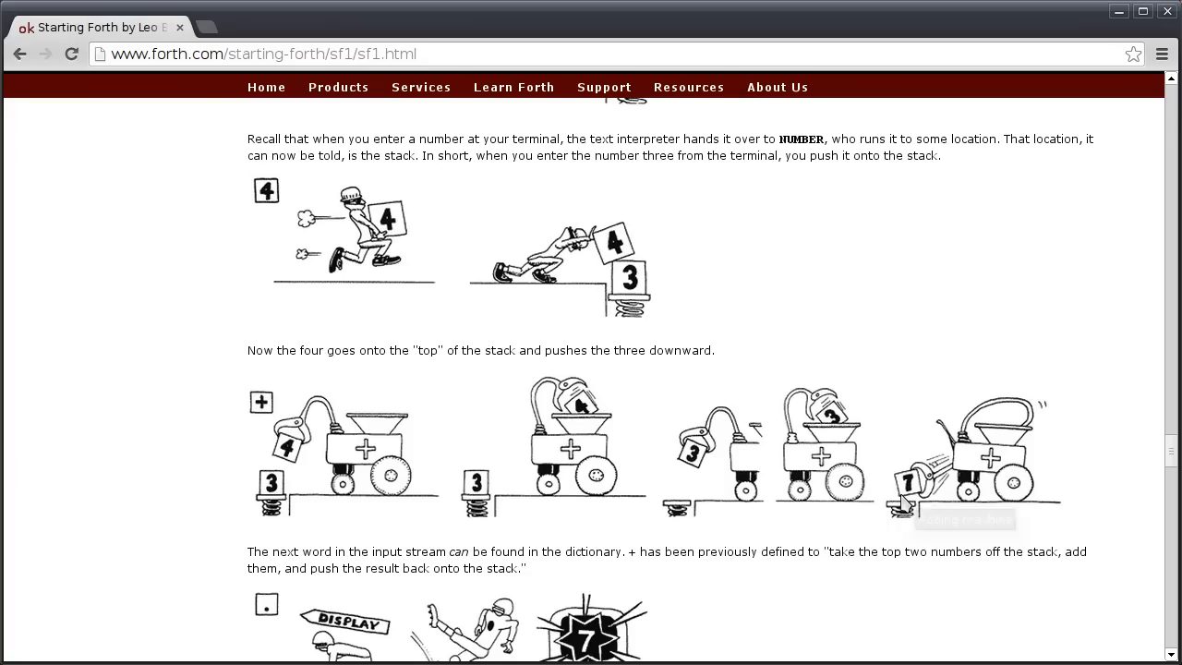
{"action": "mouse_move", "coordinate": [903, 499]}
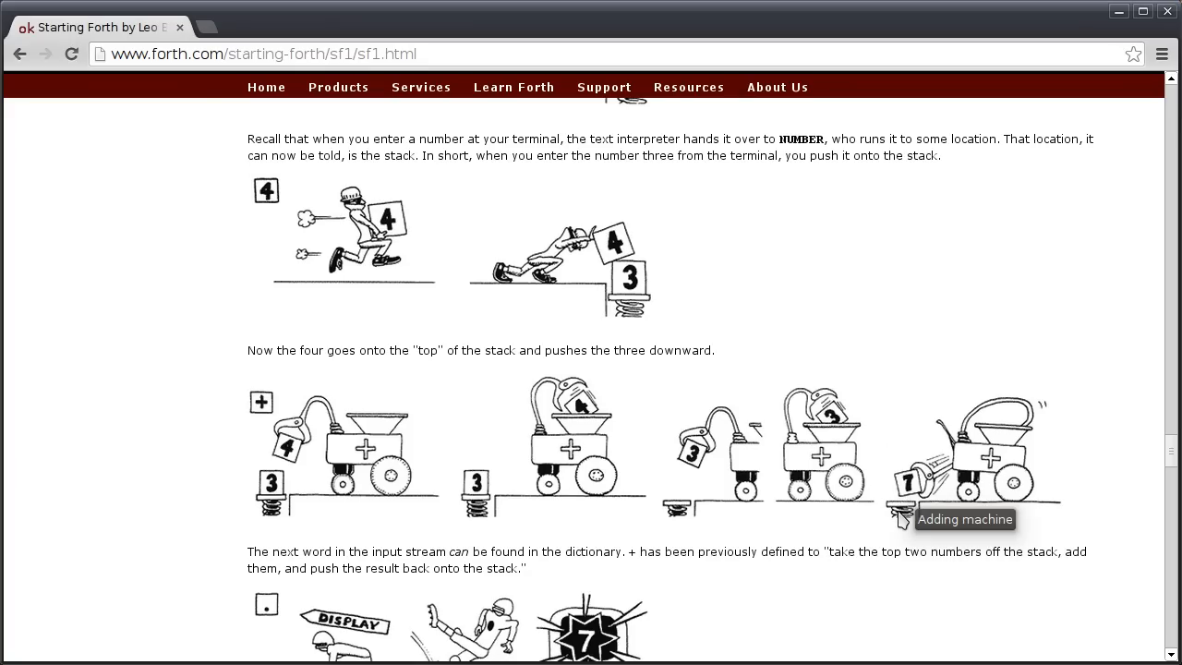
{"action": "scroll", "scroll_direction": "down", "scroll_amount": 3}
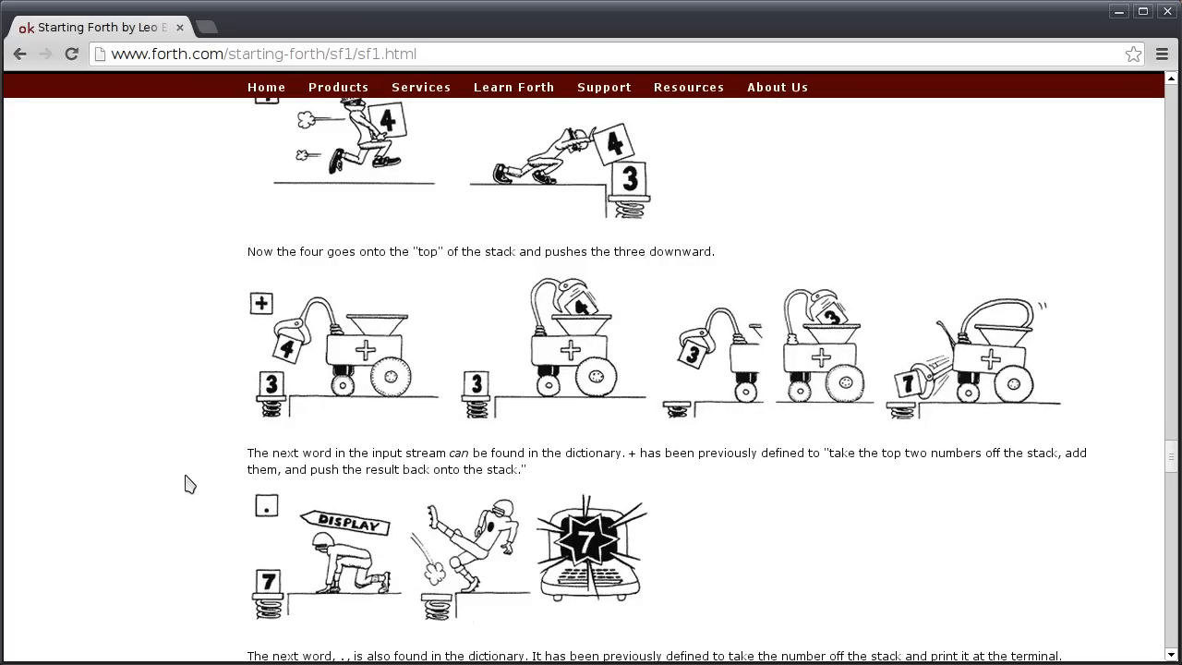
{"action": "mouse_move", "coordinate": [249, 521]}
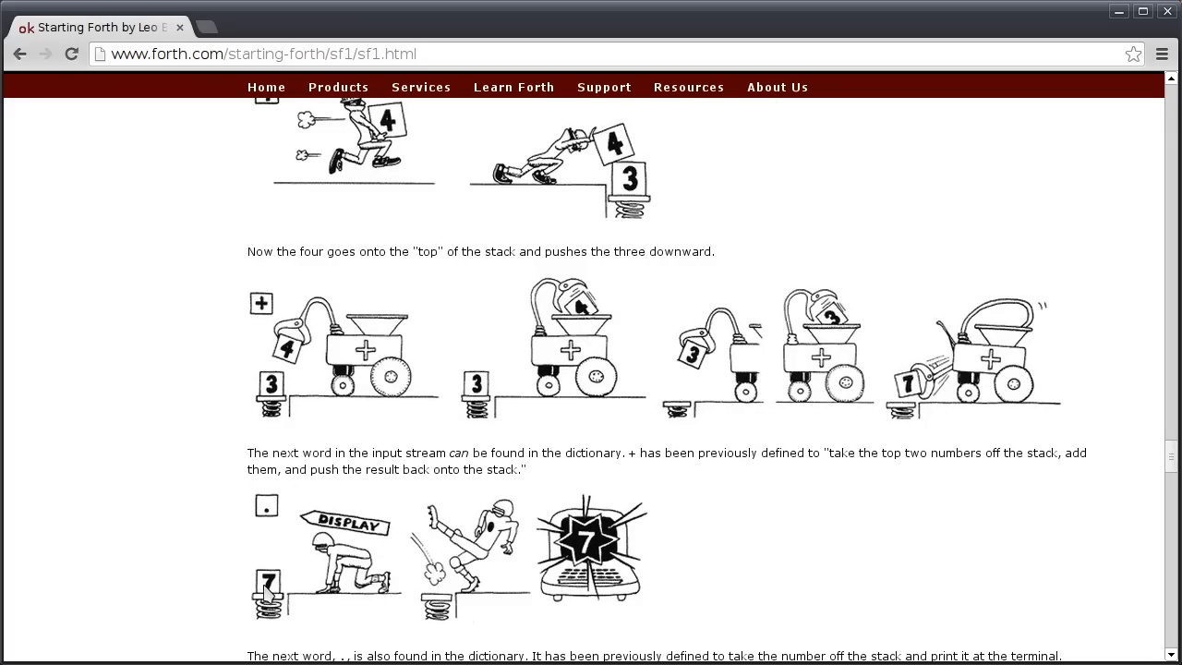
{"action": "mouse_move", "coordinate": [314, 606]}
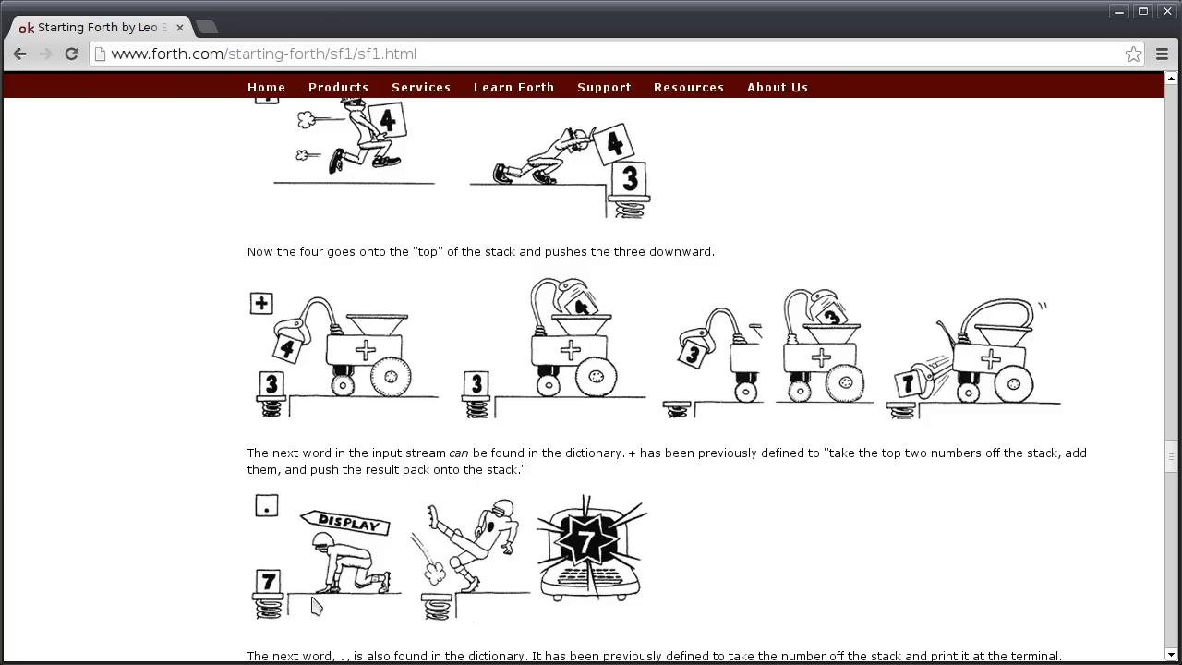
{"action": "mouse_move", "coordinate": [729, 643]}
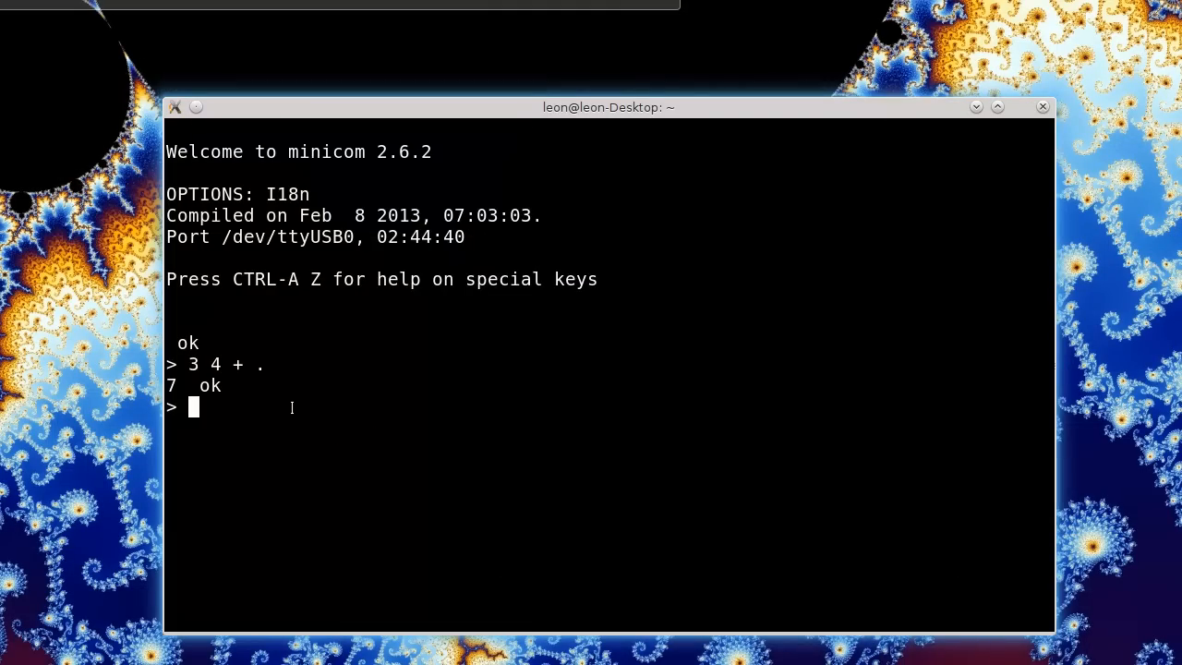
Evaluate 2.5 3.2e1 f+ f. to print 34.5000, then begin a new colon definition
{"action": "type", "text": "2.5"}
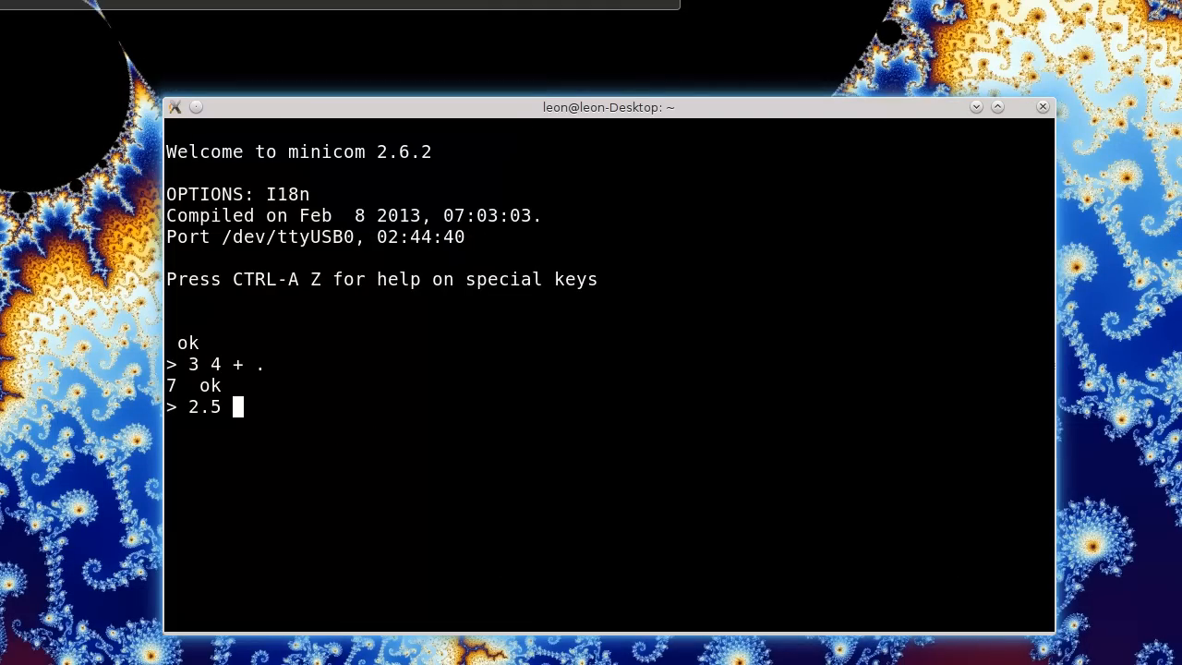
{"action": "type", "text": "3"}
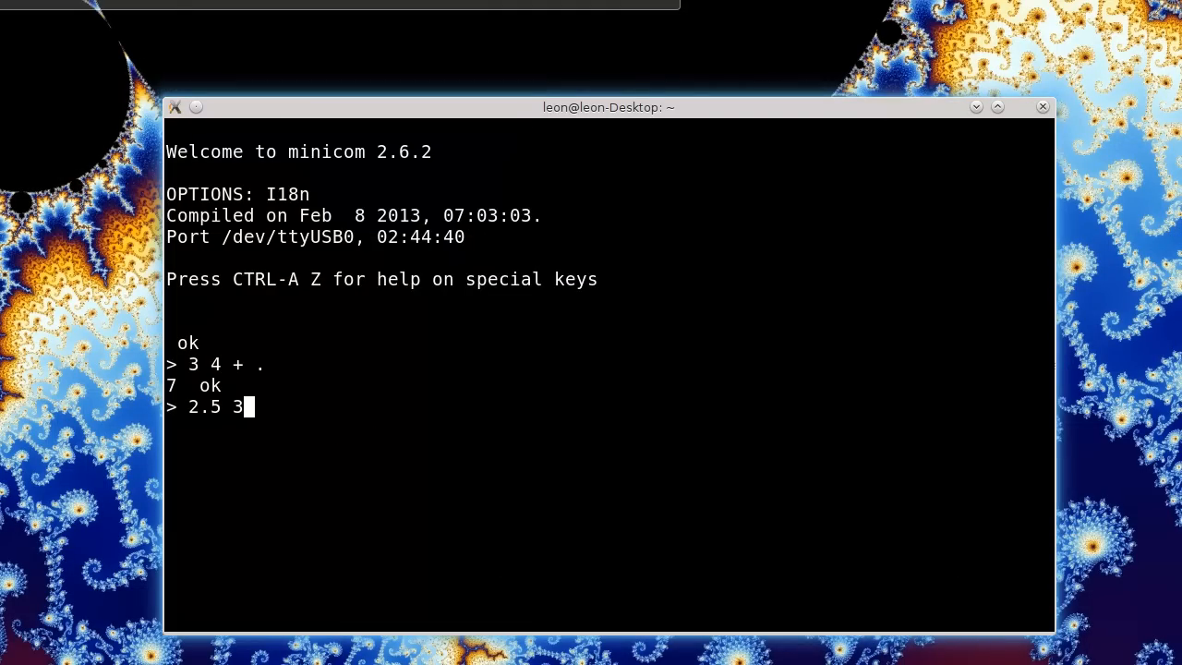
{"action": "type", "text": ".2"}
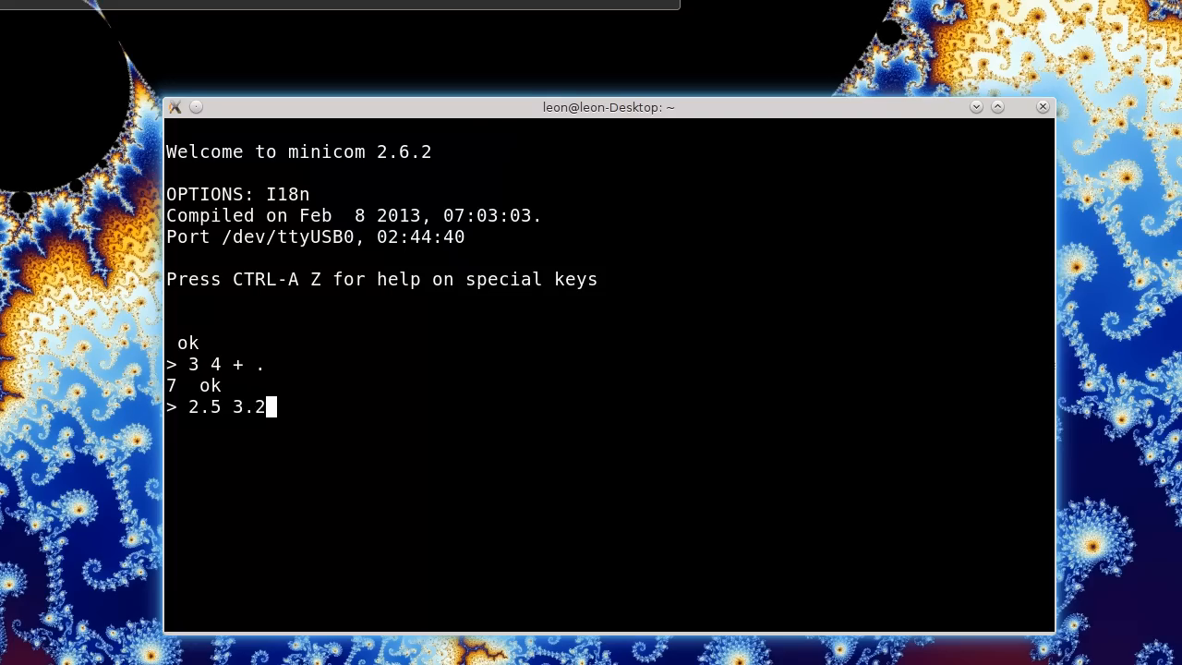
{"action": "type", "text": "e1"}
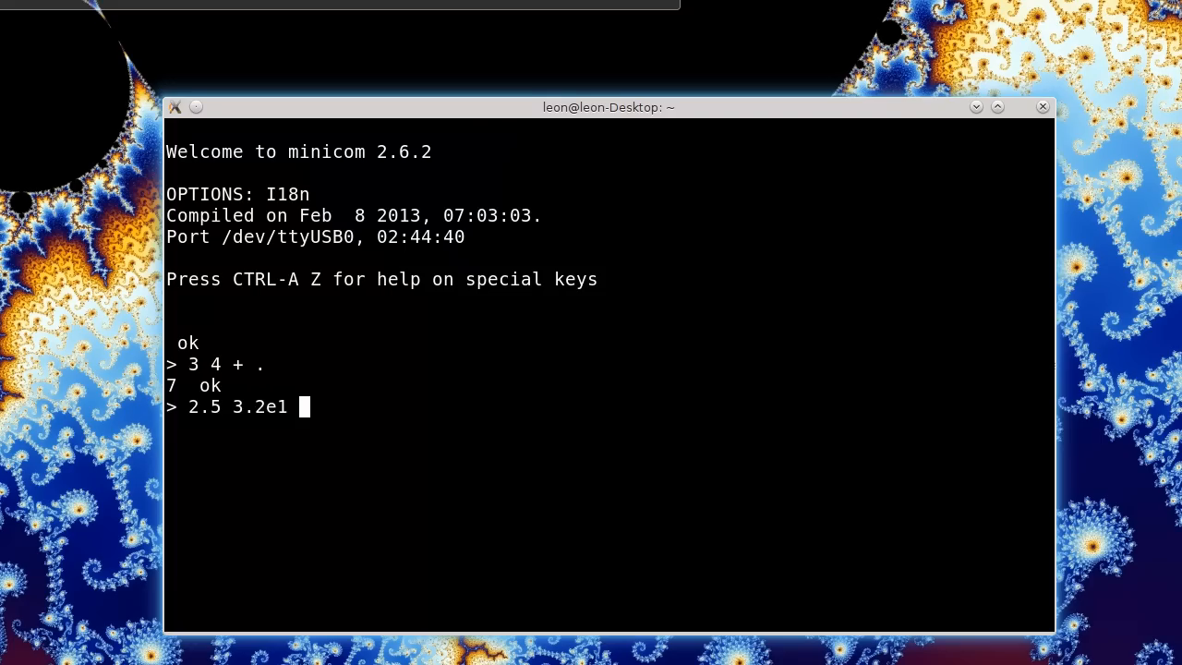
{"action": "type", "text": "f+ f."}
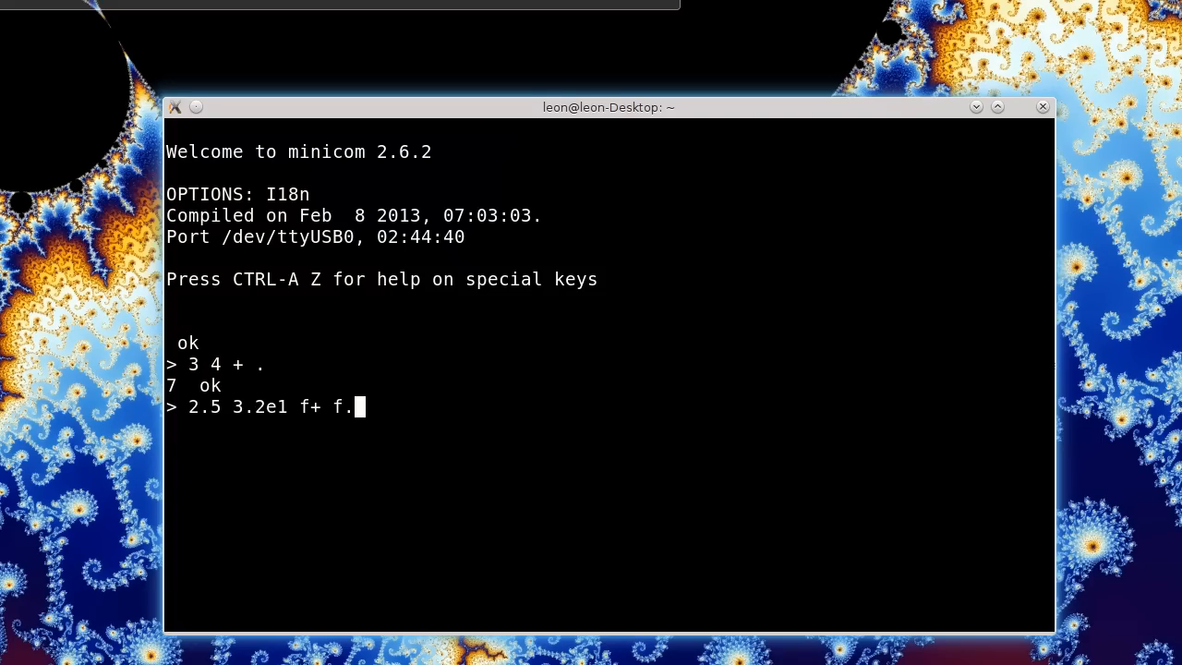
{"action": "key", "text": "Return"}
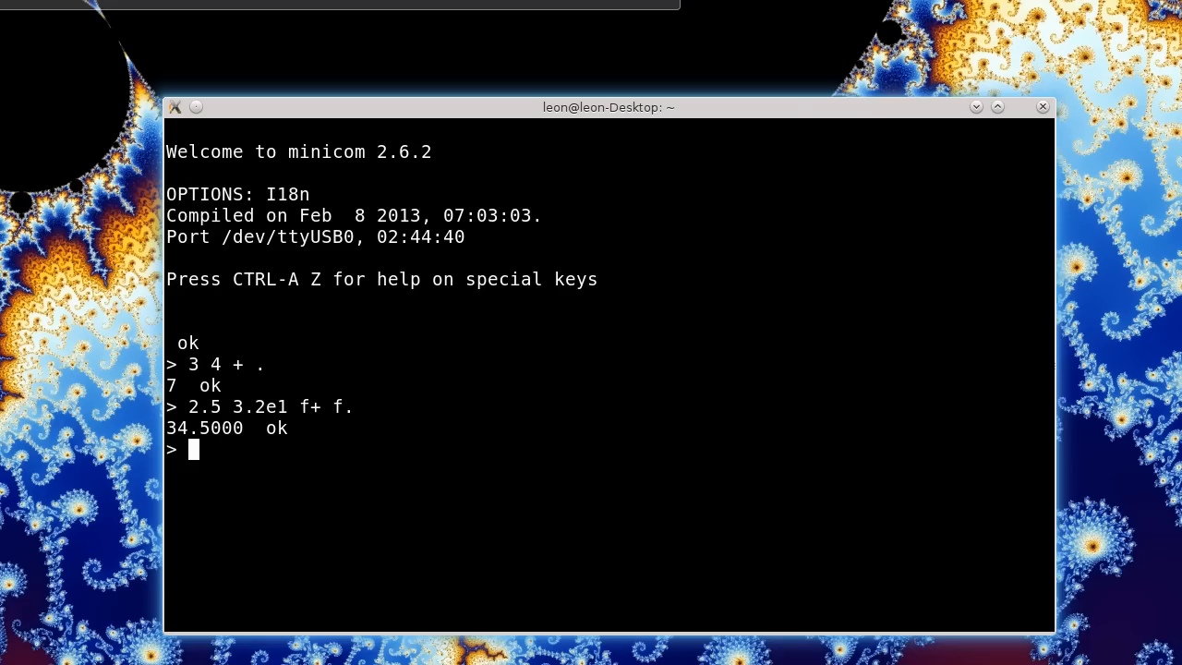
{"action": "type", "text": ":"}
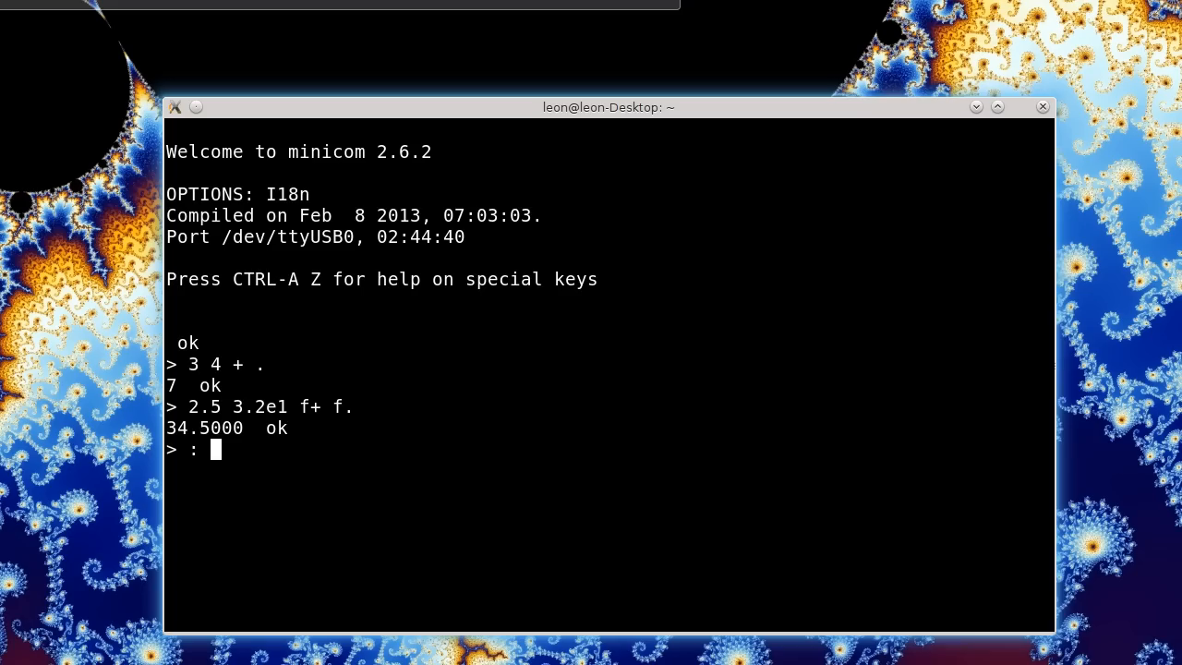
{"action": "mouse_move", "coordinate": [133, 453]}
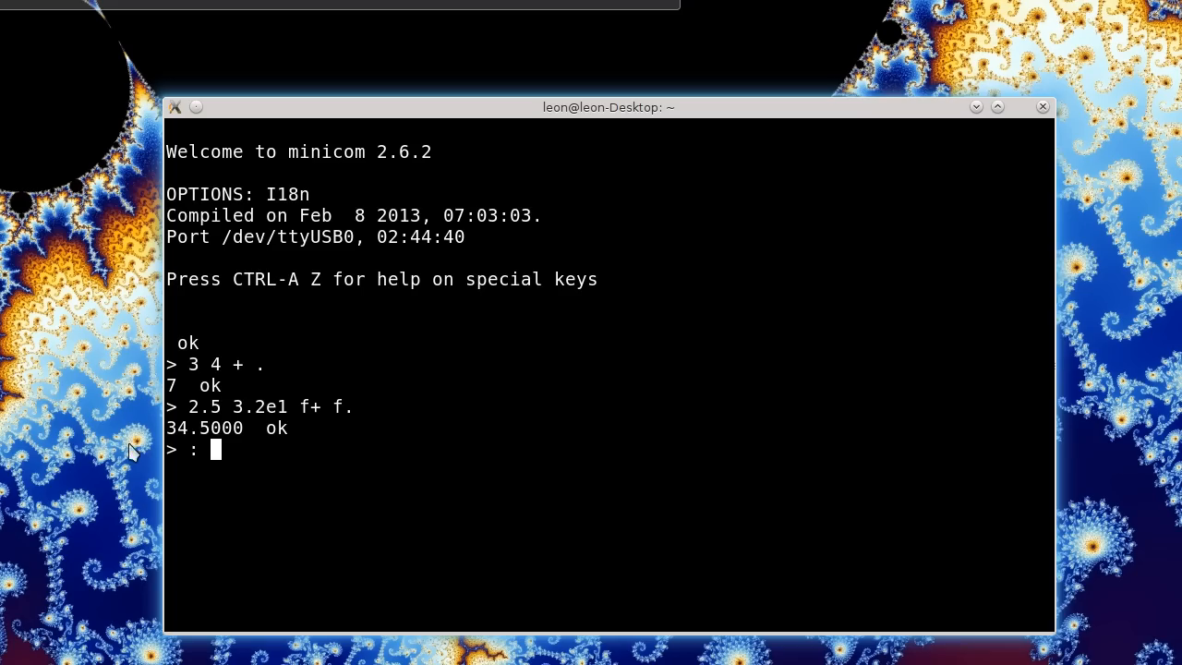
Define the word hello as ." Hello World! " cr and compile it
{"action": "type", "text": "h"}
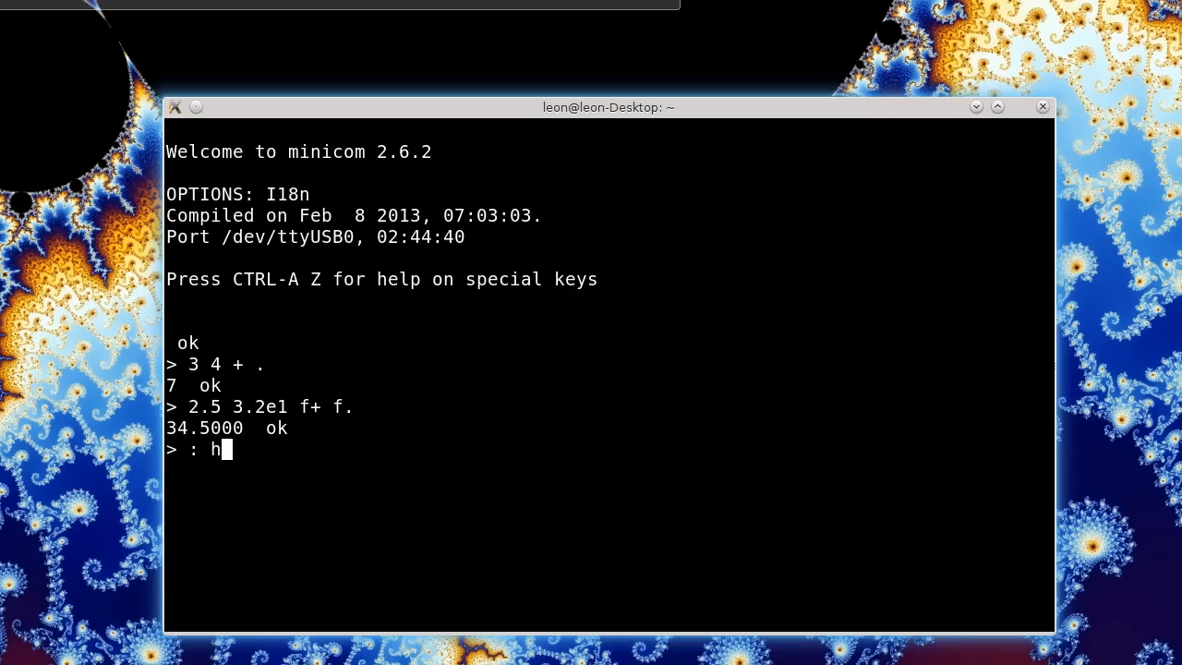
{"action": "type", "text": "ello"}
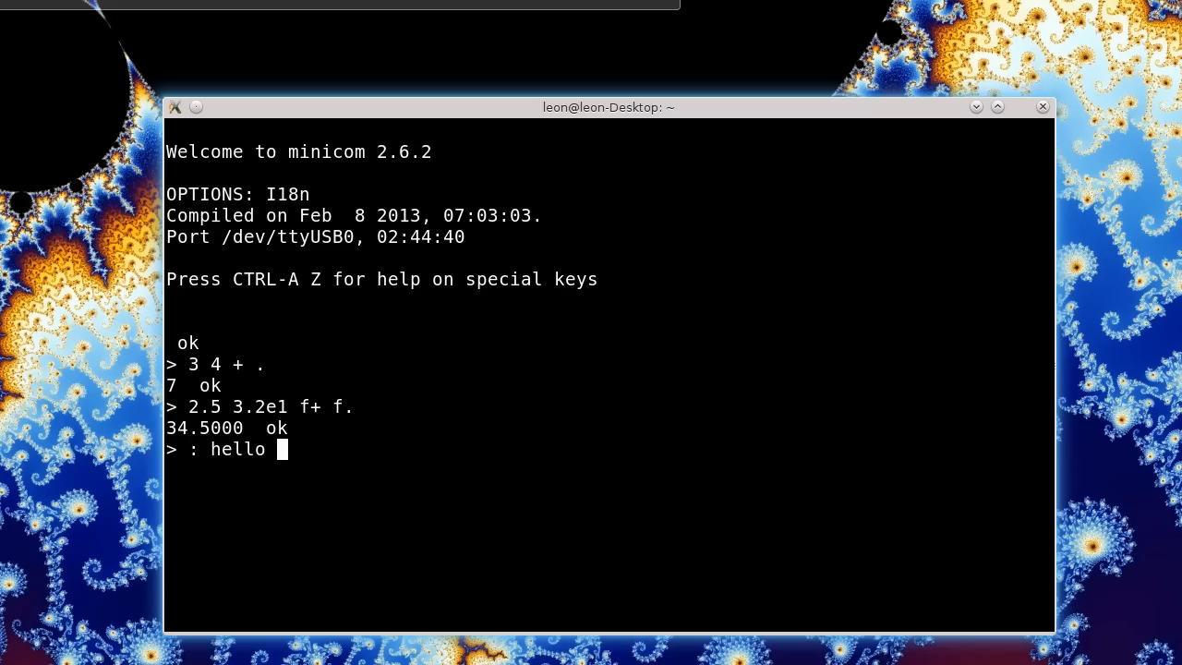
{"action": "type", "text": "."}
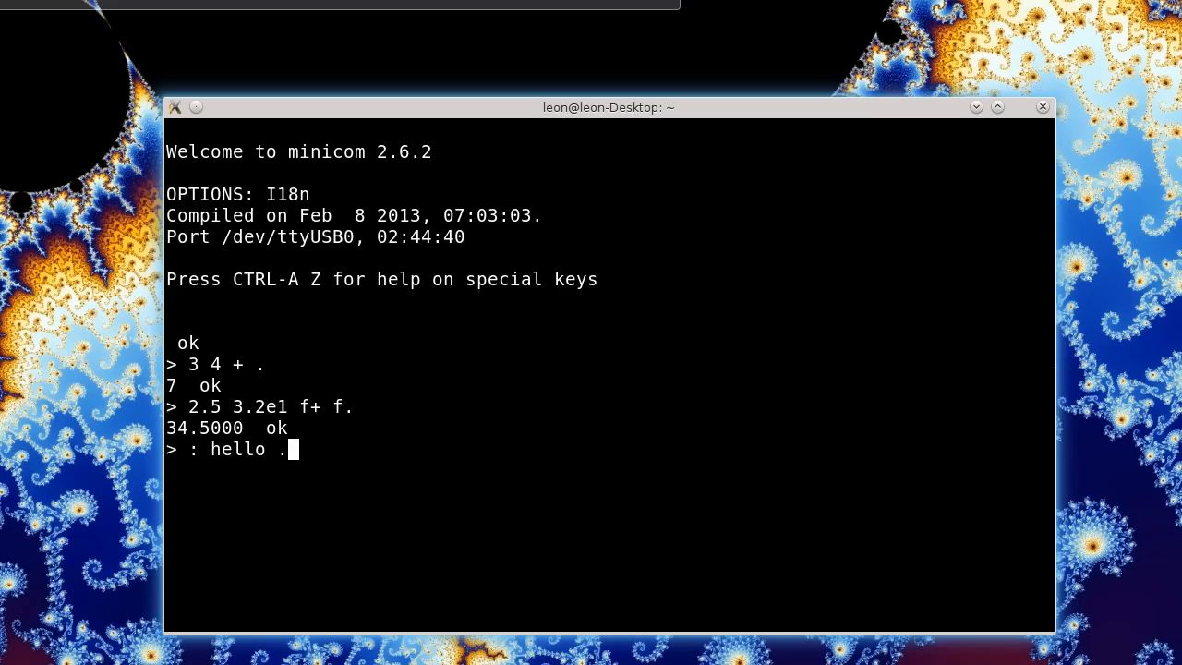
{"action": "type", "text": "\" Hello"}
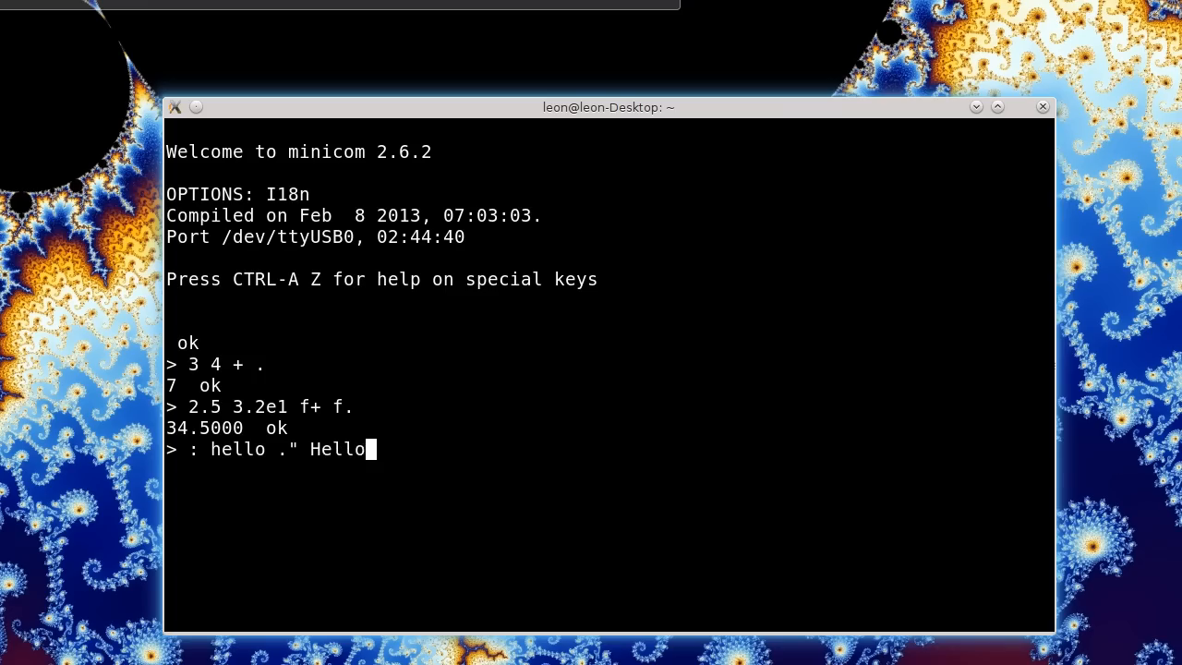
{"action": "type", "text": "World!"}
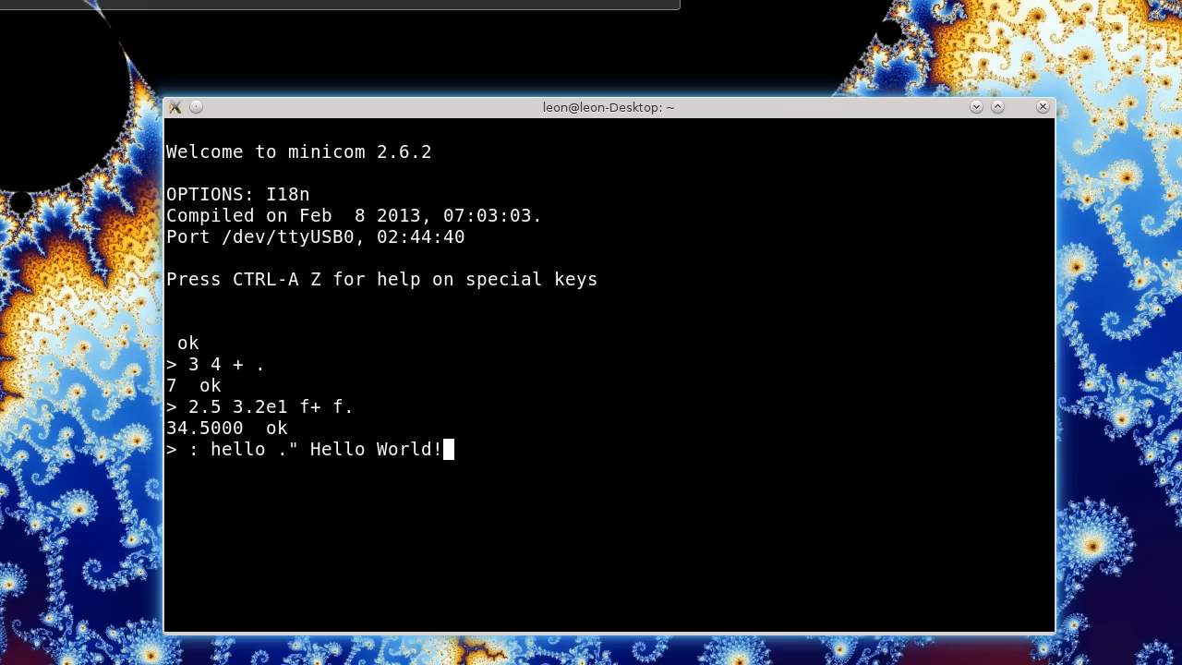
{"action": "type", "text": "\""}
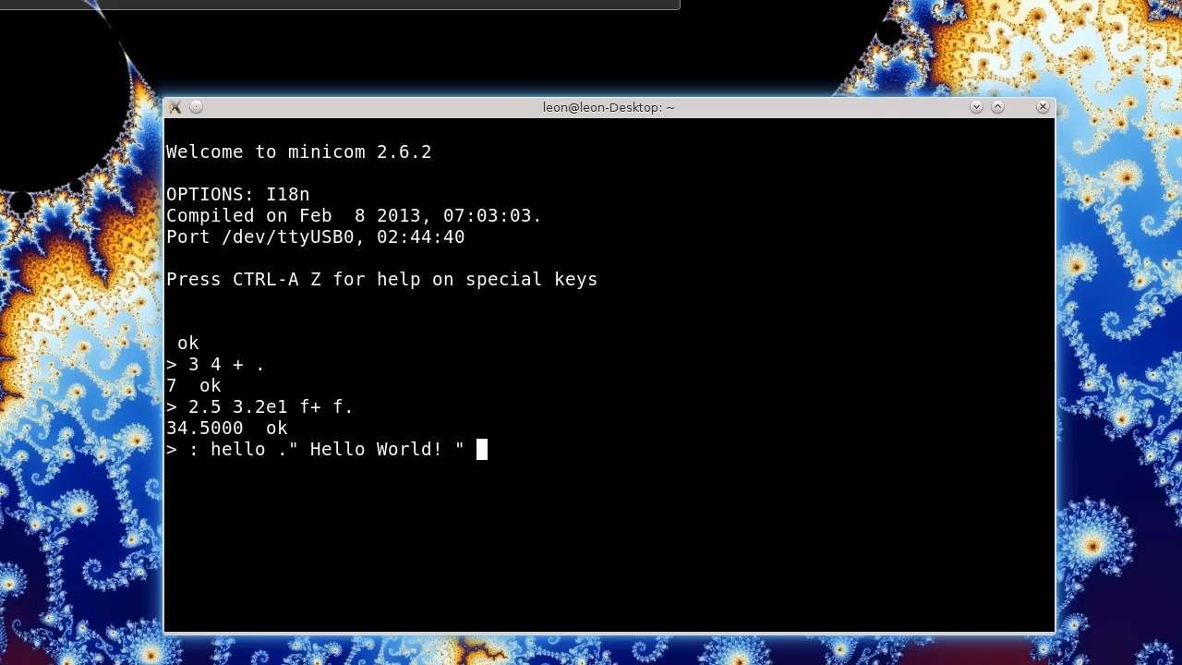
{"action": "type", "text": "cr ;"}
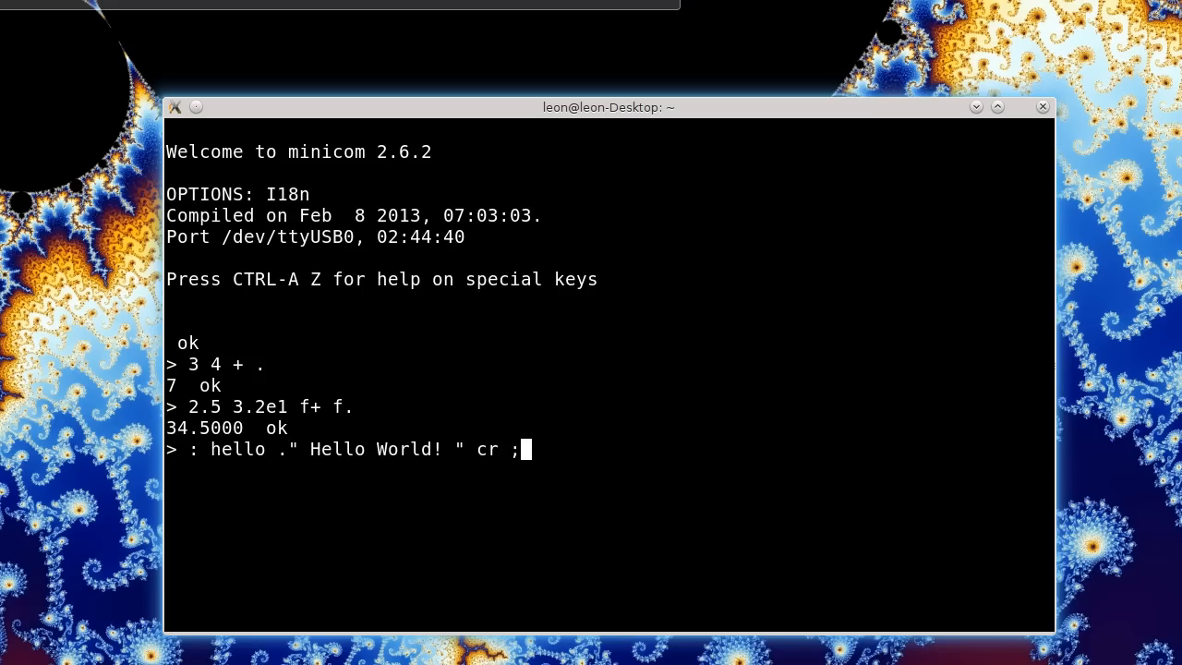
{"action": "key", "text": "Return"}
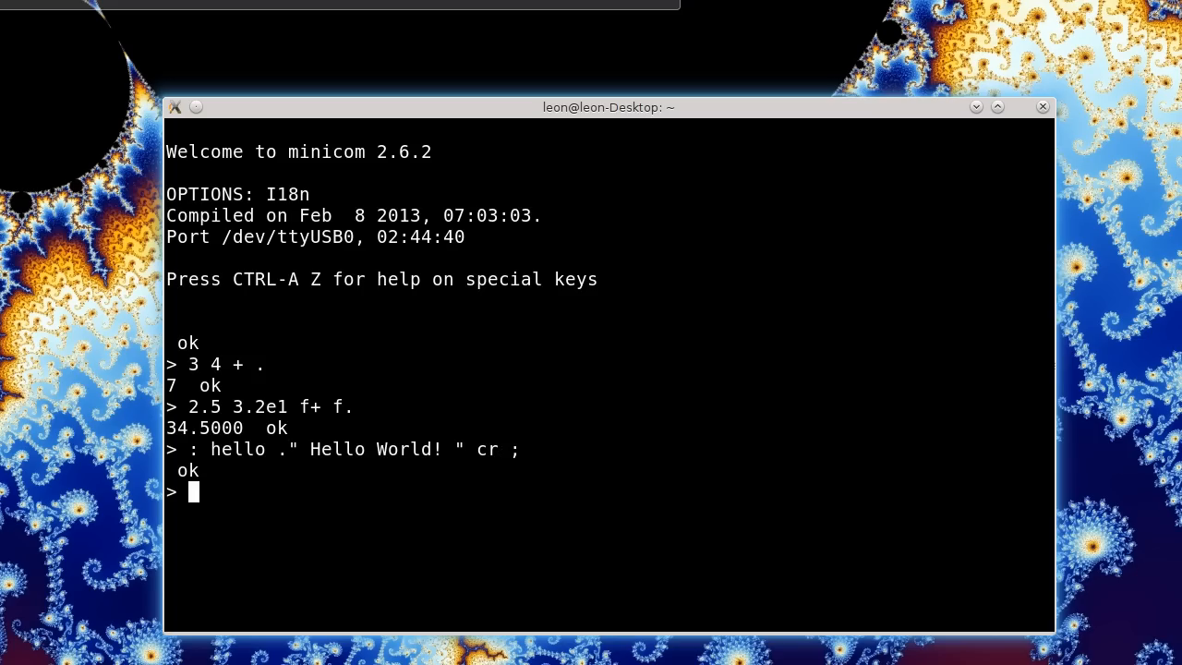
Run hello to print Hello World!, then begin the next colon definition
{"action": "type", "text": "hell"}
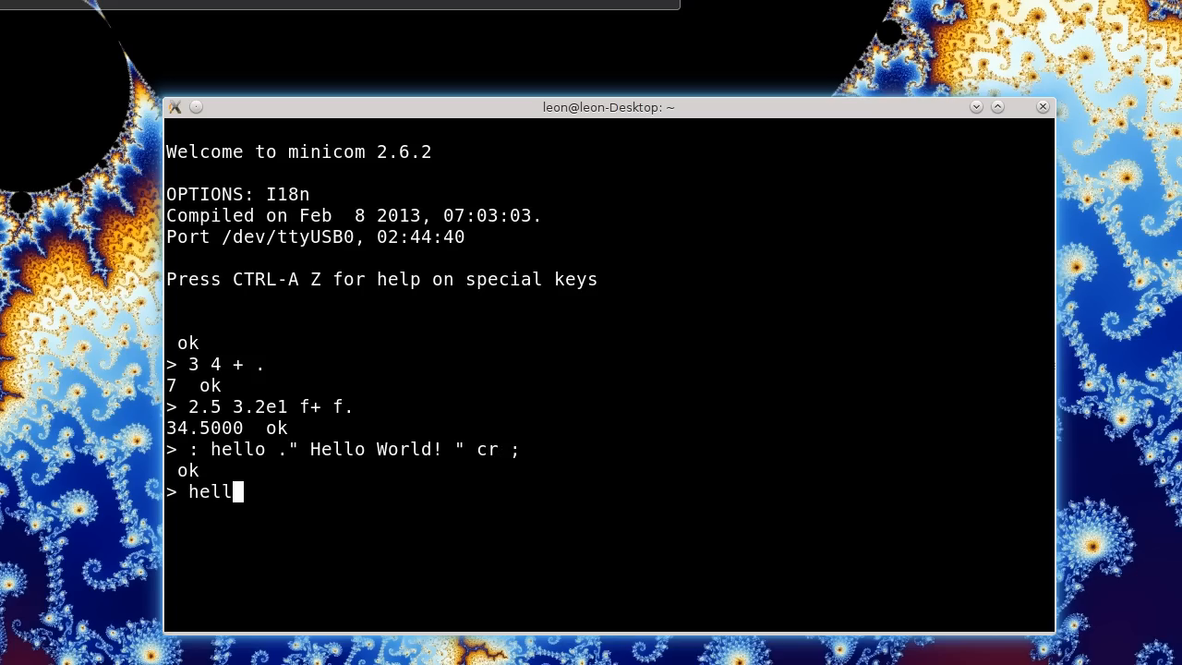
{"action": "key", "text": "Return"}
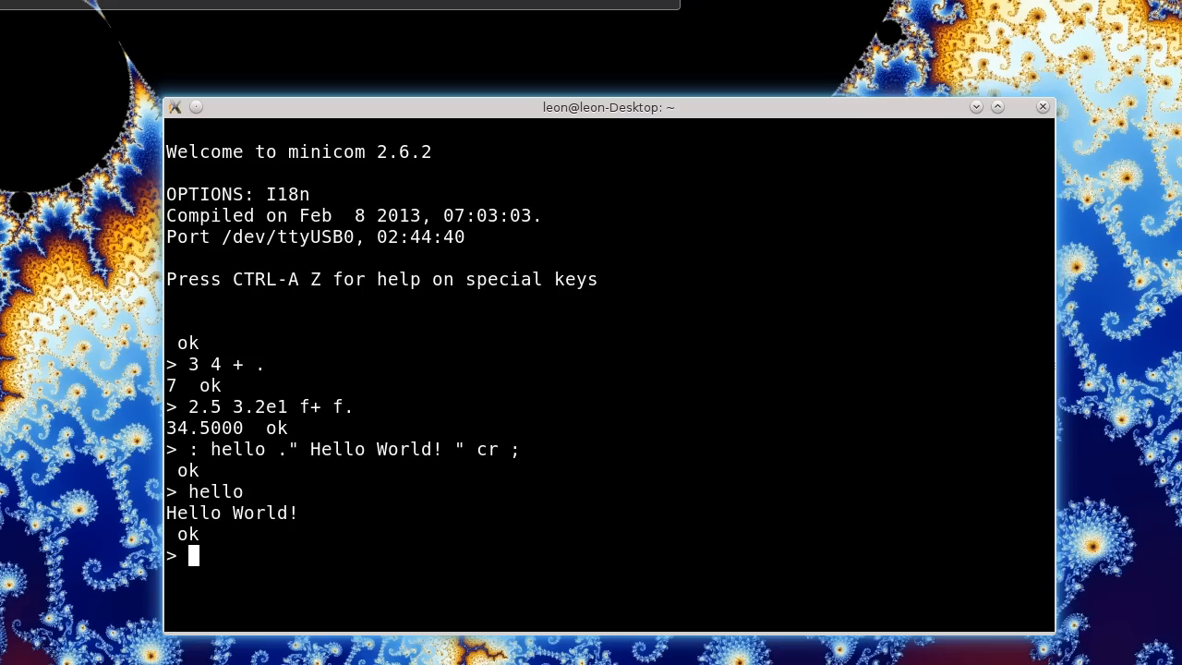
{"action": "type", "text": ":"}
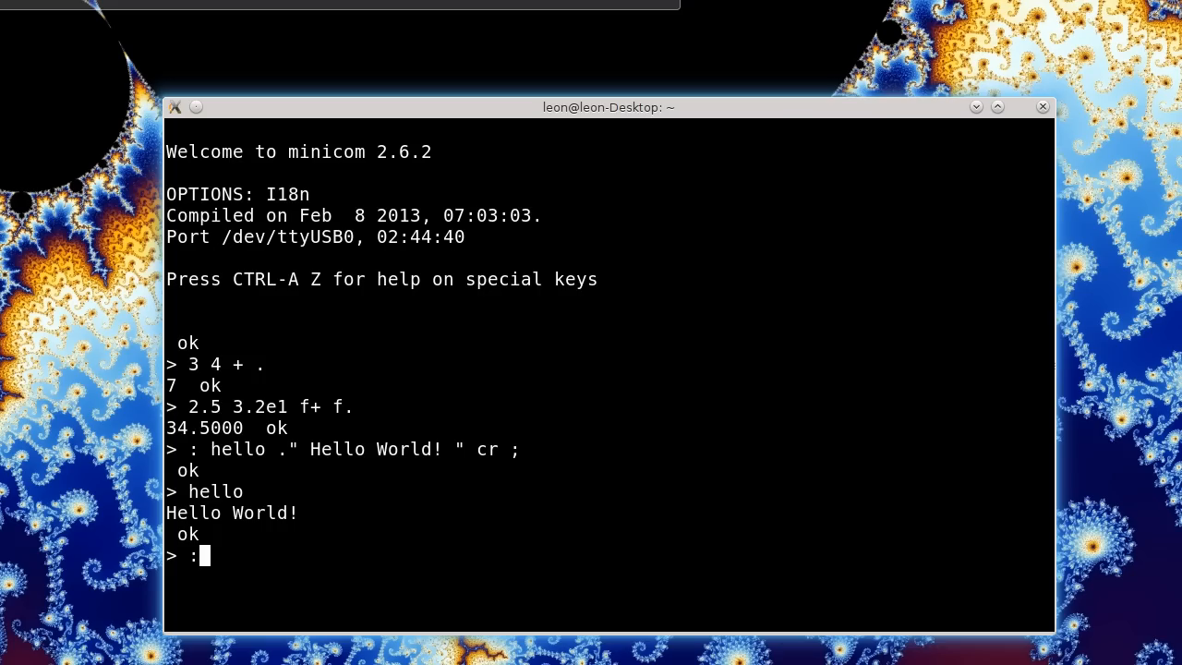
Start the count word with stack comment ( n -- ) and loop start 0 ( n 0 )
{"action": "type", "text": "count"}
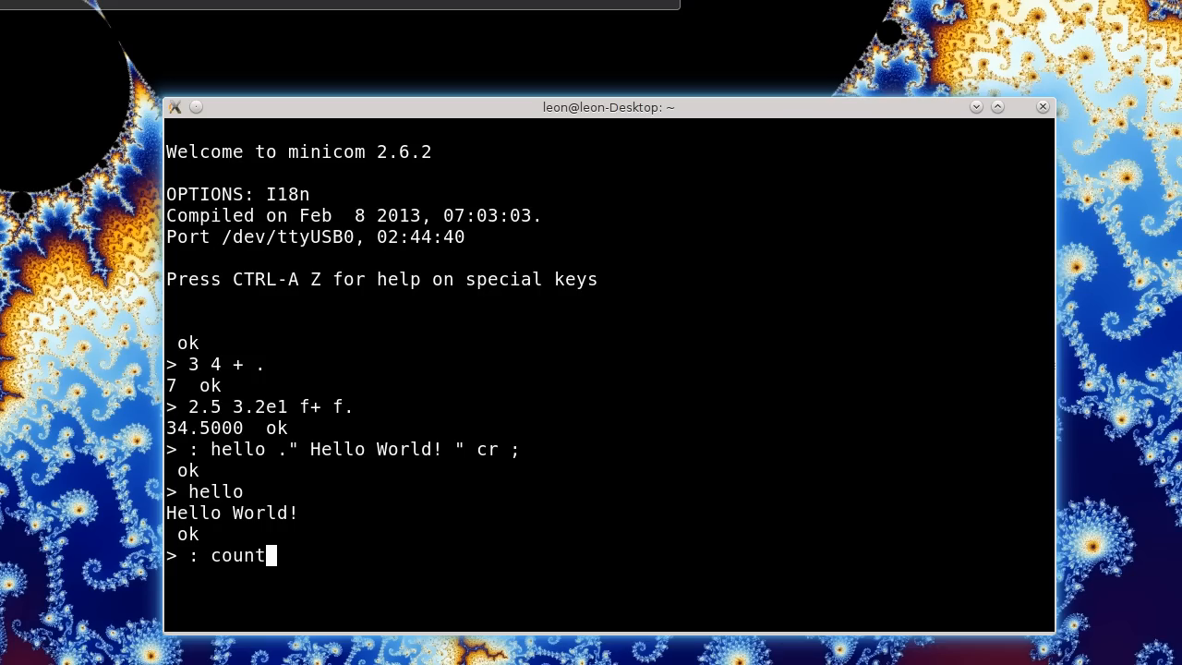
{"action": "type", "text": "( n"}
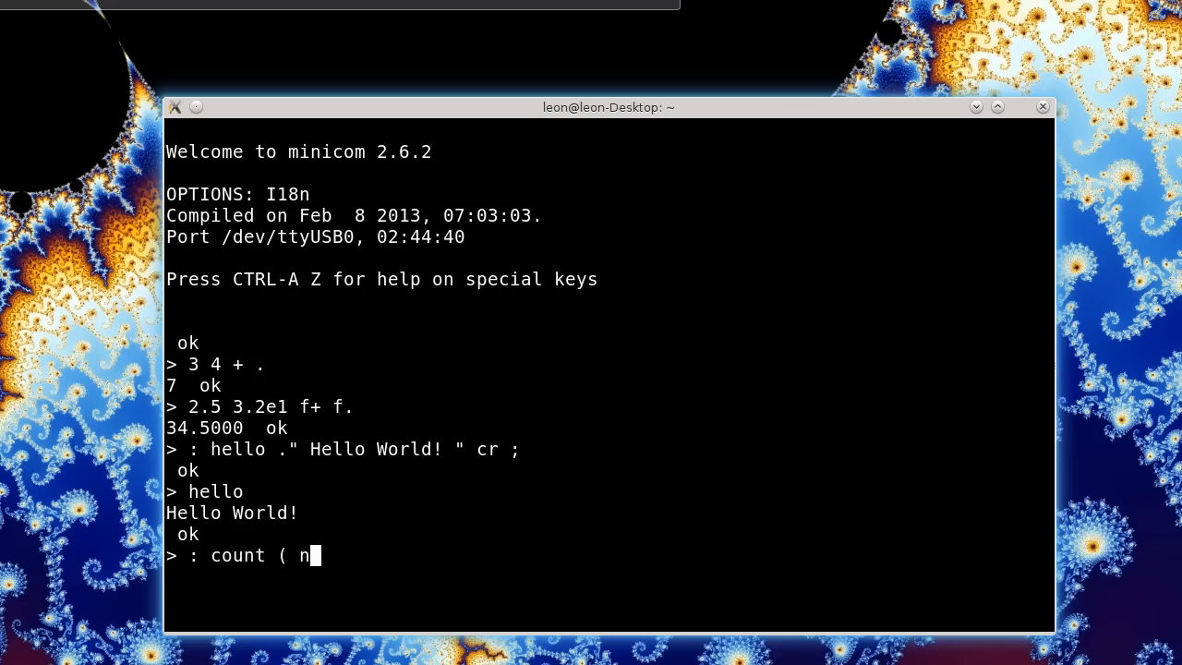
{"action": "type", "text": "-- )"}
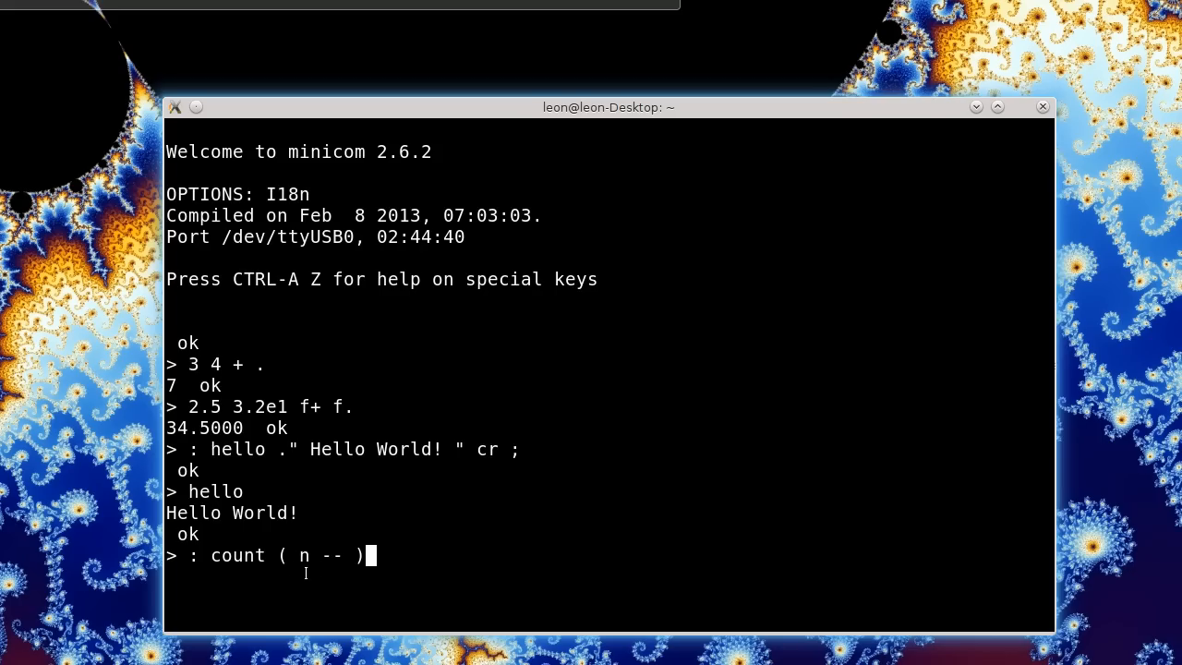
{"action": "mouse_move", "coordinate": [338, 576]}
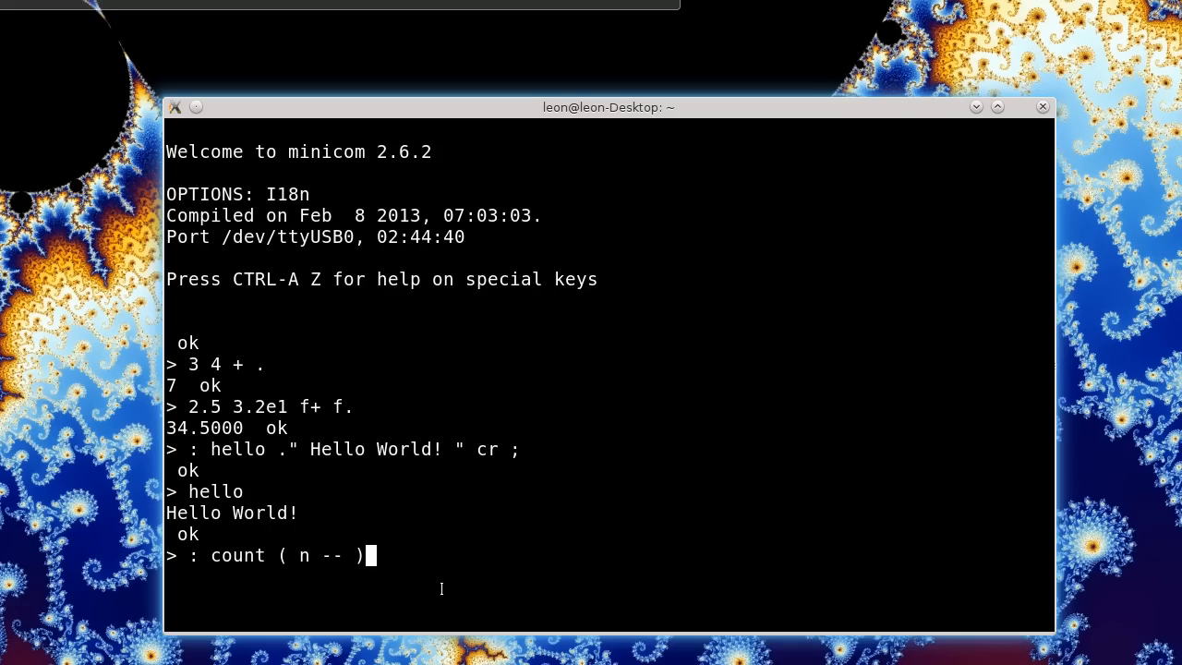
{"action": "key", "text": "Return"}
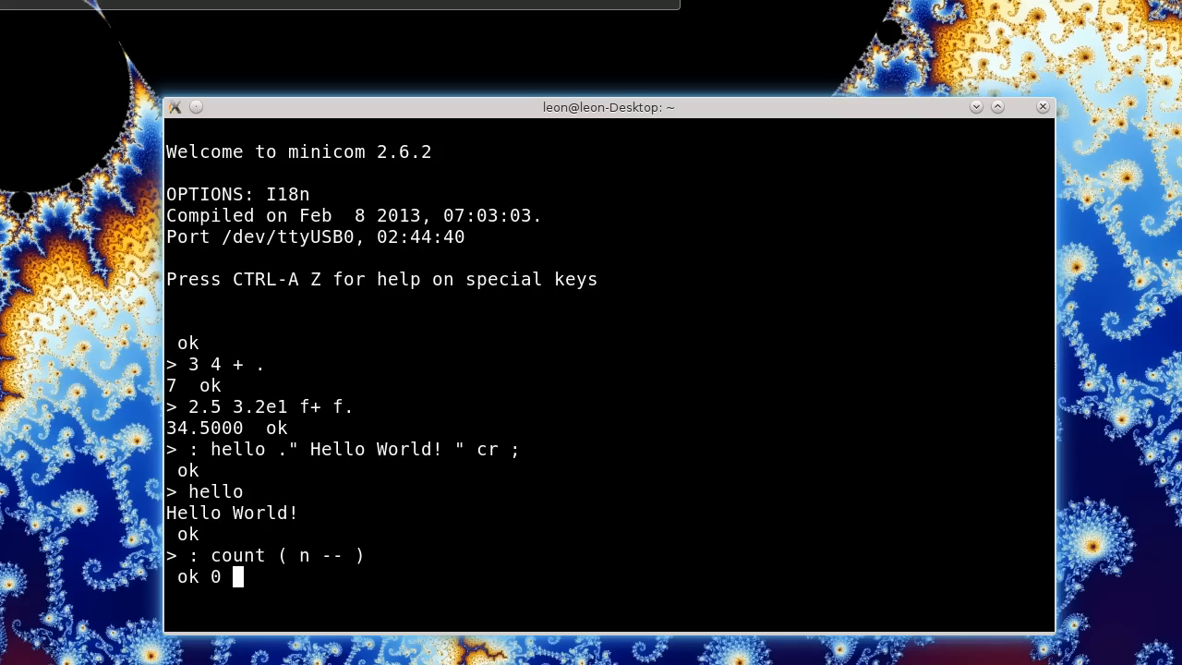
{"action": "type", "text": "( n"}
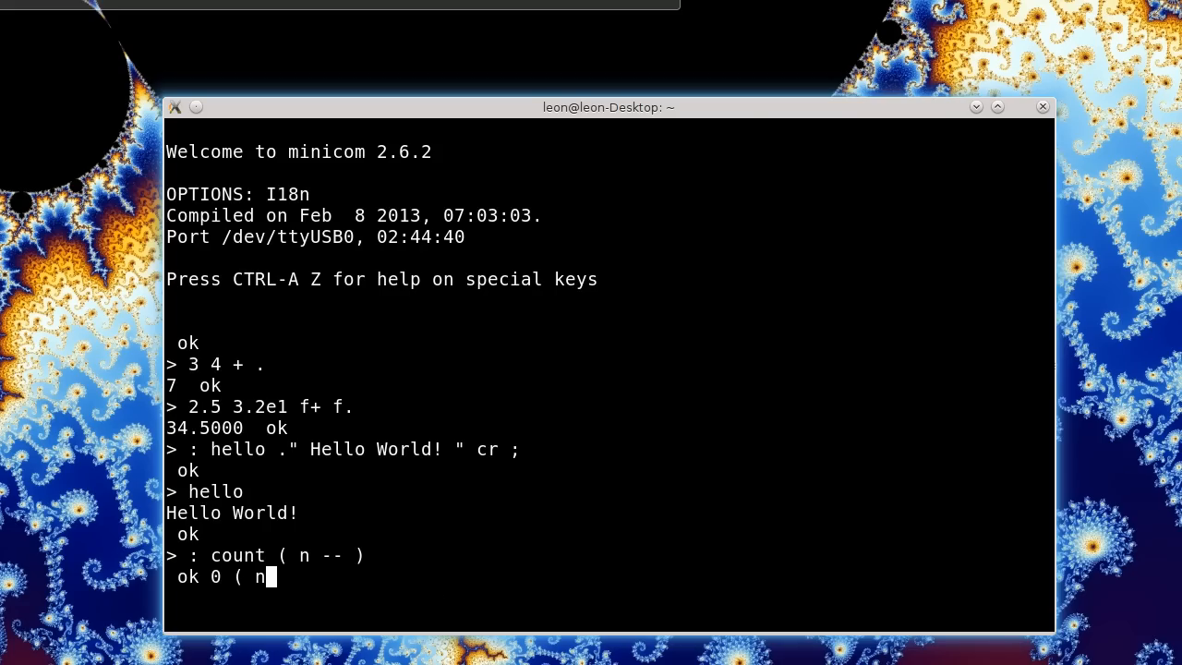
{"action": "type", "text": "0"}
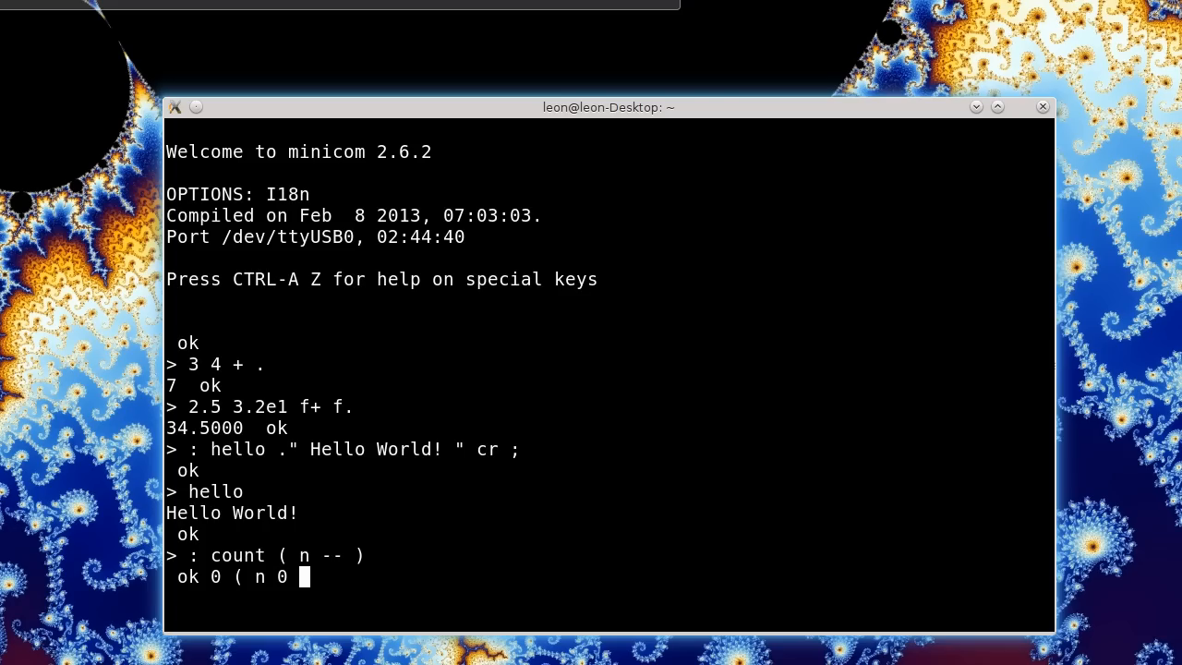
{"action": "key", "text": "Return"}
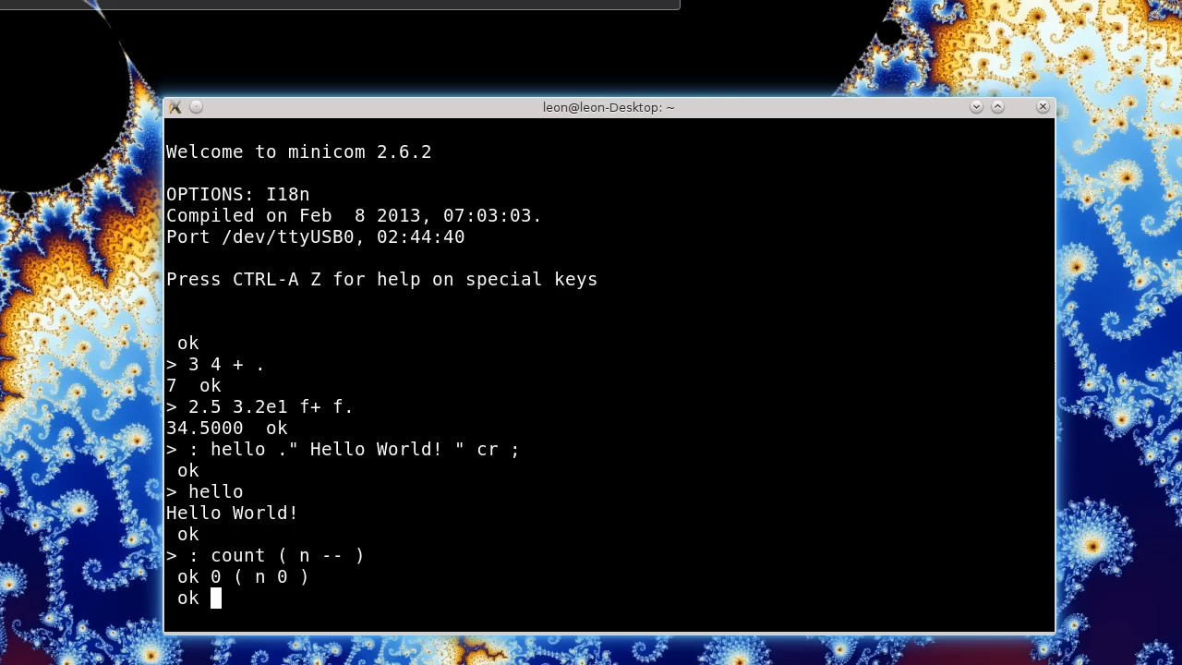
Finish count with do i . cr loop ; and enter 10 for the test run
{"action": "type", "text": "do"}
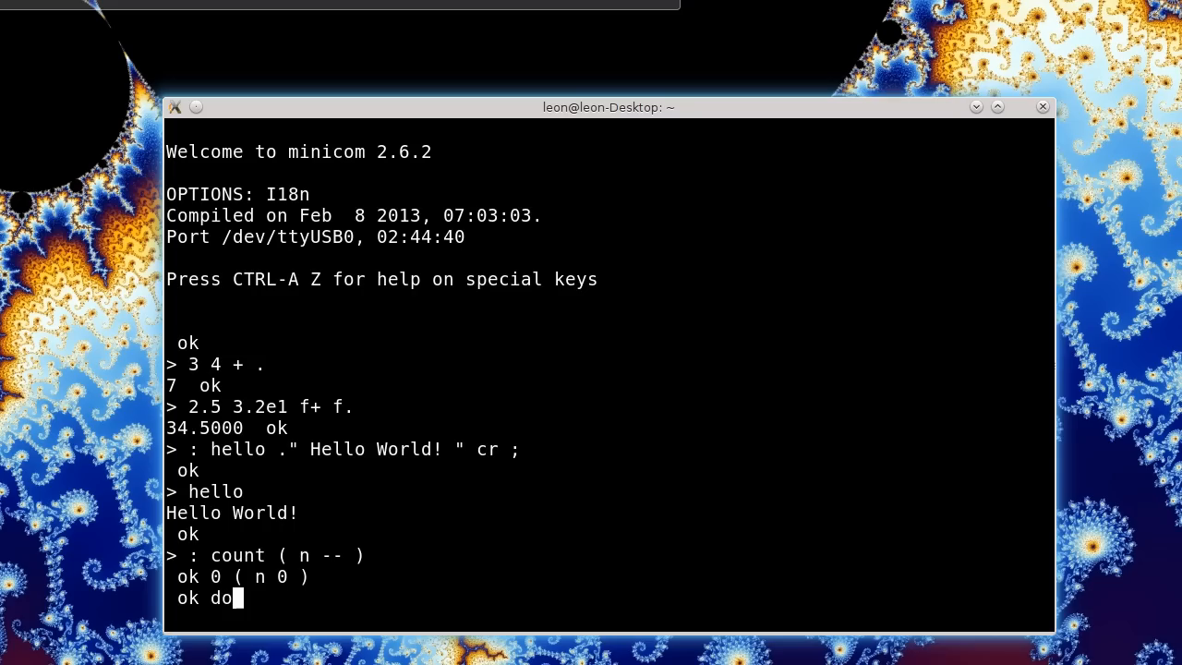
{"action": "mouse_move", "coordinate": [437, 589]}
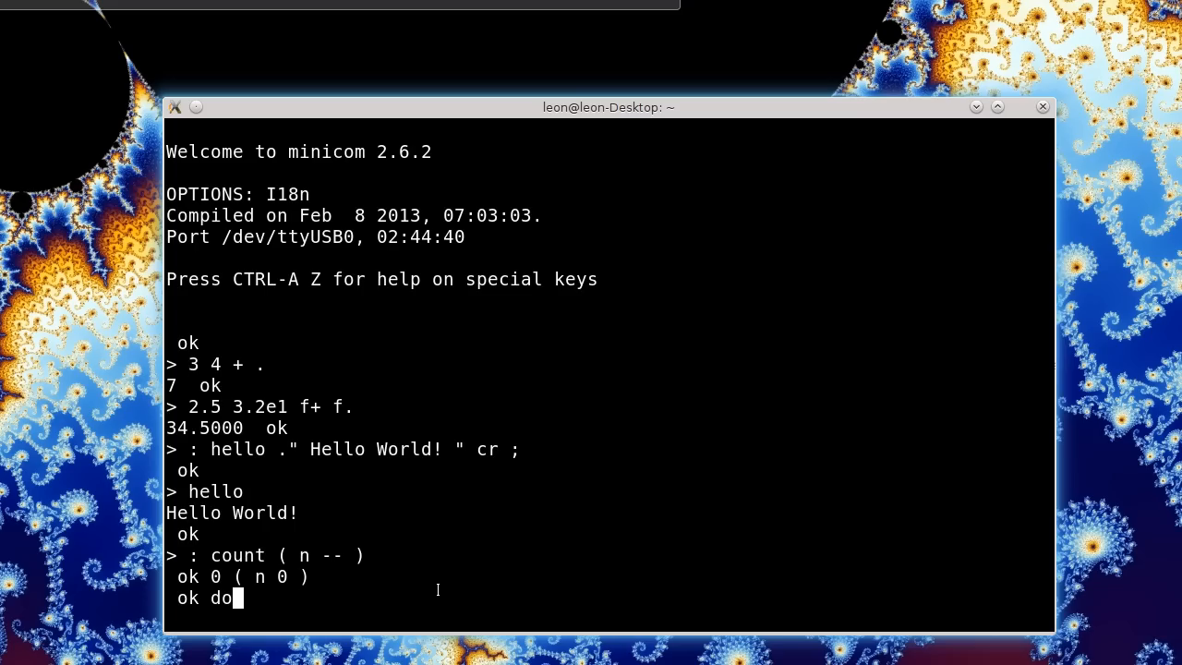
{"action": "key", "text": "Return"}
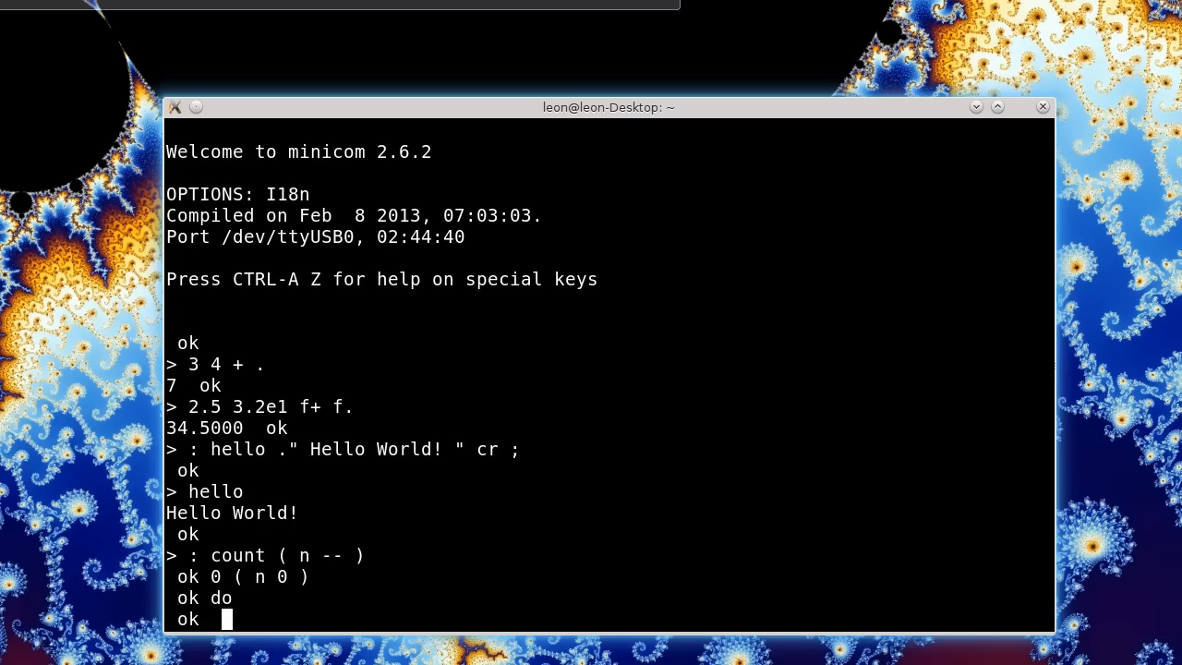
{"action": "type", "text": "i"}
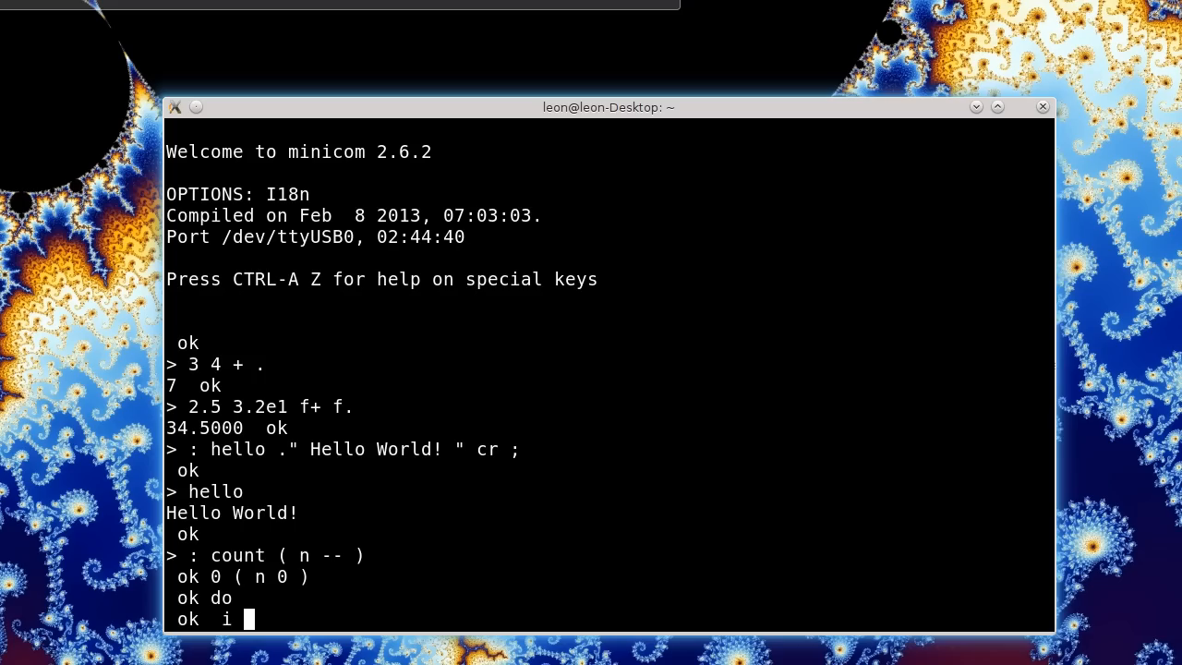
{"action": "type", "text": "."}
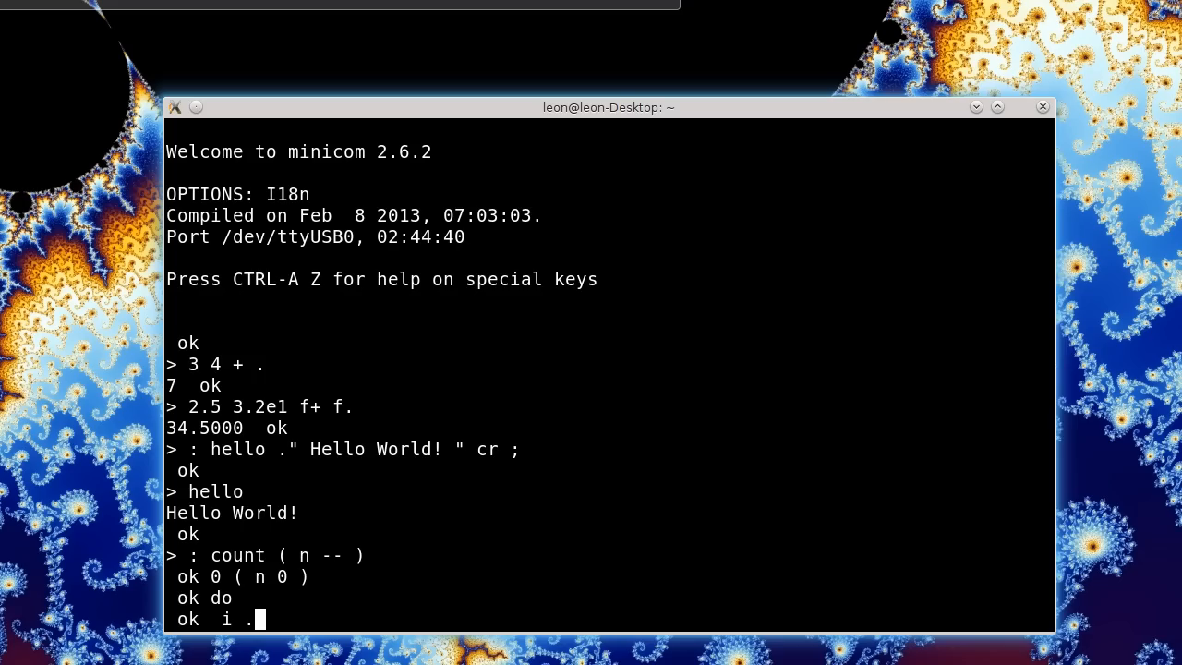
{"action": "type", "text": "cr"}
{"action": "type", "text": "l"}
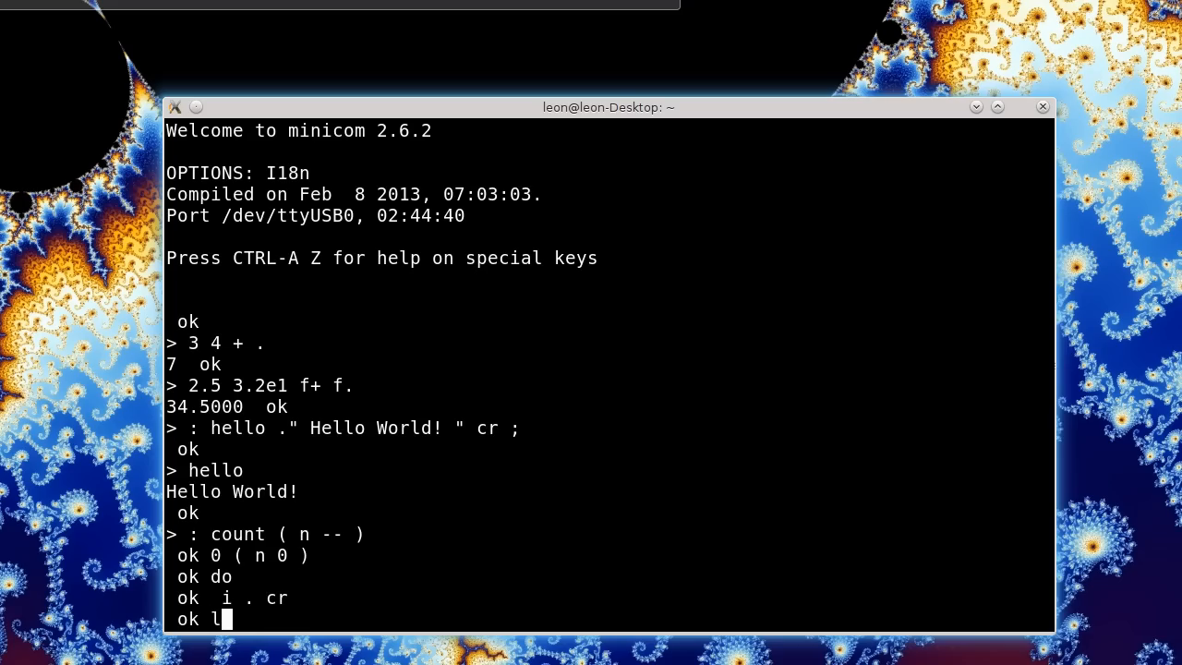
{"action": "type", "text": "oop ;"}
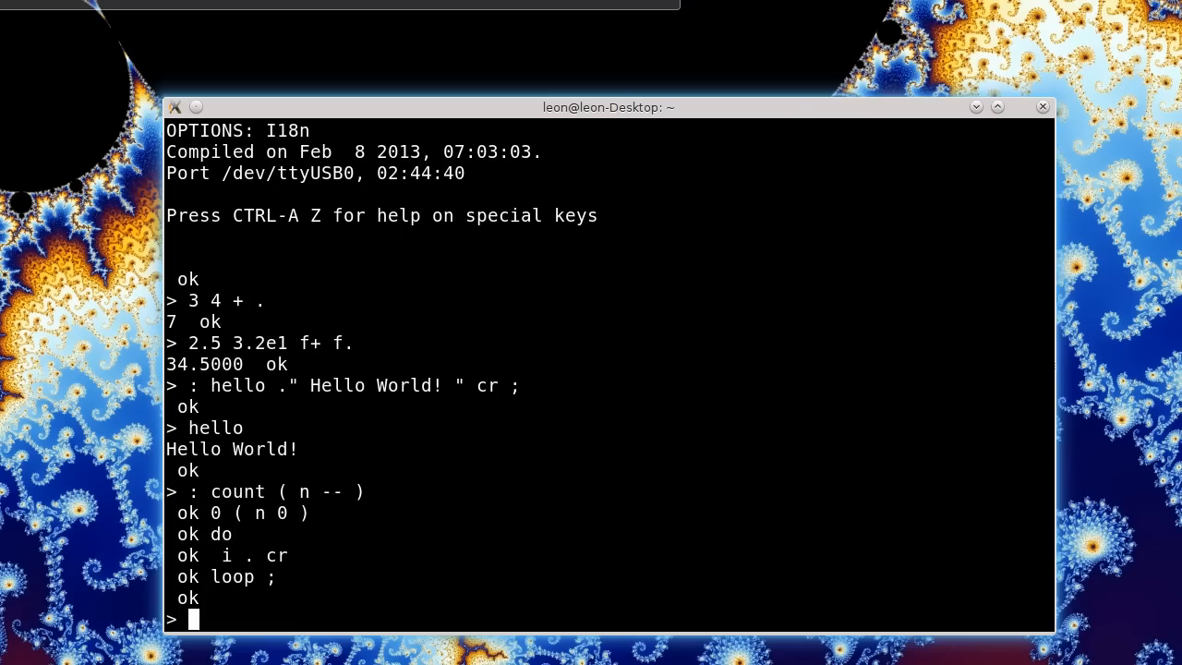
{"action": "type", "text": "10 count"}
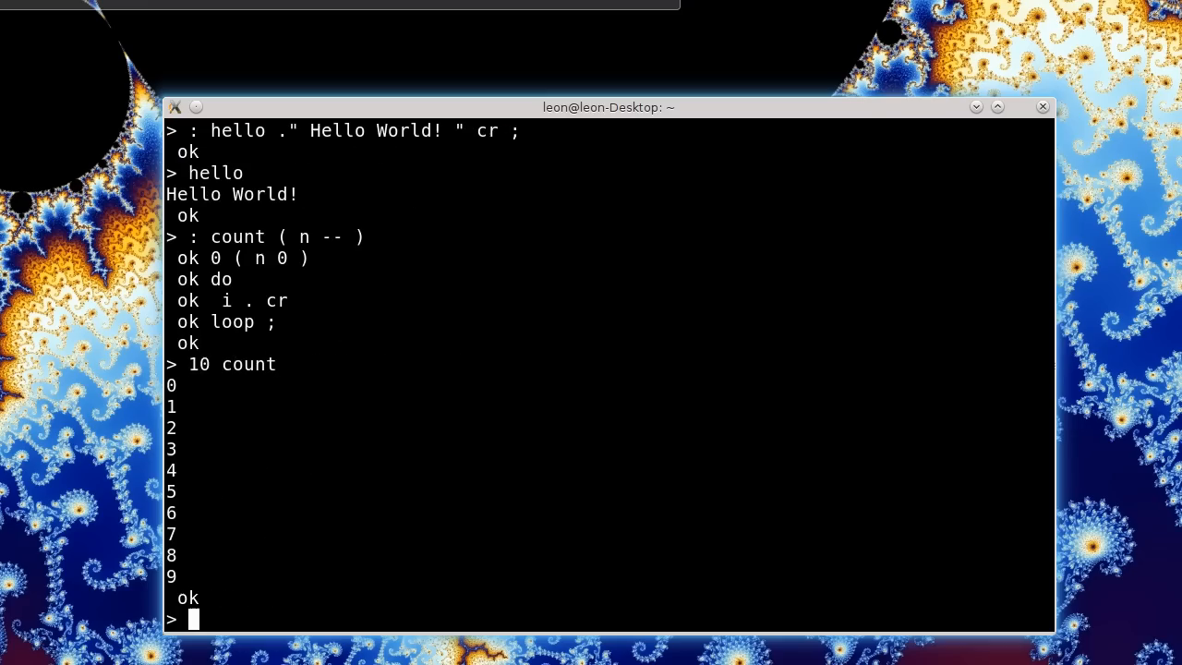
{"action": "mouse_move", "coordinate": [277, 534]}
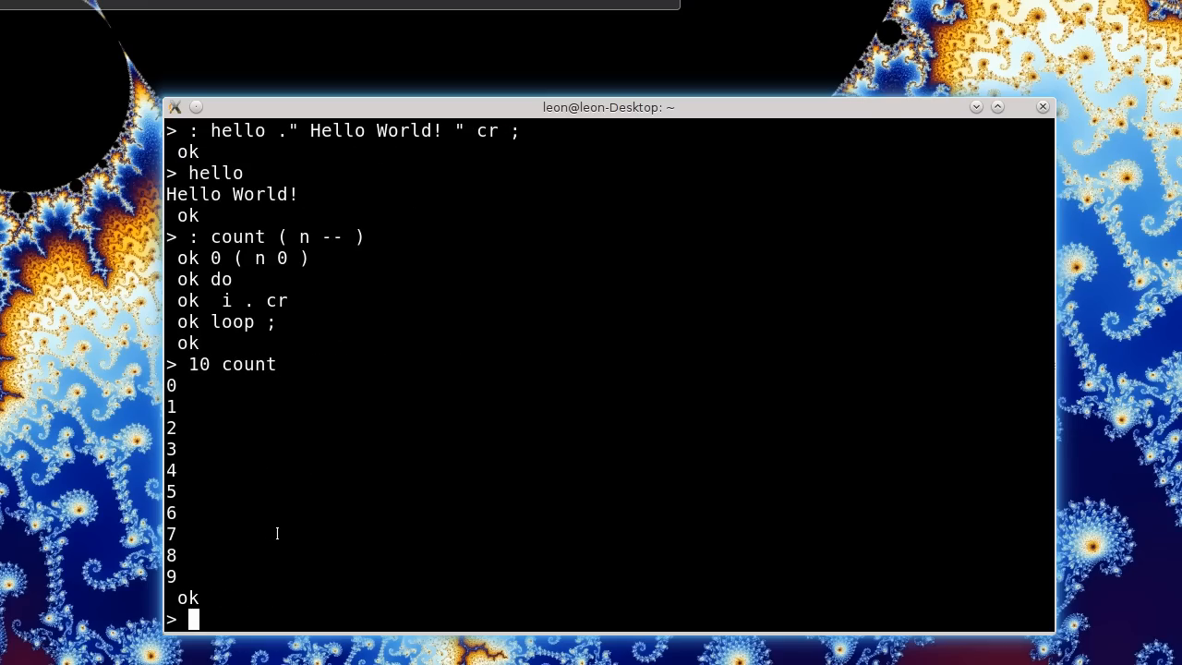
Define and compile the infix word fplus as parse-name >float drop f+
{"action": "type", "text": ":"}
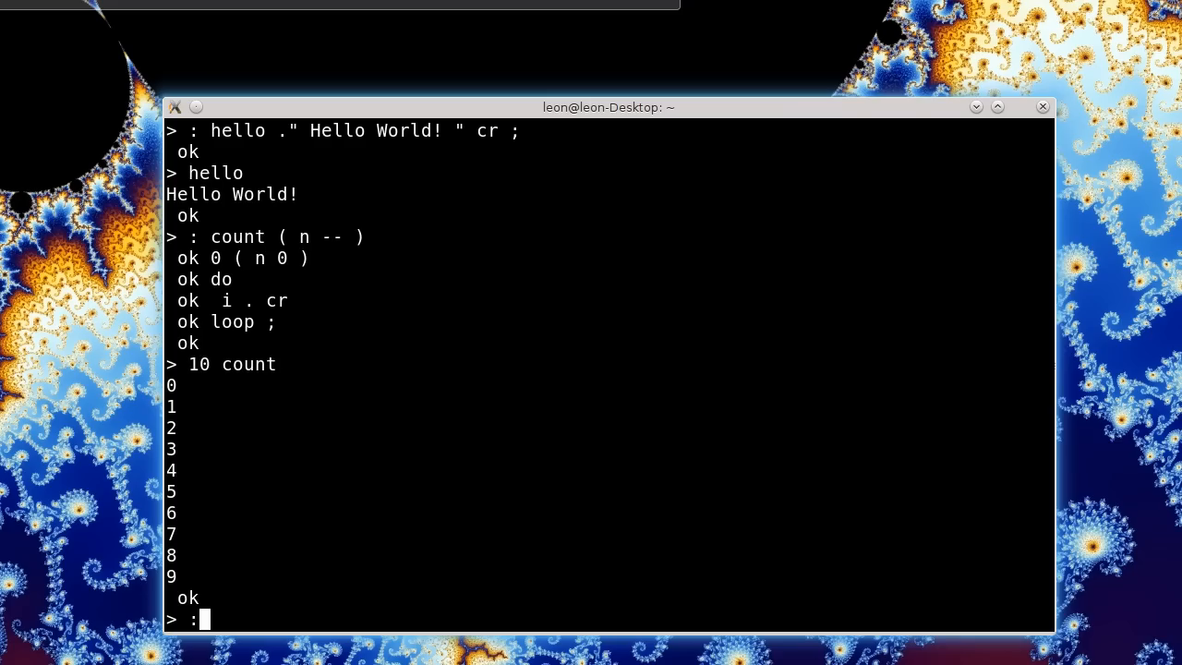
{"action": "type", "text": "fplus"}
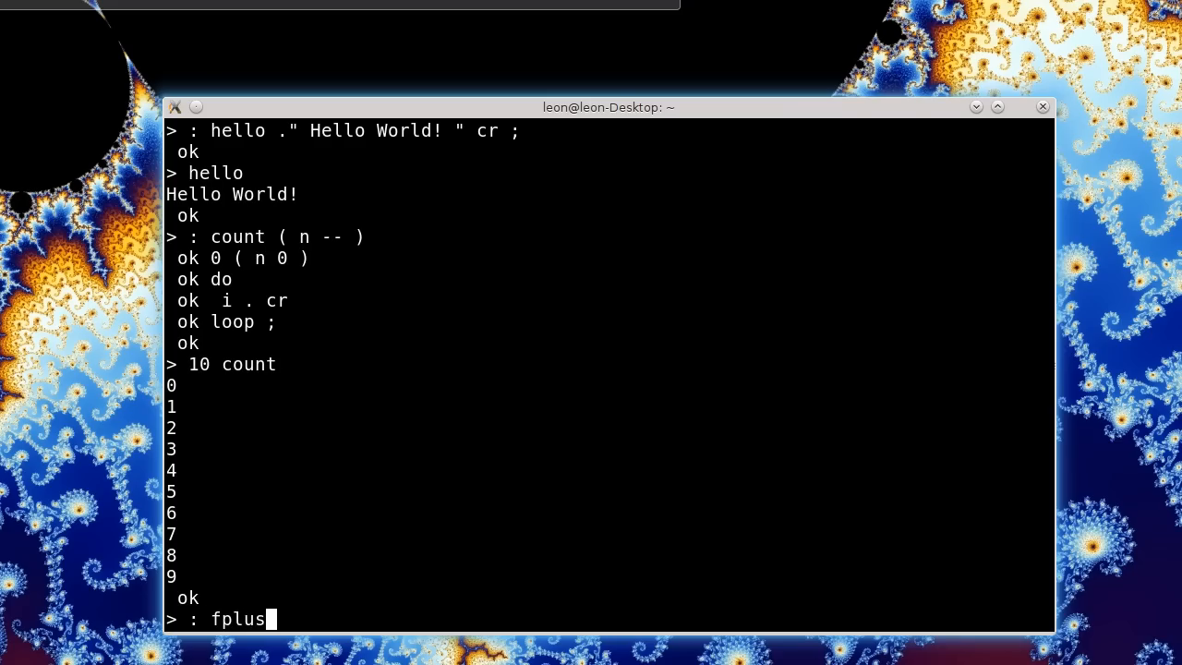
{"action": "type", "text": "pars"}
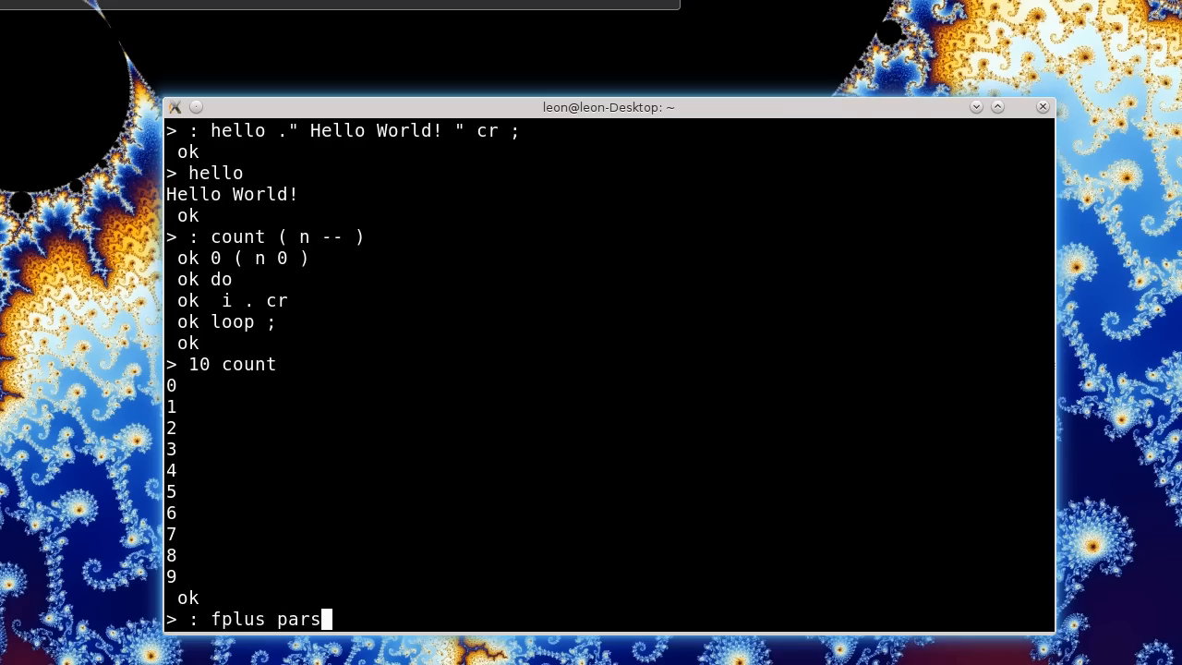
{"action": "type", "text": "e-name"}
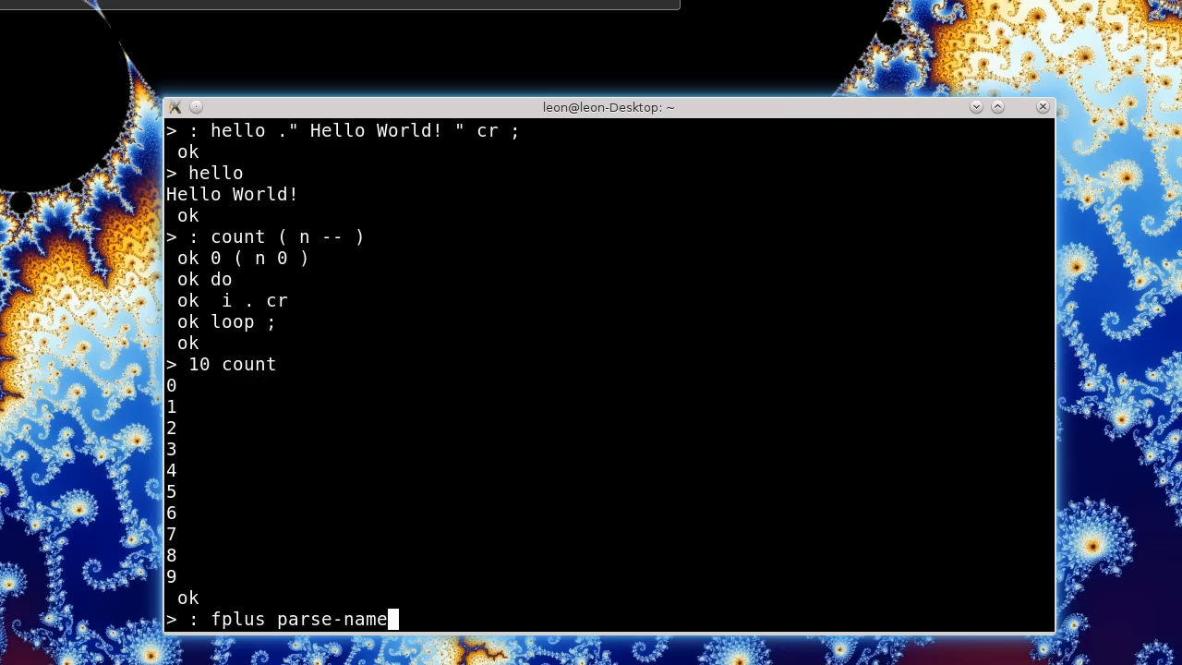
{"action": "type", "text": ">flk"}
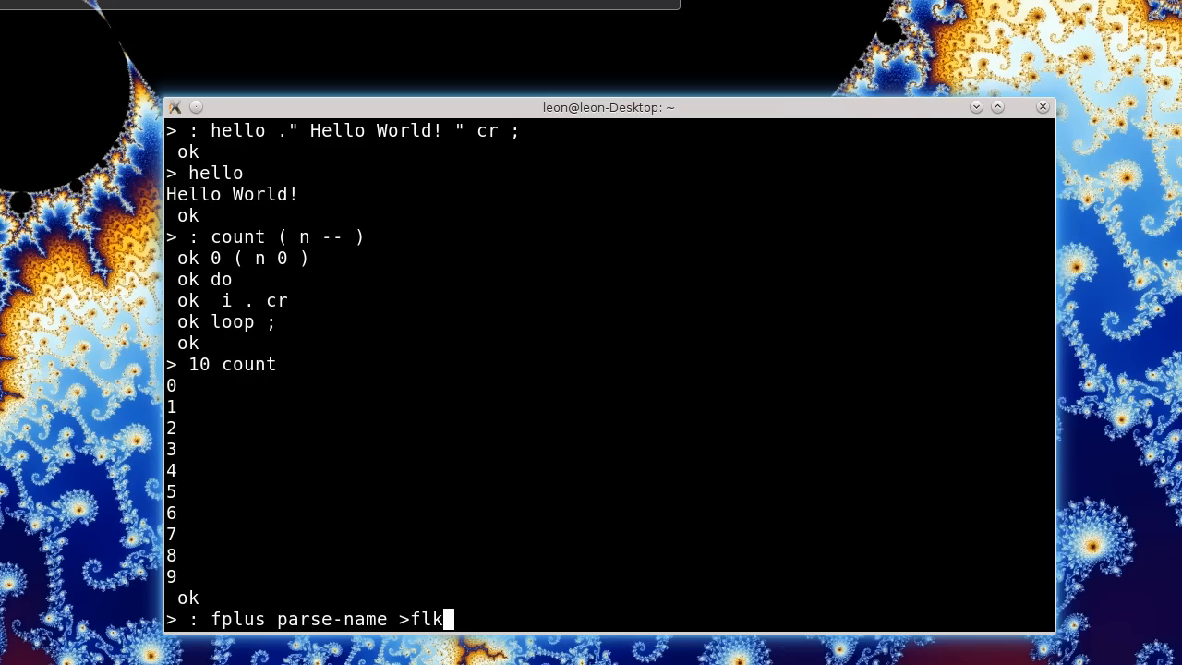
{"action": "type", "text": "oat"}
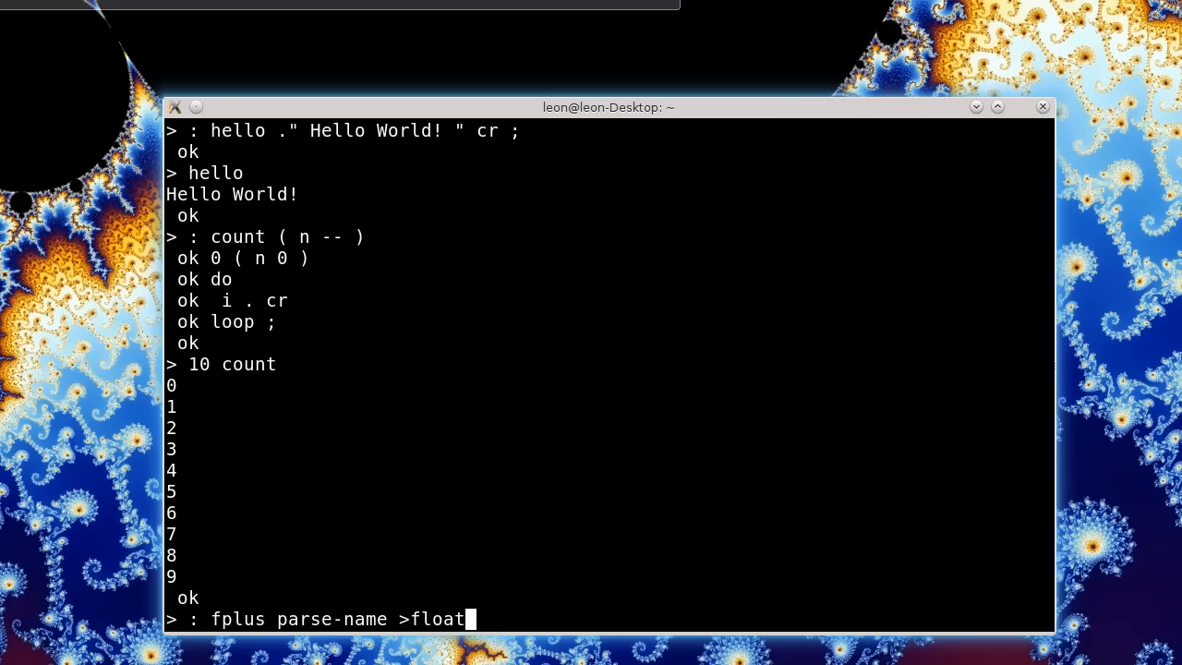
{"action": "type", "text": "drop"}
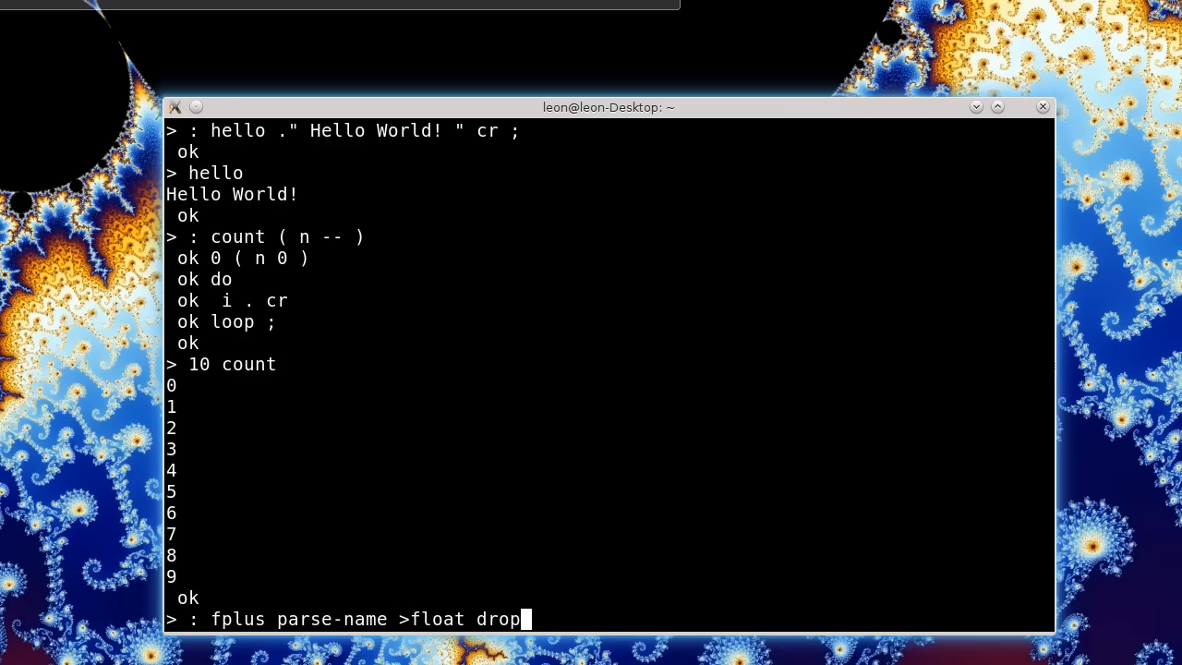
{"action": "type", "text": "dro"}
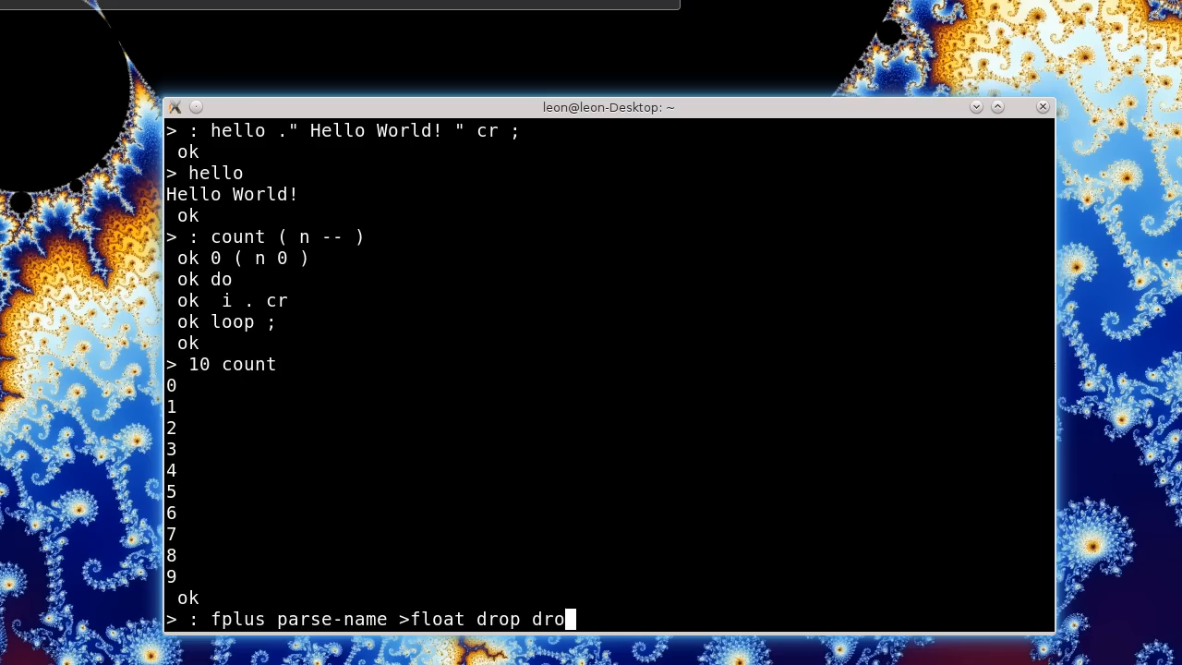
{"action": "type", "text": "p f+ ;"}
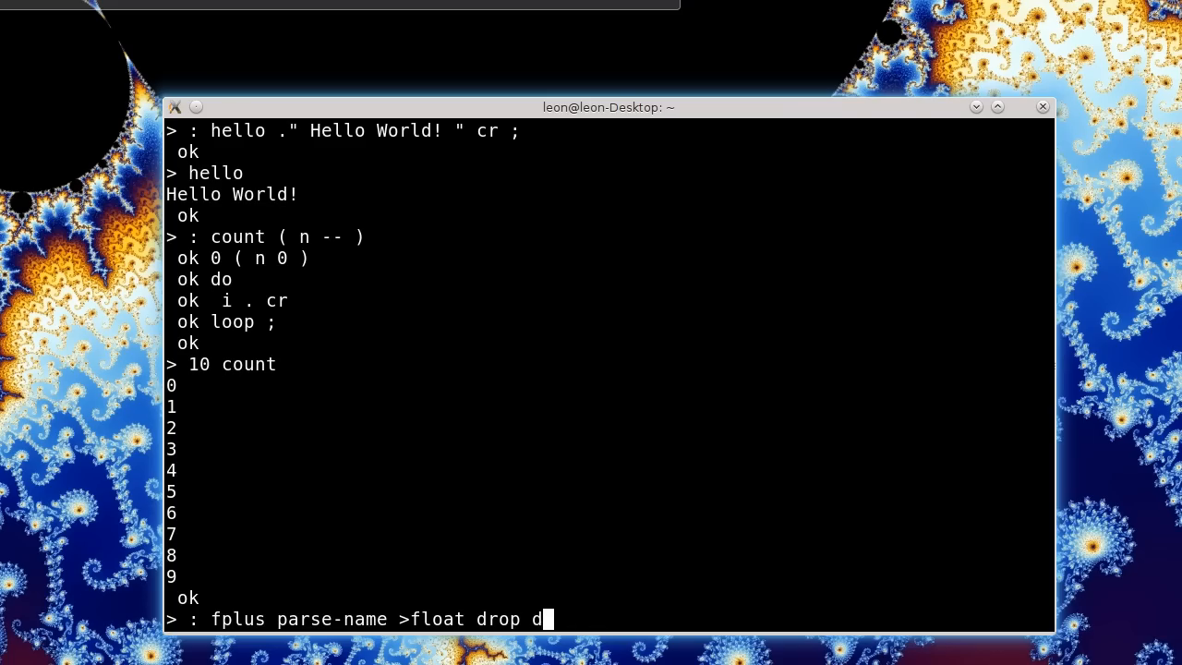
{"action": "type", "text": "+ ;"}
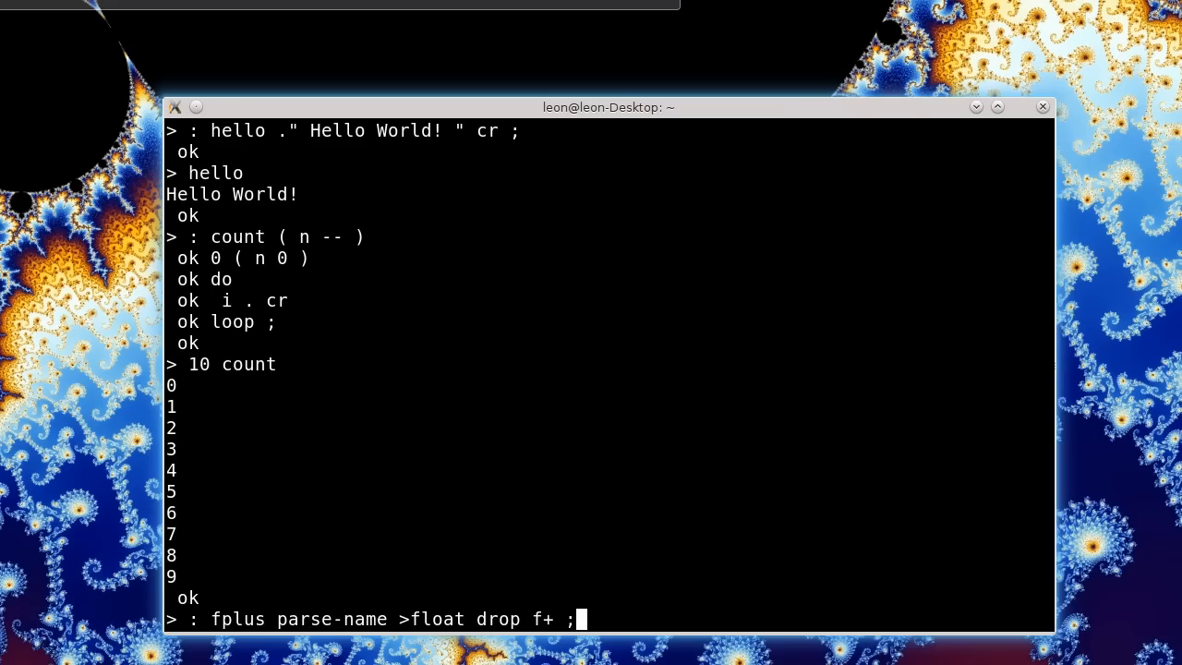
{"action": "key", "text": "Return"}
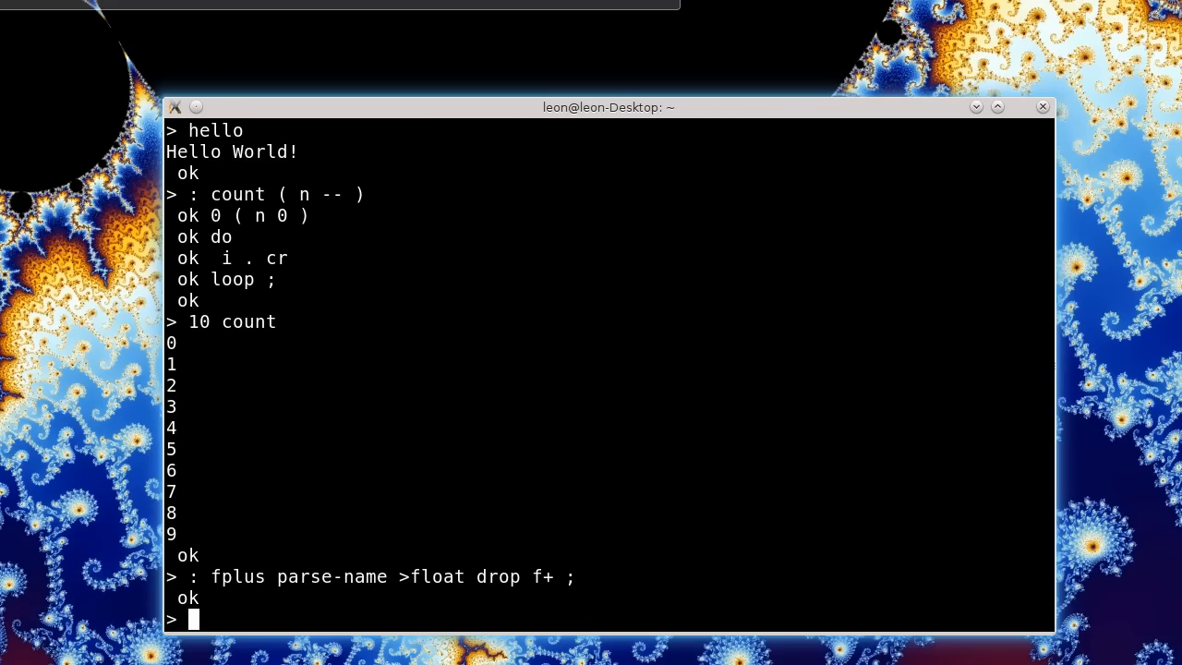
Run the test 3.5 fplus 2.7 f., which prints 6.20000 ok
{"action": "type", "text": "3.5"}
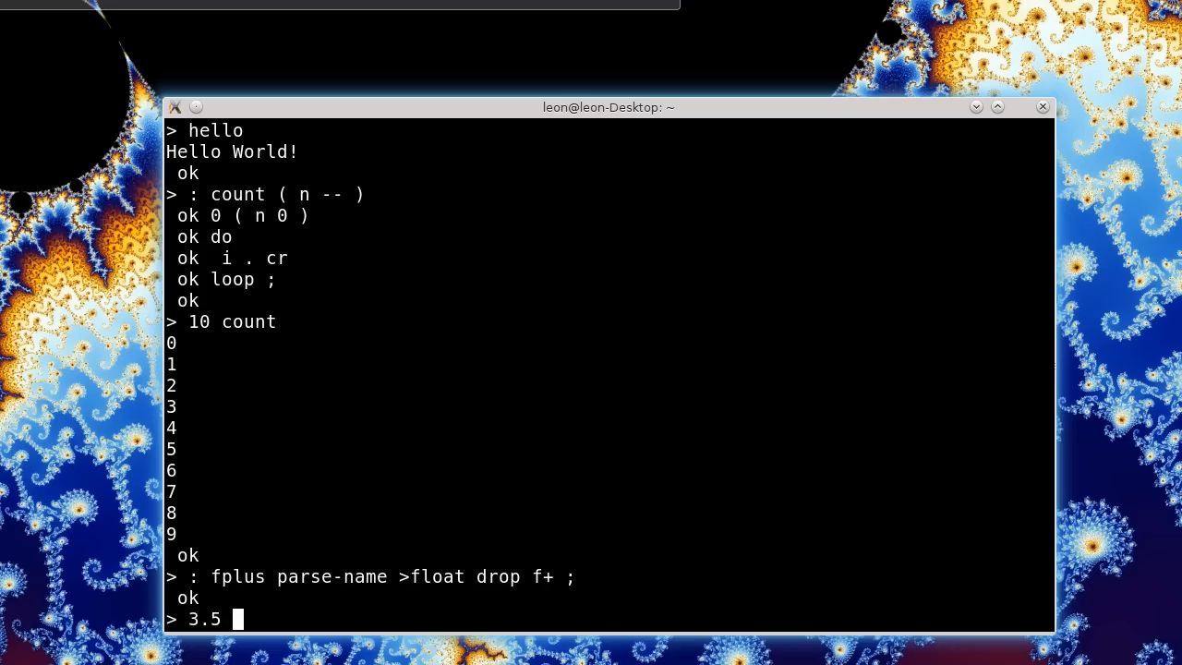
{"action": "type", "text": "fplus 2.7 f."}
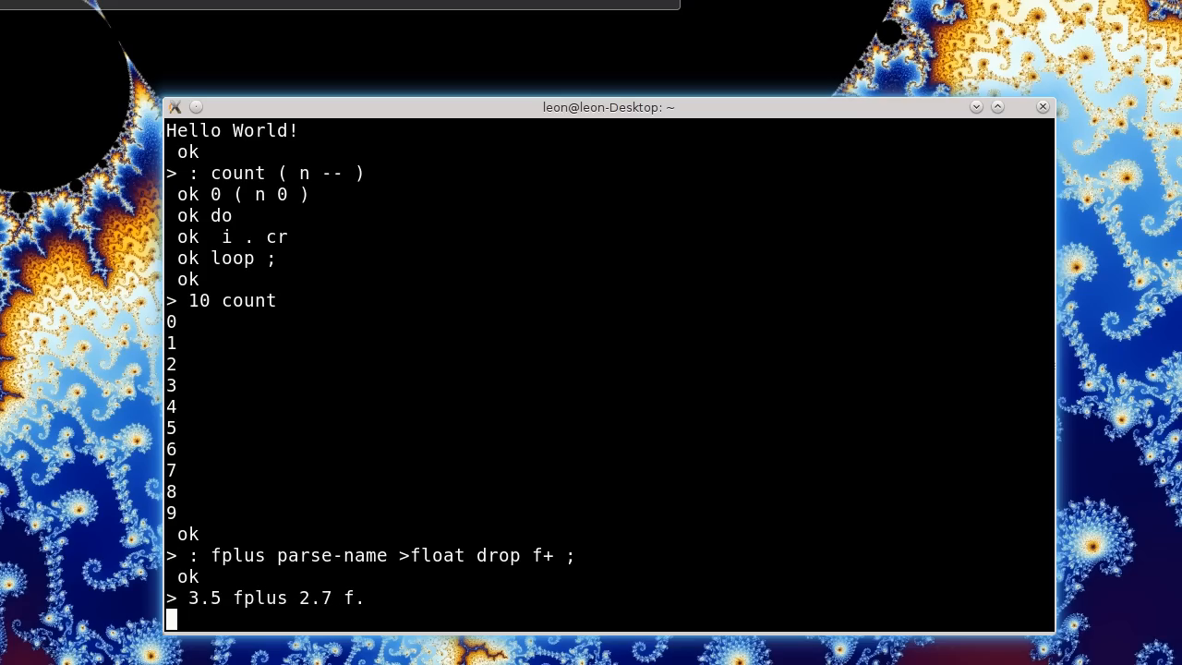
{"action": "key", "text": "Return"}
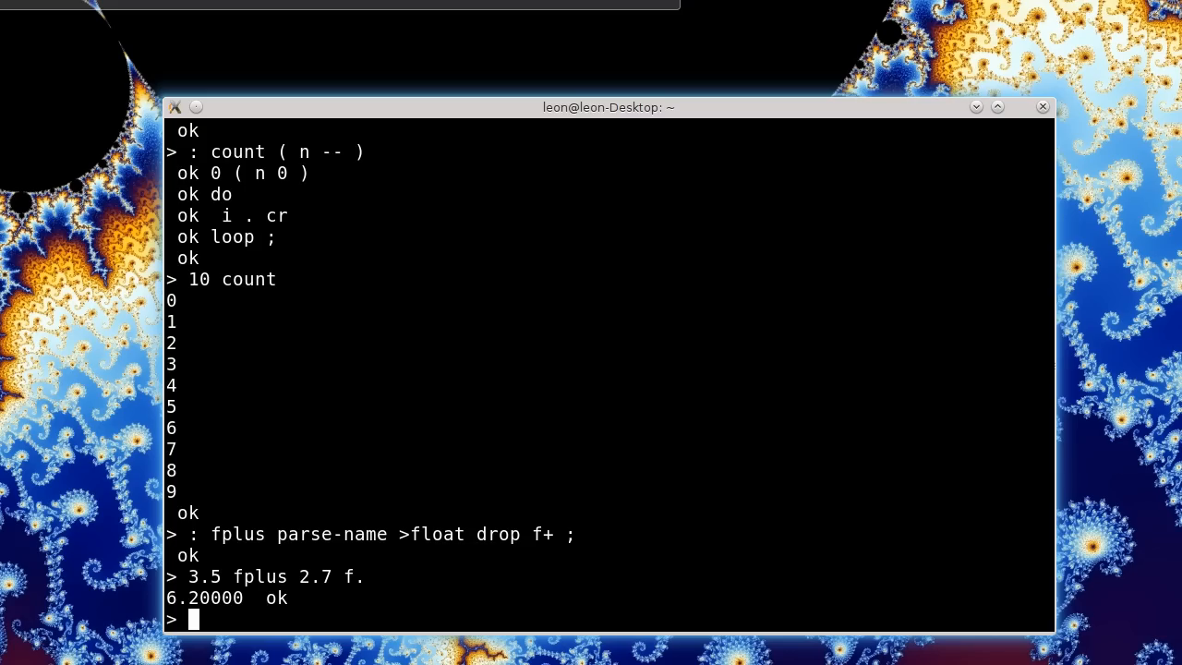
{"action": "mouse_move", "coordinate": [251, 226]}
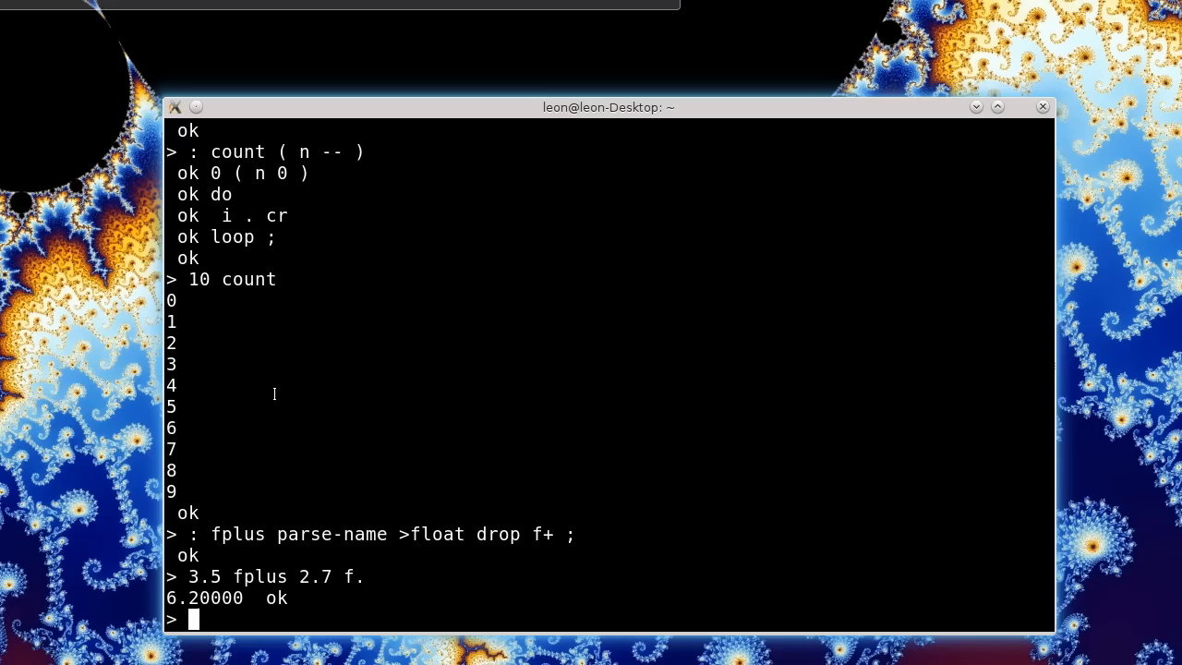
{"action": "mouse_move", "coordinate": [273, 395]}
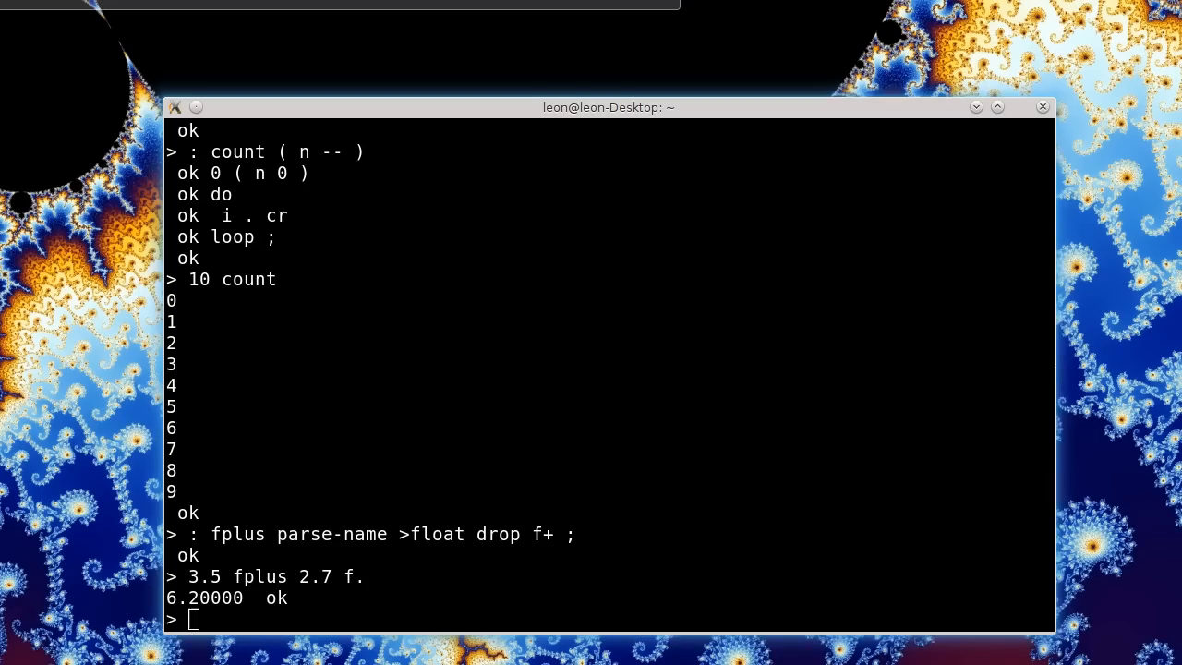